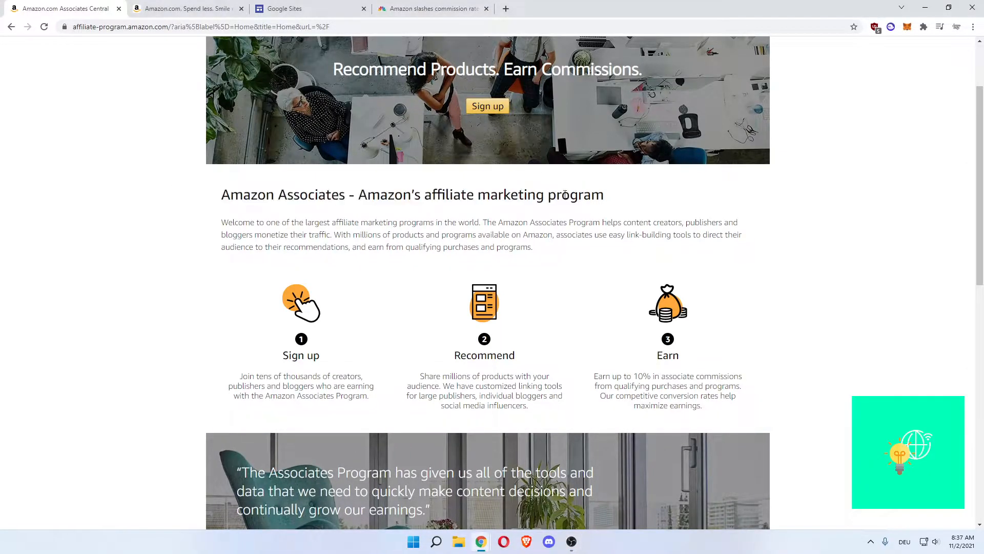
- Check the Google Sites tab, then scroll through the Amazon Associates overview page
{"action": "left_click", "coordinate": [307, 8]}
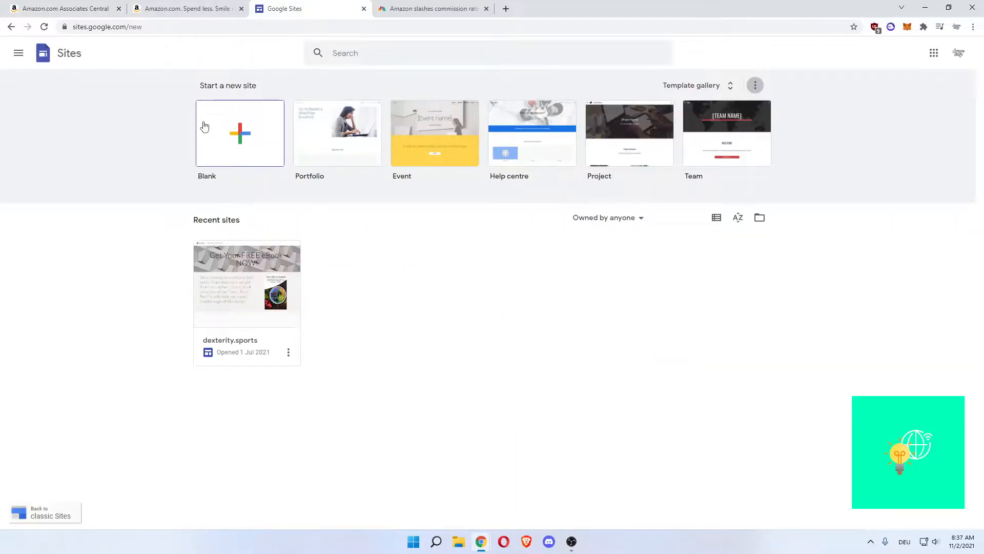
{"action": "left_click", "coordinate": [65, 8]}
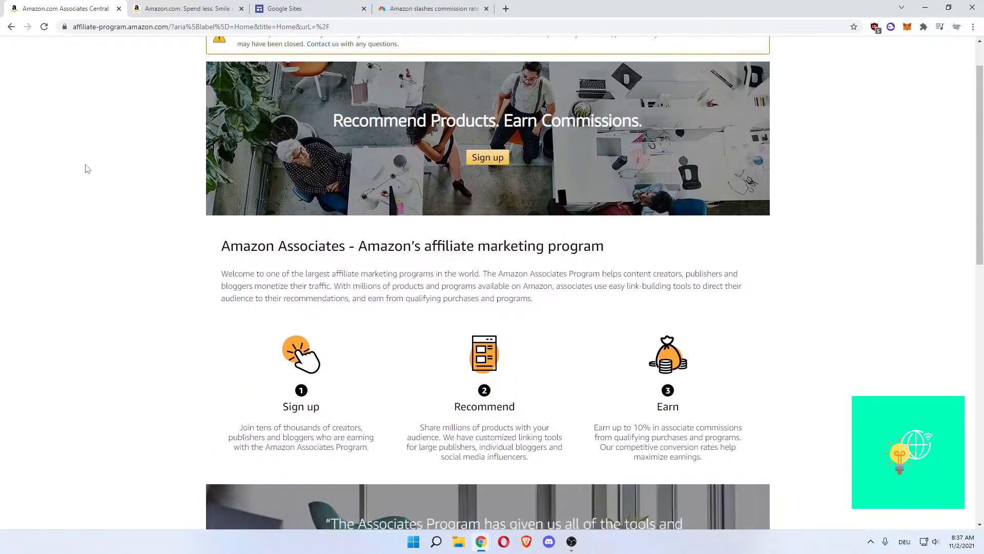
{"action": "left_click_drag", "start_coordinate": [221, 245], "coordinate": [324, 246]}
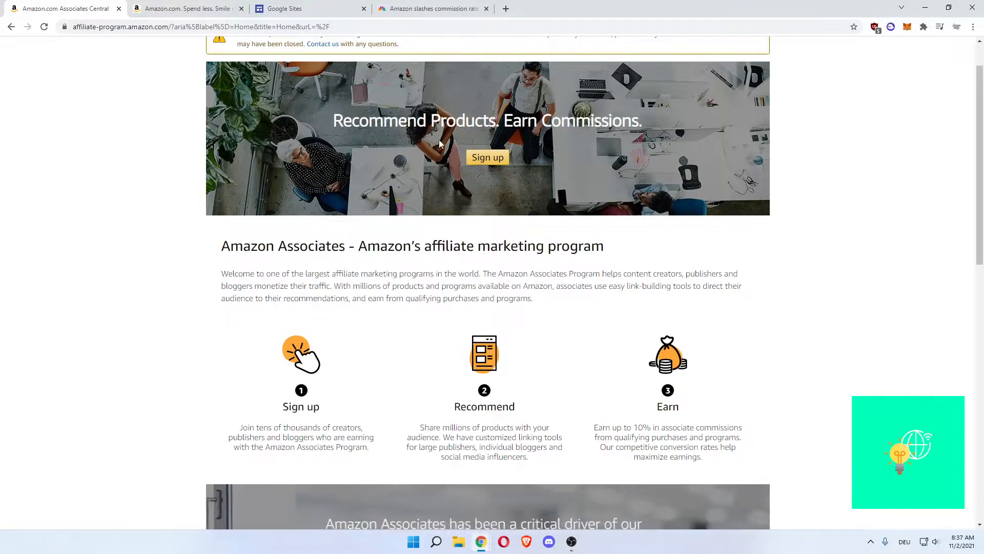
{"action": "scroll", "scroll_direction": "down", "scroll_amount": 3}
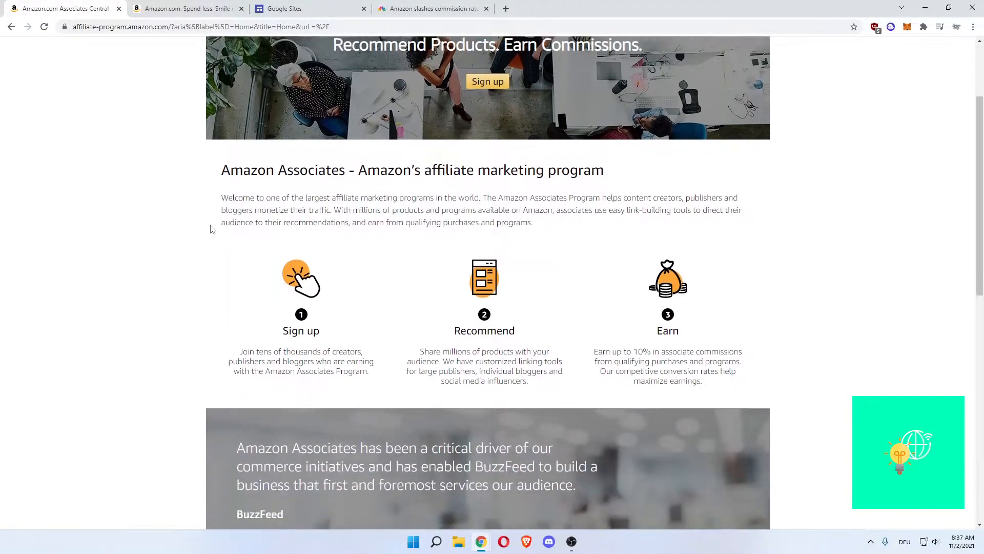
{"action": "scroll", "scroll_direction": "down", "scroll_amount": 3}
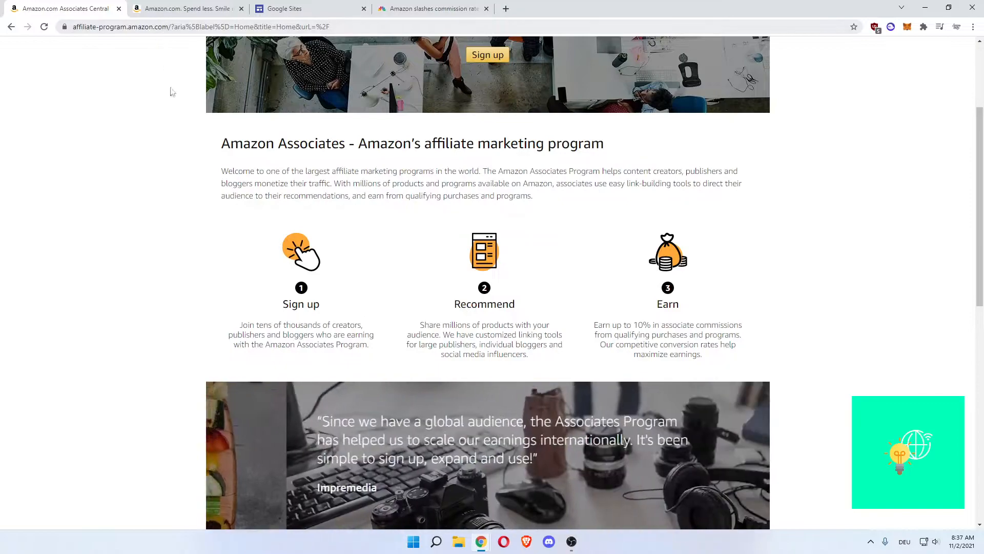
{"action": "scroll", "scroll_direction": "up", "scroll_amount": 3}
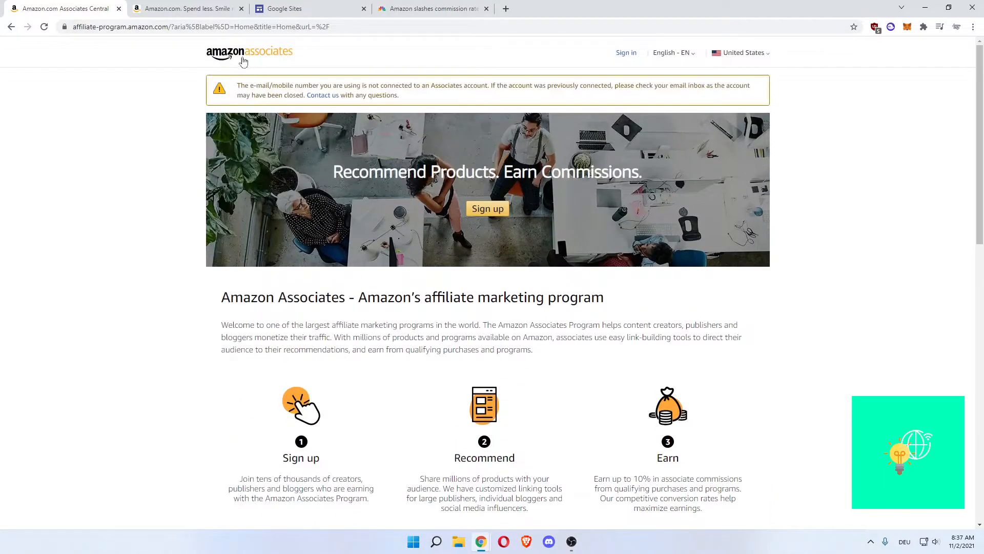
{"action": "scroll", "scroll_direction": "down", "scroll_amount": 3}
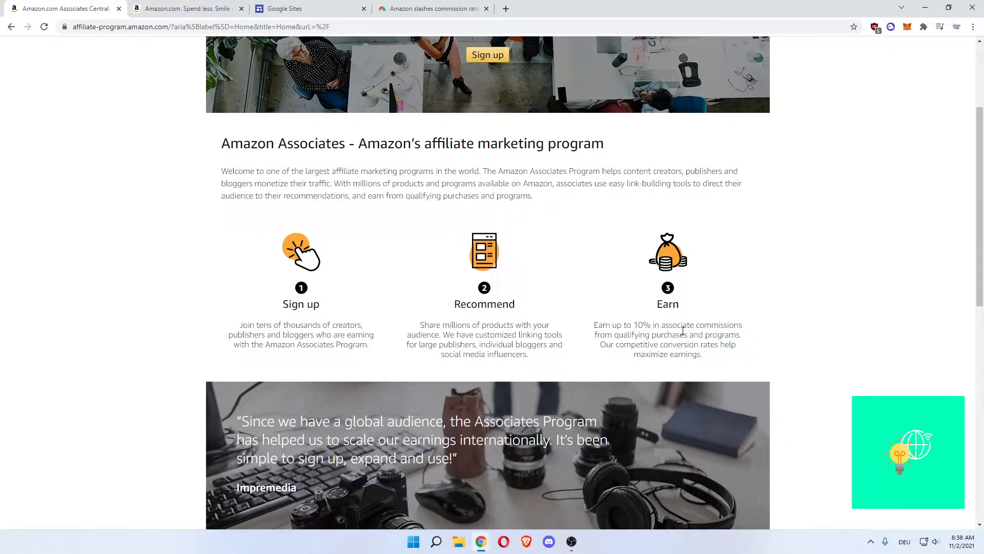
- Read the article on Amazon commission rate cuts, then return to the Google Sites start page
{"action": "left_click", "coordinate": [431, 8]}
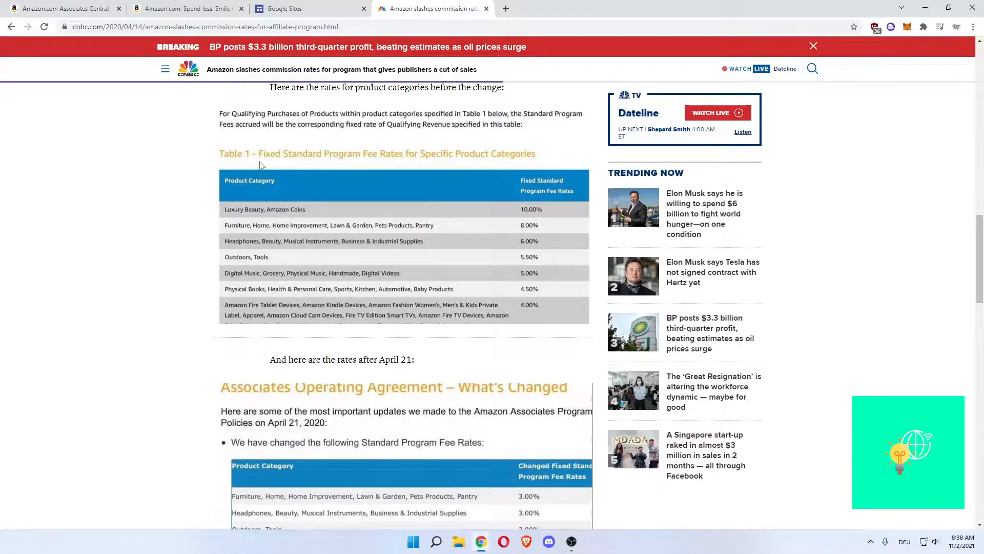
{"action": "mouse_move", "coordinate": [542, 201]}
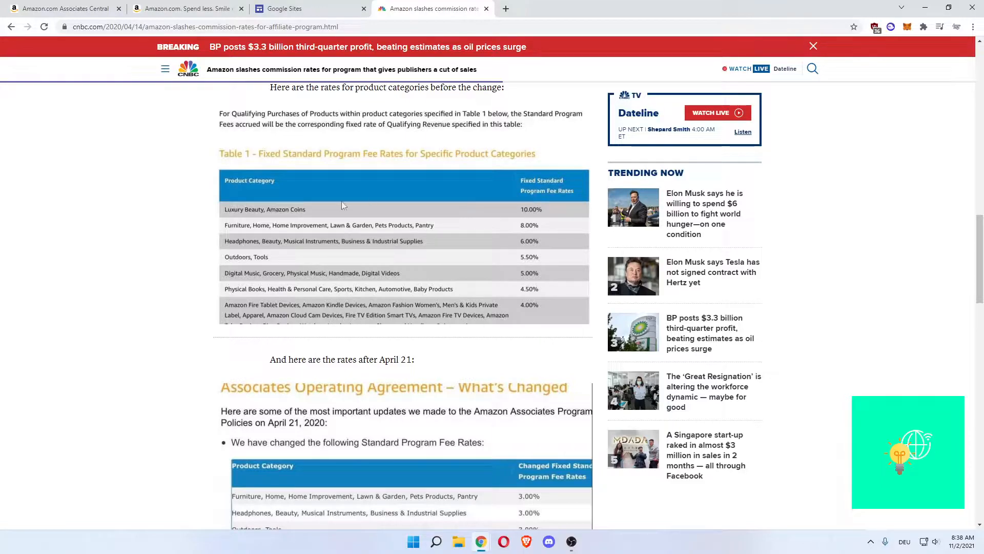
{"action": "mouse_move", "coordinate": [144, 171]}
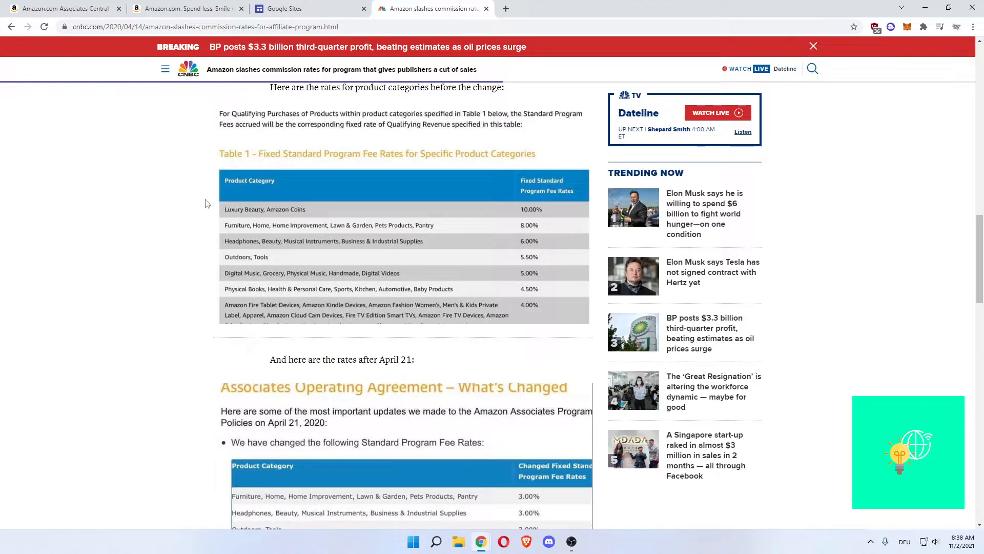
{"action": "mouse_move", "coordinate": [273, 219]}
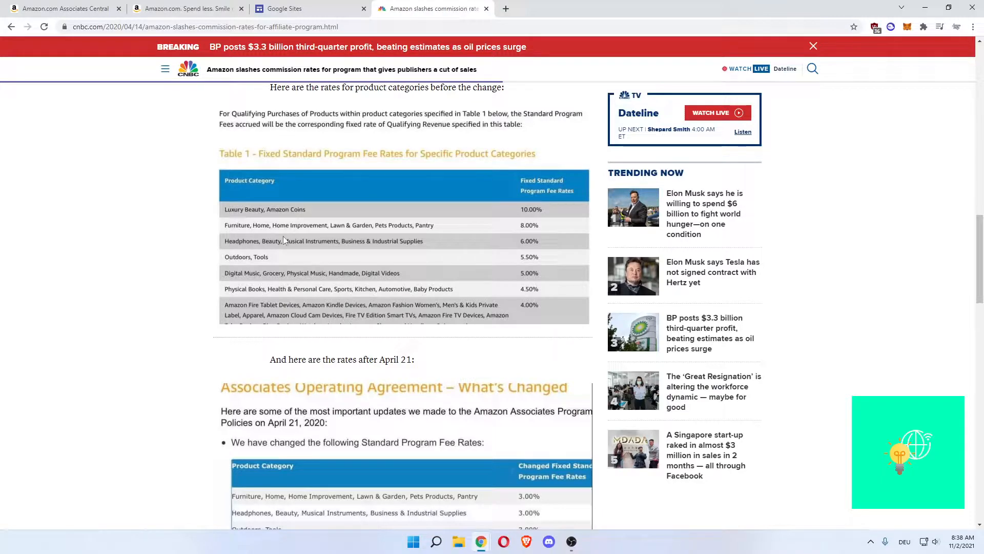
{"action": "mouse_move", "coordinate": [529, 225]}
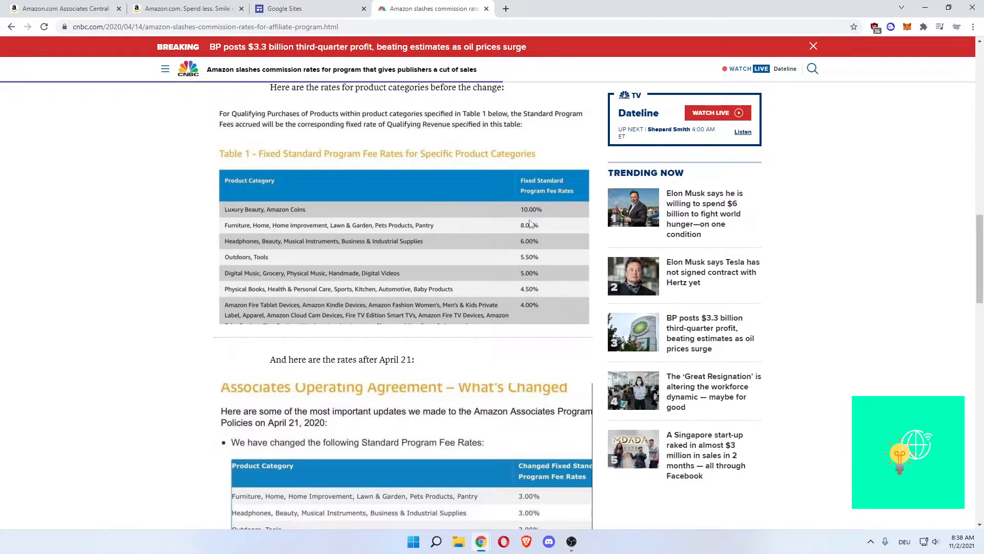
{"action": "mouse_move", "coordinate": [517, 215]}
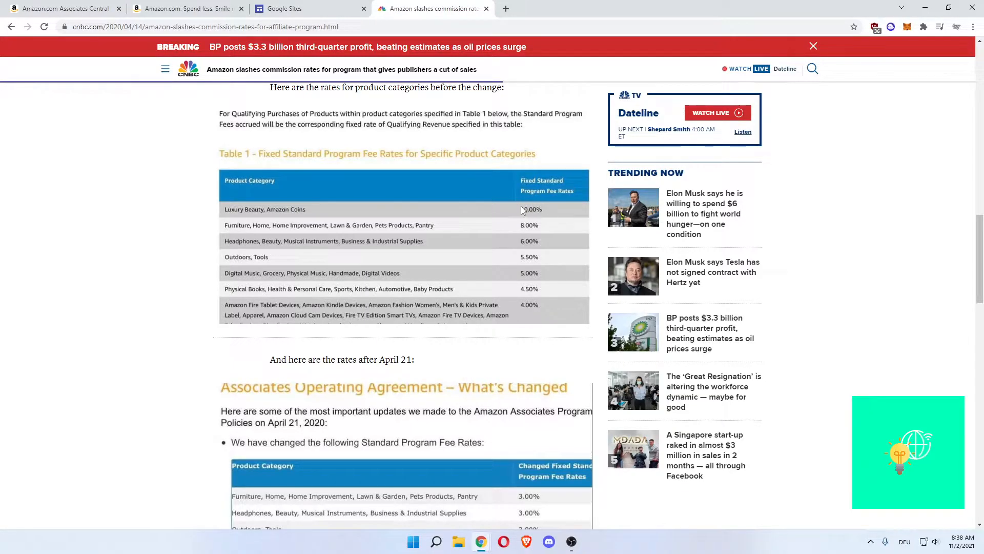
{"action": "scroll", "scroll_direction": "down", "scroll_amount": 3}
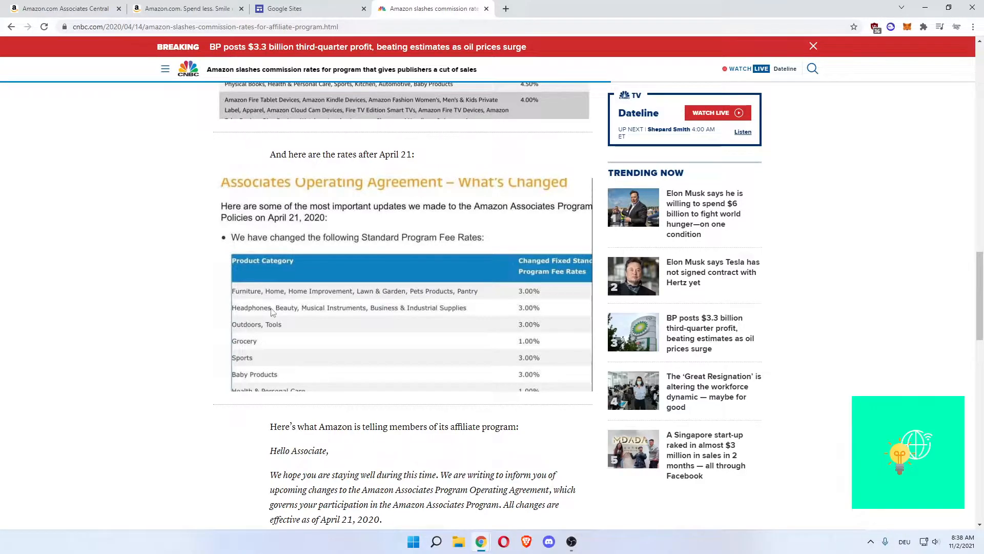
{"action": "mouse_move", "coordinate": [291, 335]}
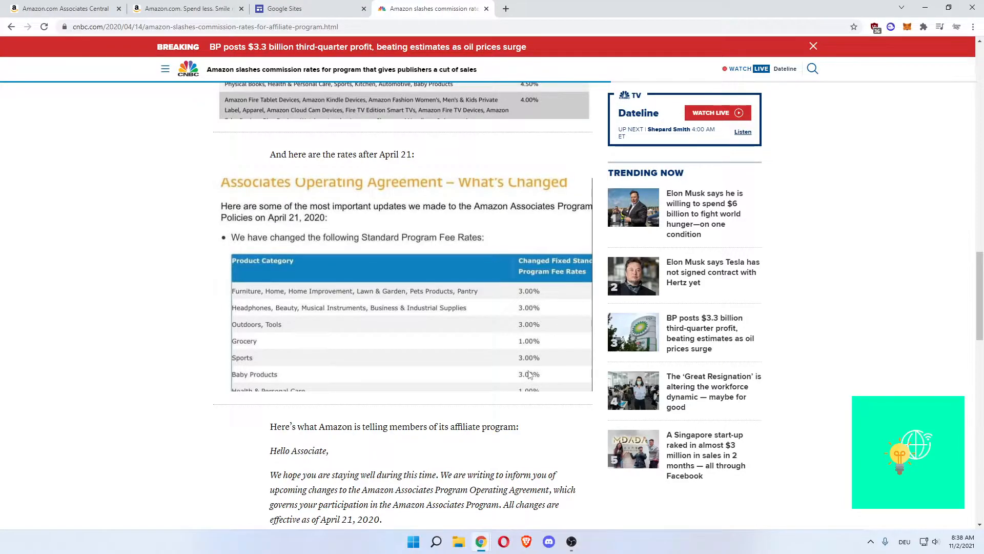
{"action": "scroll", "scroll_direction": "down", "scroll_amount": 3}
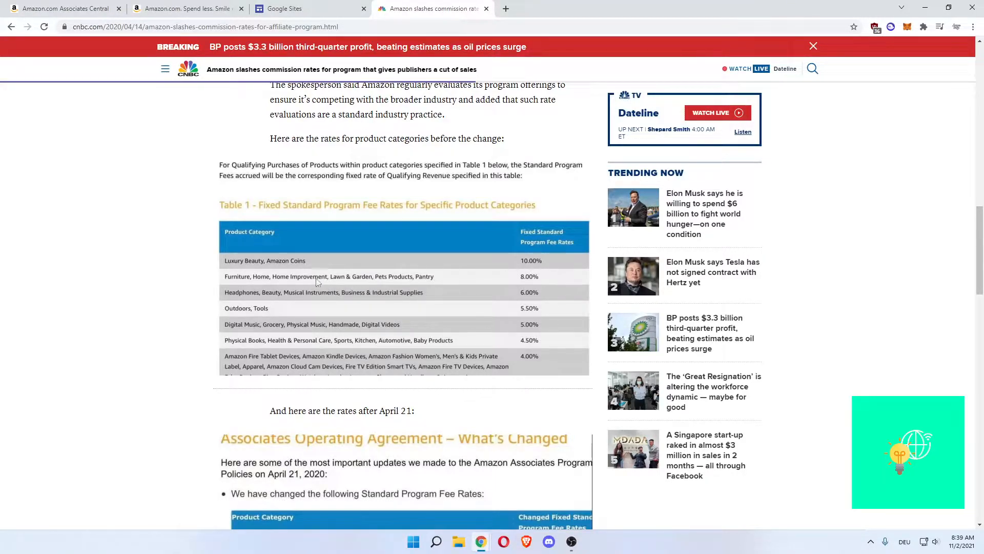
{"action": "mouse_move", "coordinate": [228, 282]}
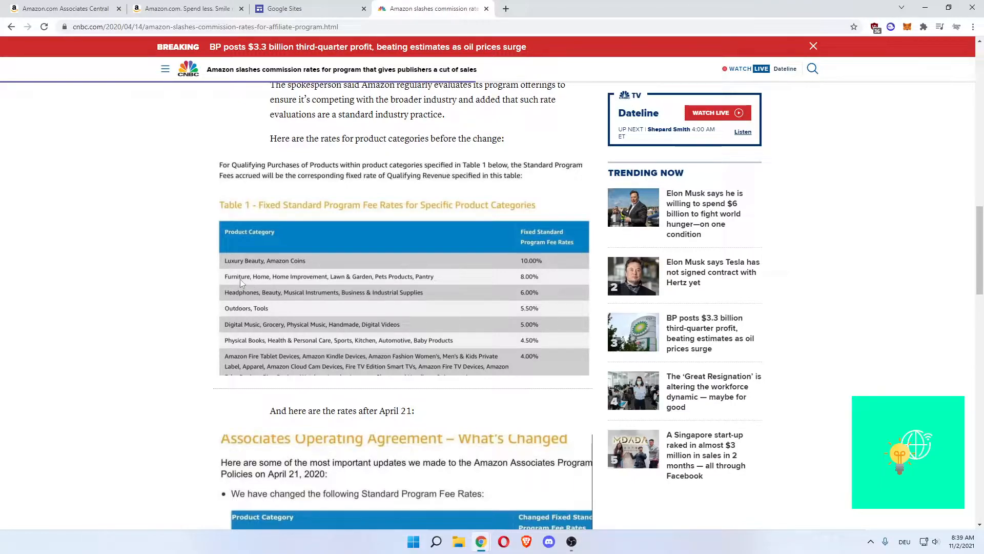
{"action": "mouse_move", "coordinate": [283, 207]}
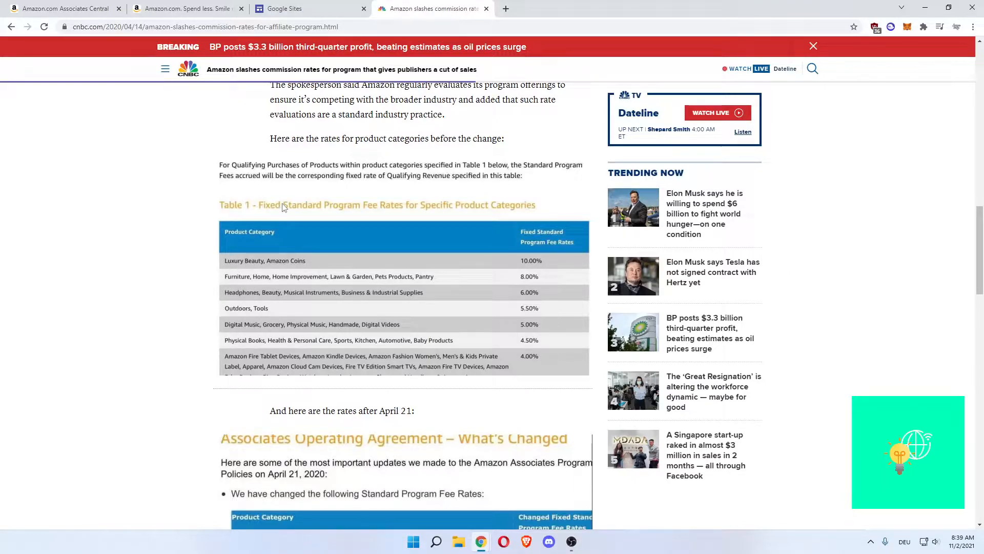
{"action": "left_click", "coordinate": [63, 8]}
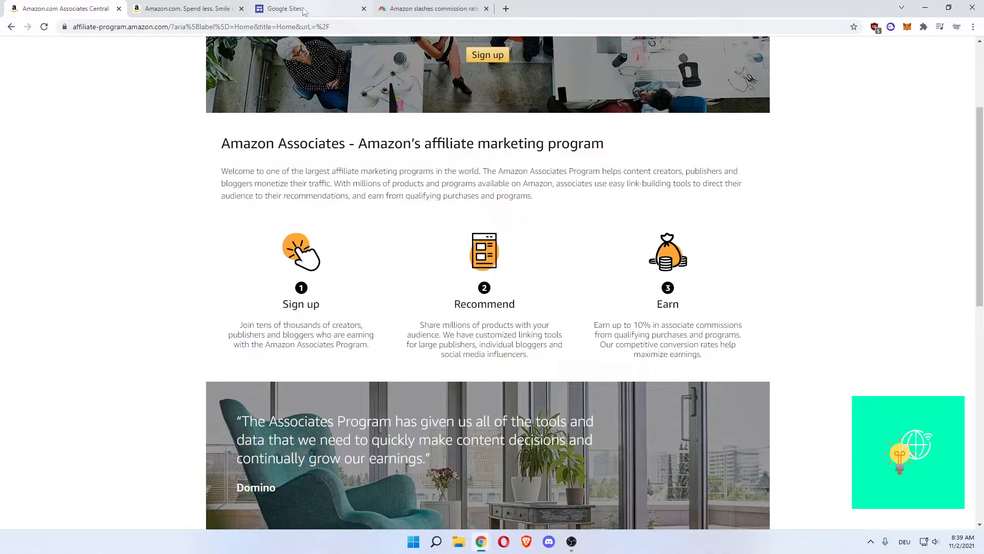
{"action": "left_click", "coordinate": [283, 8]}
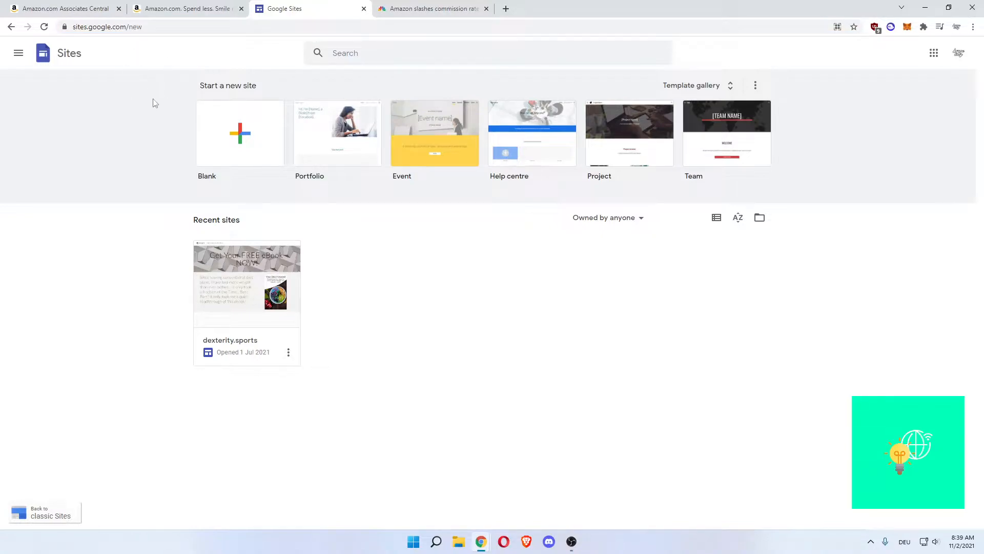
{"action": "mouse_move", "coordinate": [741, 263]}
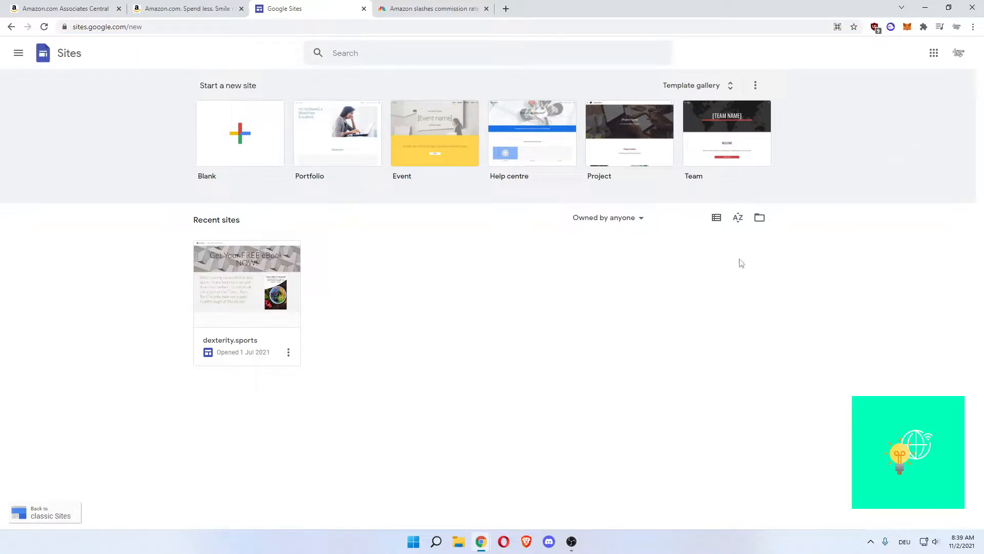
{"action": "mouse_move", "coordinate": [319, 225]}
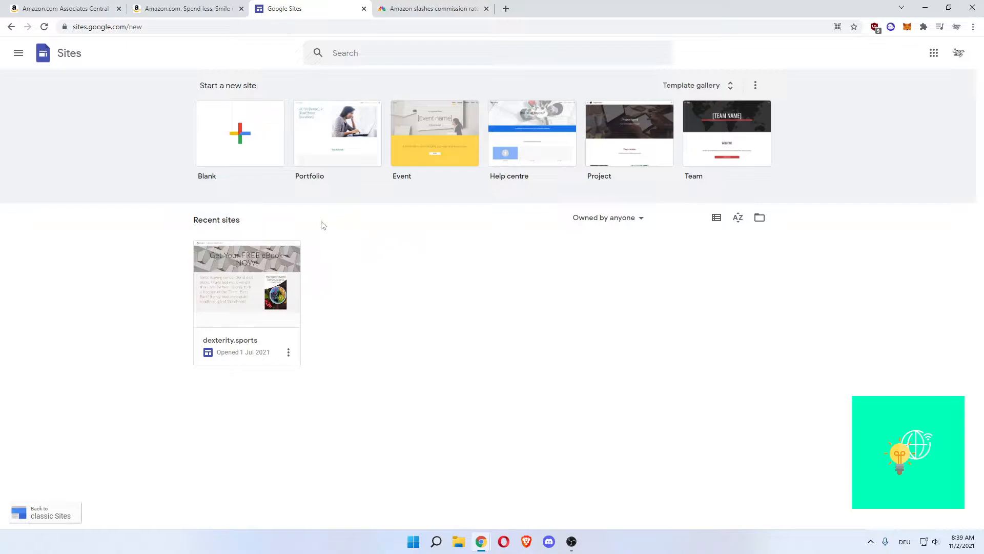
{"action": "mouse_move", "coordinate": [380, 290]}
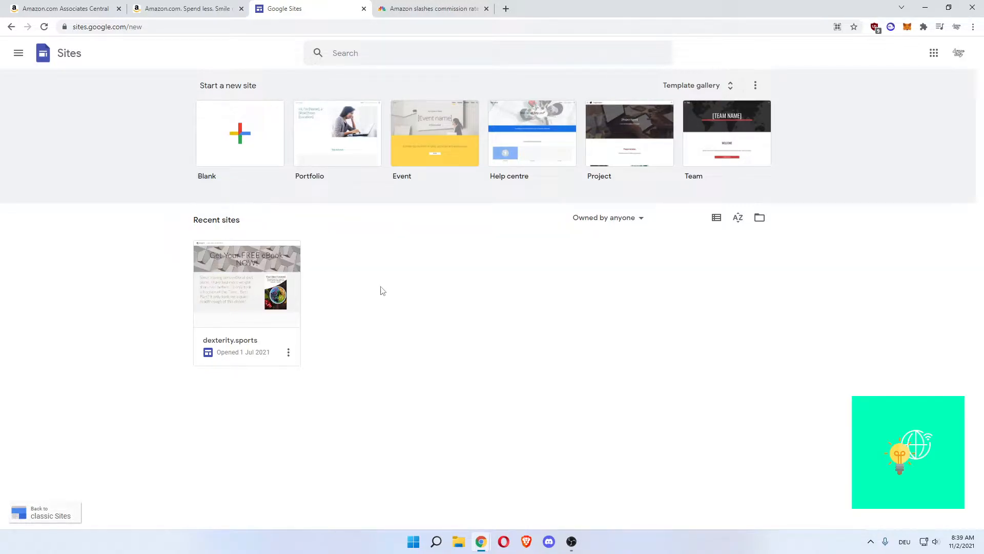
{"action": "mouse_move", "coordinate": [418, 280]}
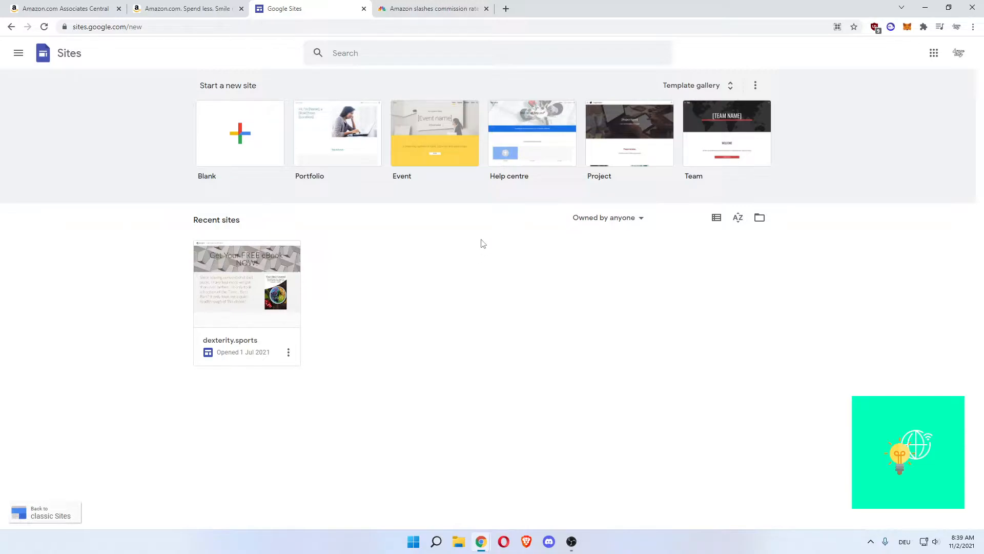
{"action": "mouse_move", "coordinate": [494, 241]}
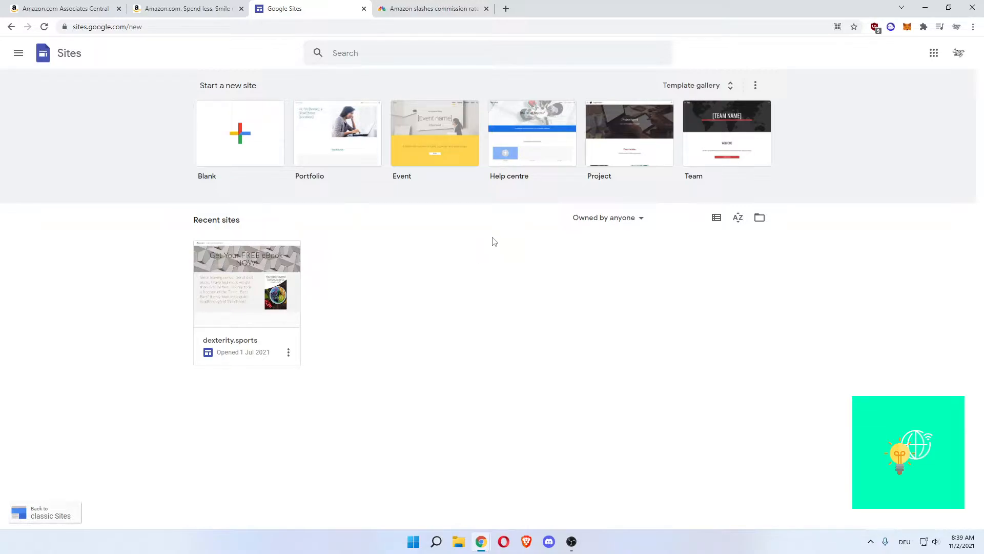
{"action": "mouse_move", "coordinate": [338, 133]}
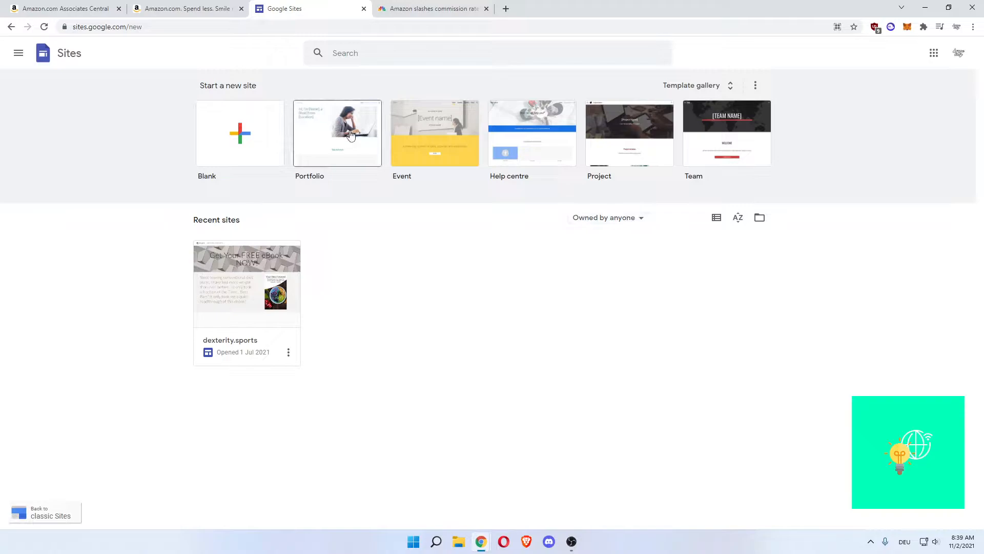
{"action": "mouse_move", "coordinate": [727, 134]}
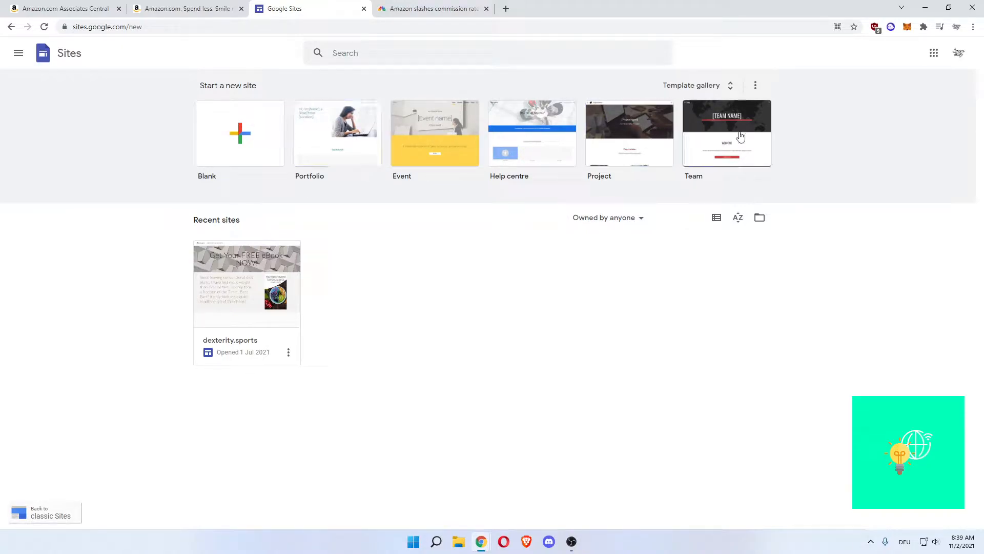
{"action": "mouse_move", "coordinate": [424, 182]}
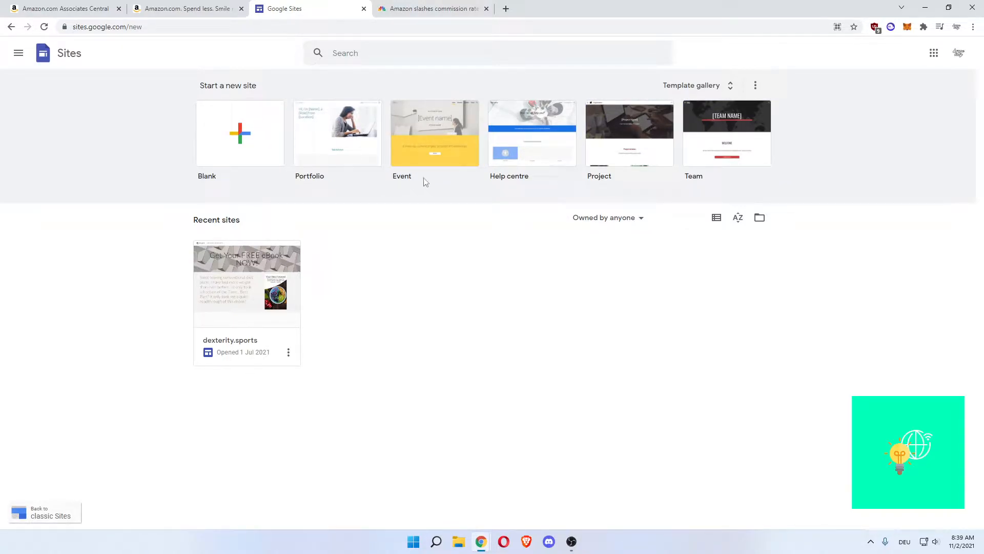
{"action": "mouse_move", "coordinate": [719, 118]}
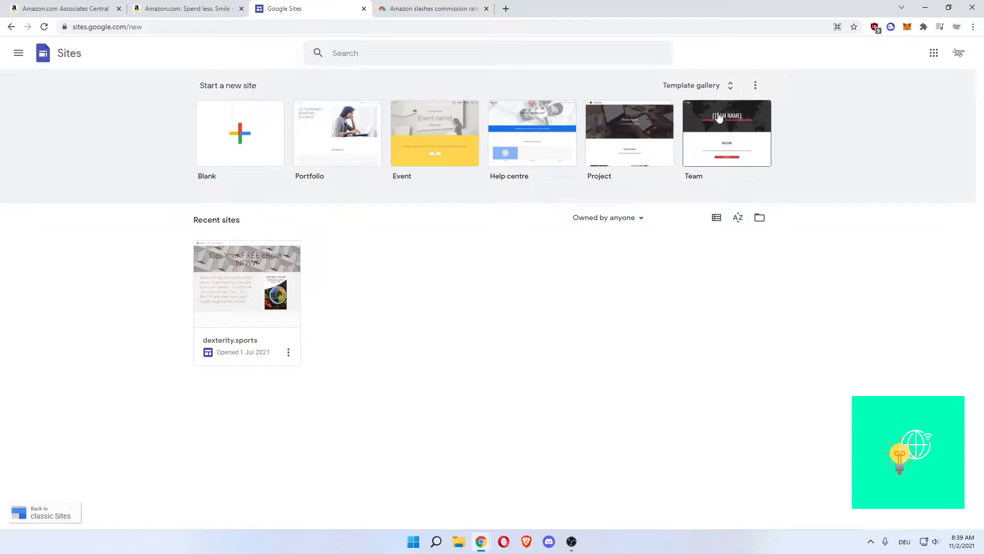
- Expand the Template gallery and scroll through Personal, Work, Small business and Education templates
{"action": "left_click", "coordinate": [691, 85]}
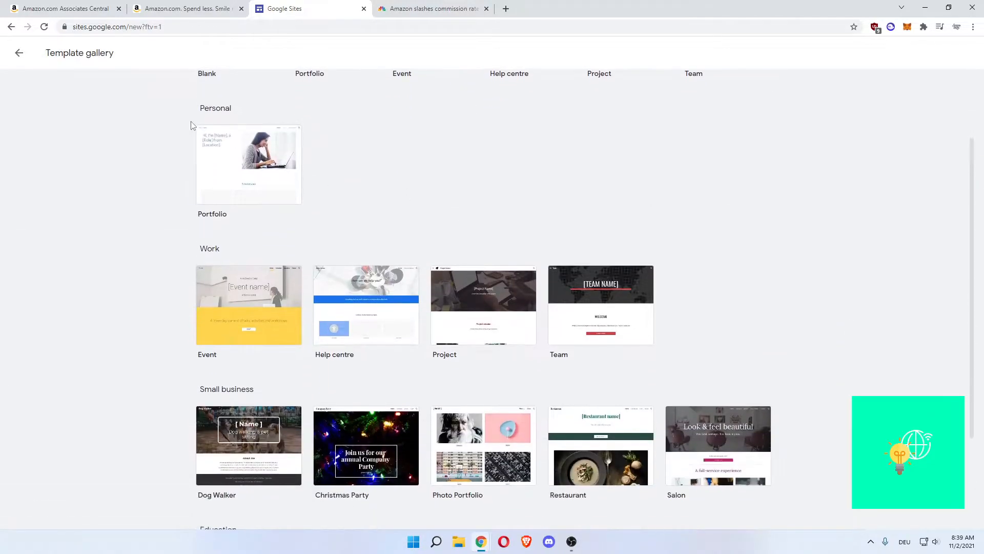
{"action": "scroll", "scroll_direction": "down", "scroll_amount": 3}
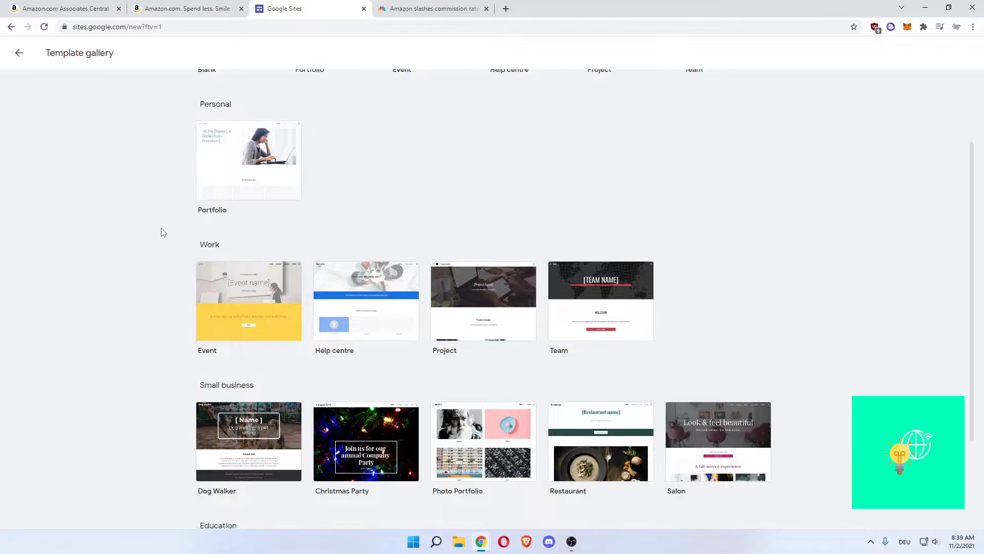
{"action": "scroll", "scroll_direction": "down", "scroll_amount": 3}
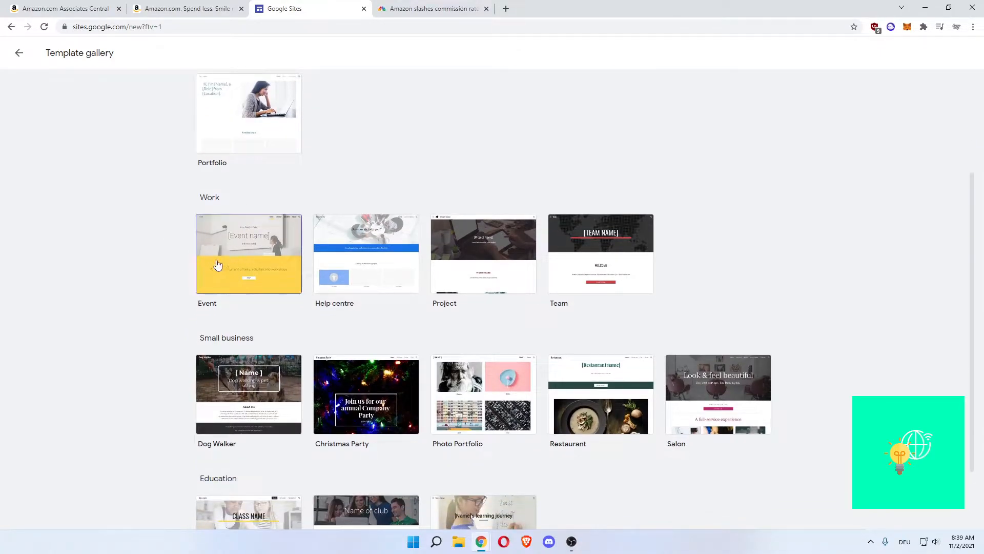
{"action": "scroll", "scroll_direction": "down", "scroll_amount": 3}
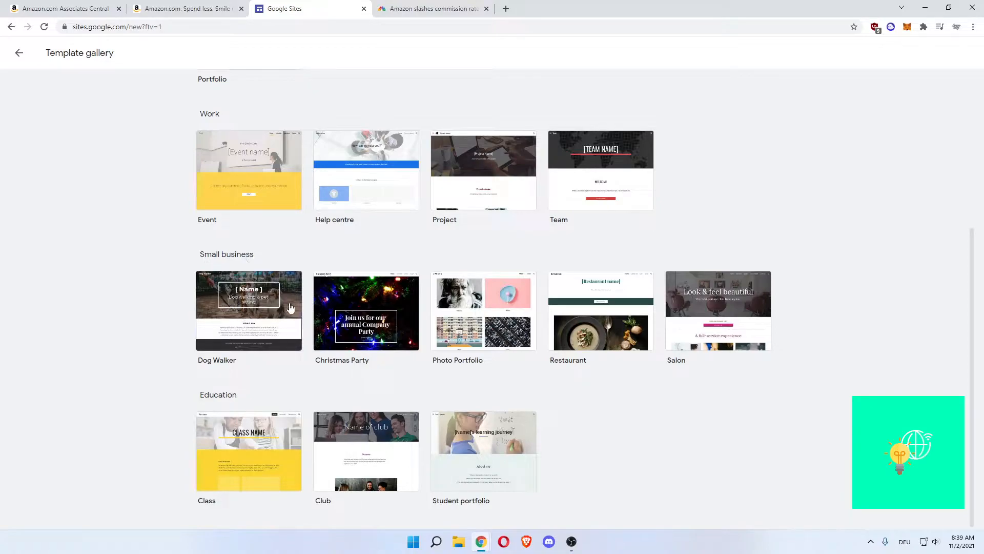
{"action": "mouse_move", "coordinate": [162, 272]}
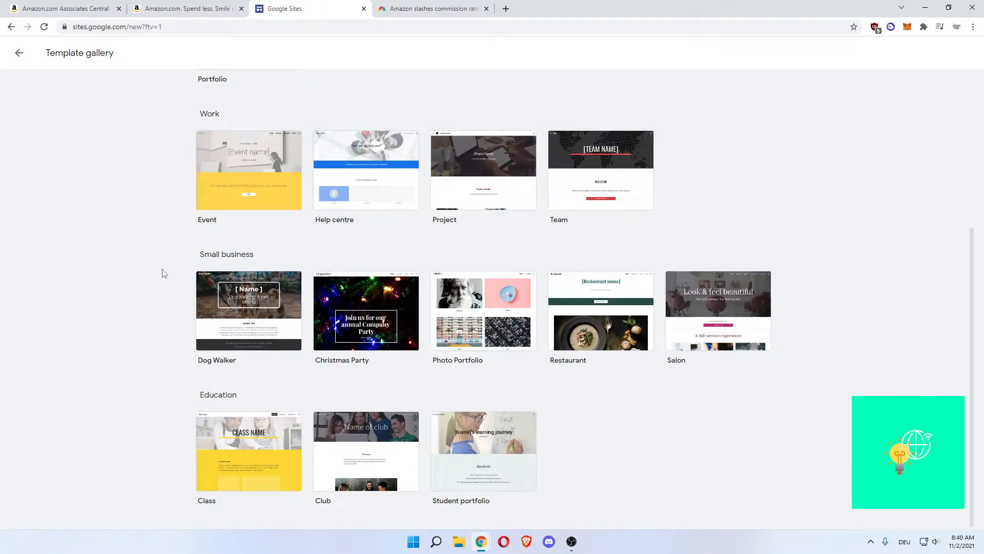
{"action": "mouse_move", "coordinate": [657, 354]}
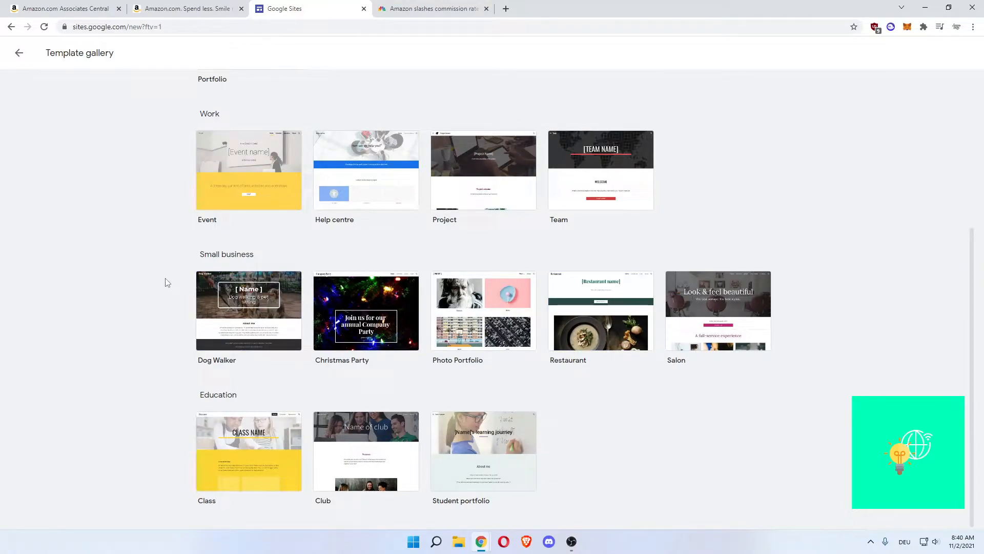
{"action": "mouse_move", "coordinate": [217, 313]}
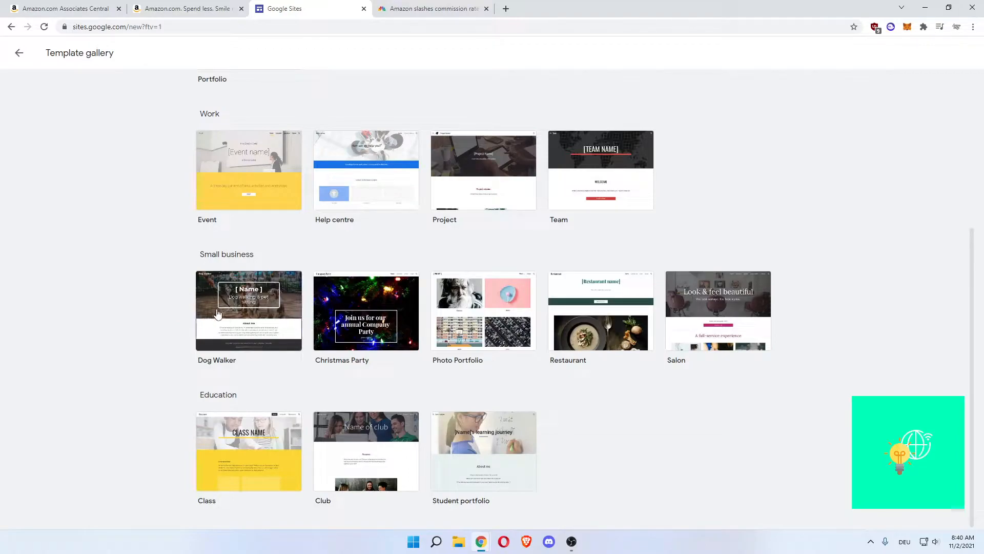
{"action": "mouse_move", "coordinate": [512, 305]}
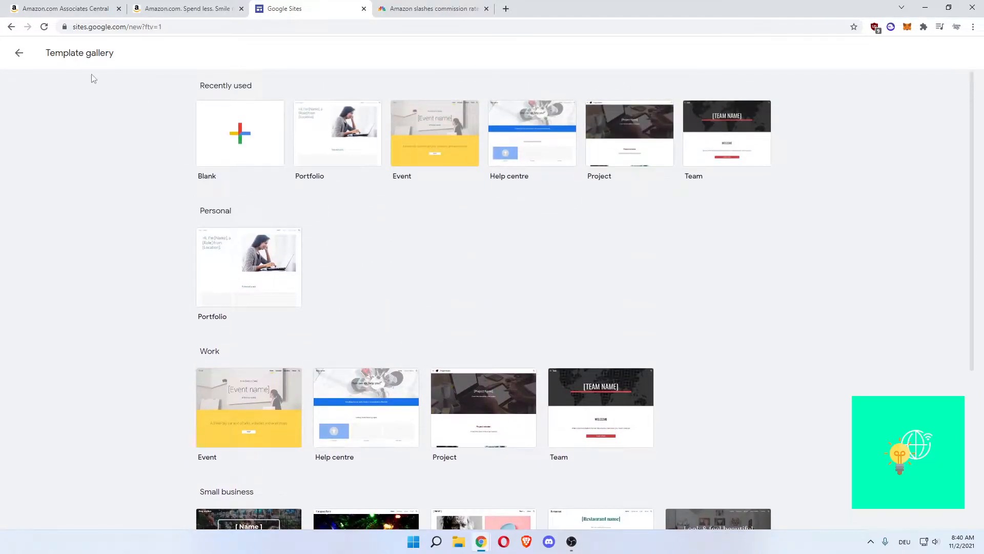
- Start a Blank site from Sites home and dismiss the Create your own theme popup
{"action": "left_click", "coordinate": [19, 53]}
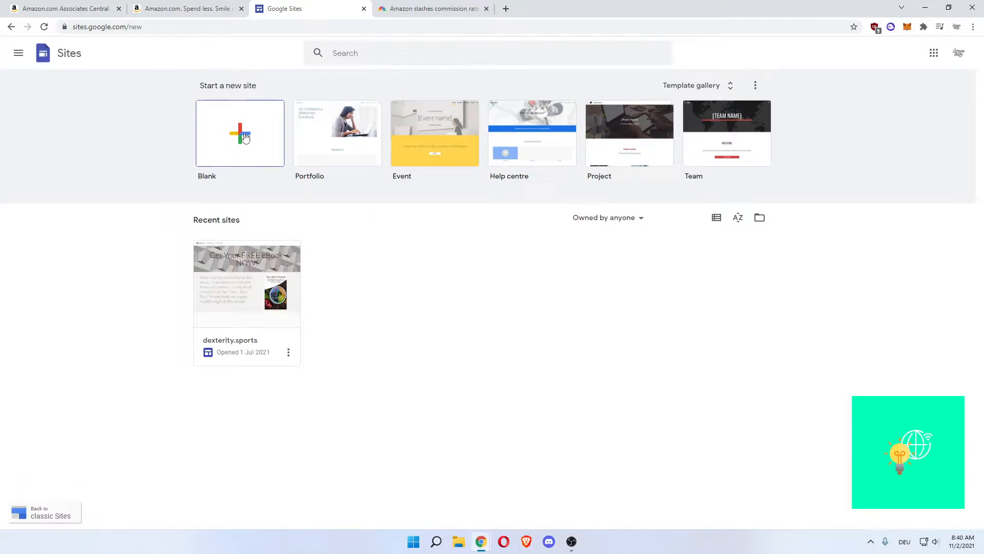
{"action": "left_click", "coordinate": [240, 132]}
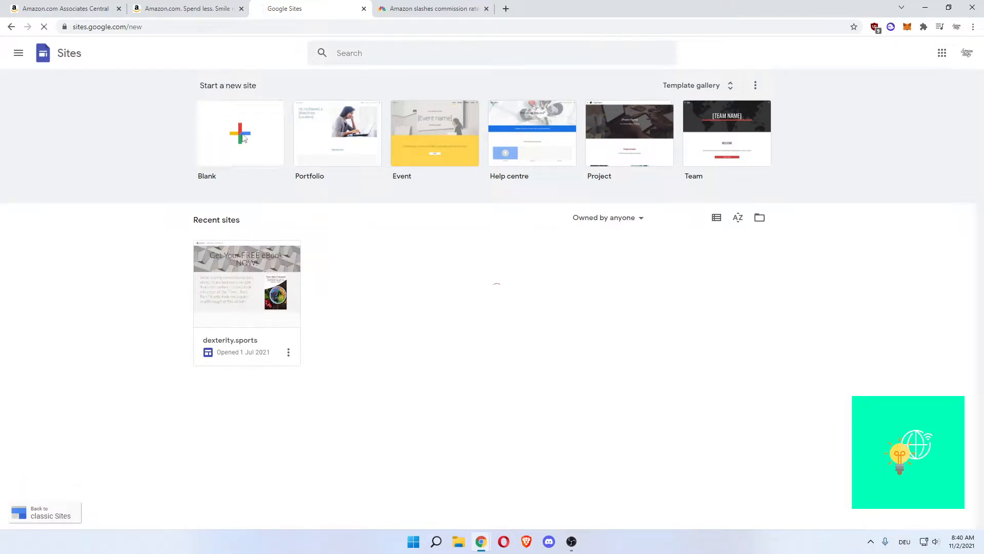
{"action": "left_click", "coordinate": [240, 133]}
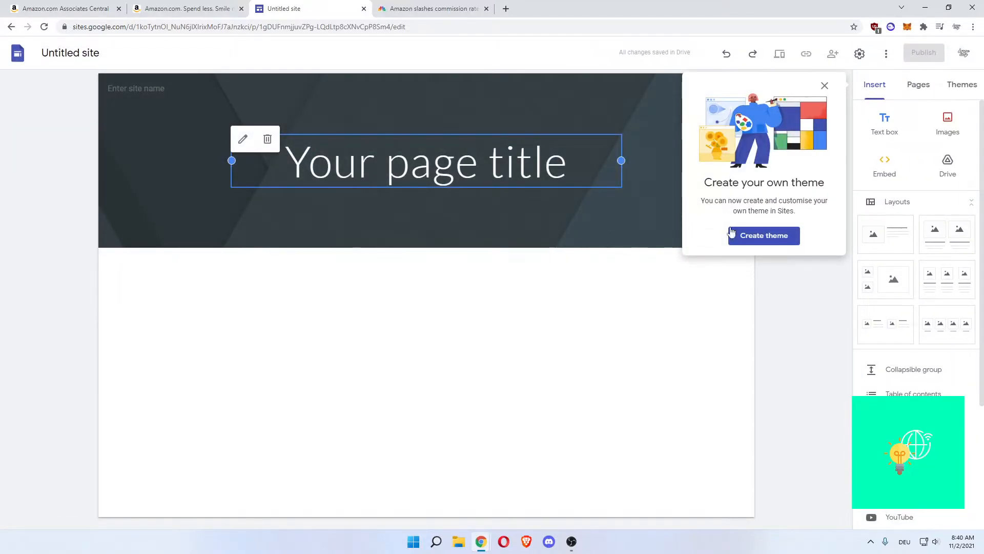
{"action": "left_click", "coordinate": [824, 85]}
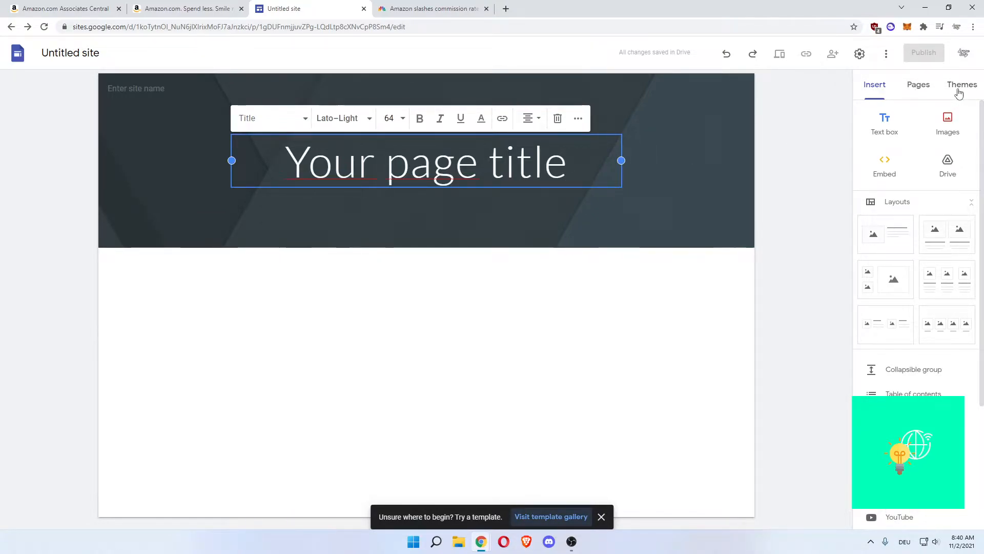
- Try the Diplomat theme, then apply the Level theme to the new site
{"action": "left_click", "coordinate": [961, 84]}
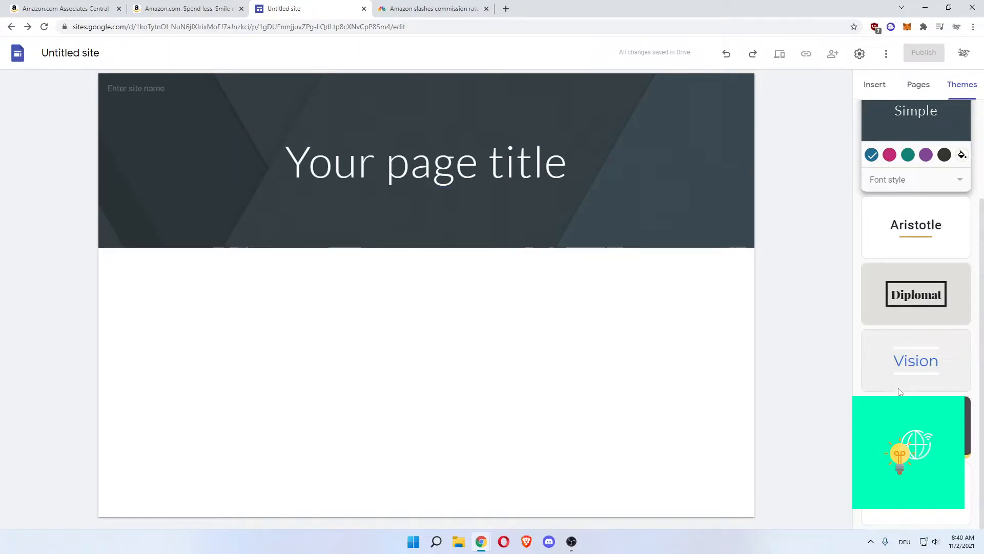
{"action": "left_click", "coordinate": [915, 294]}
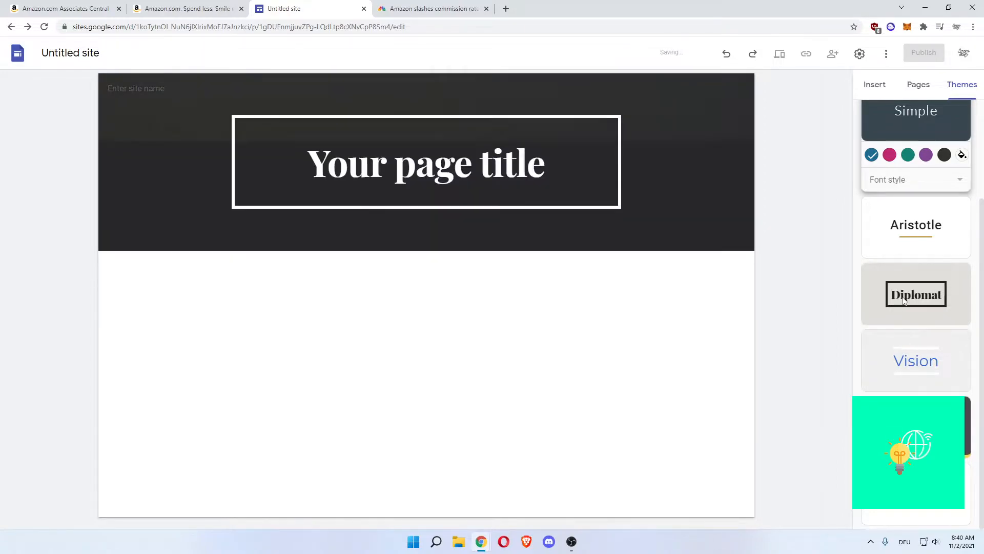
{"action": "left_click", "coordinate": [915, 294]}
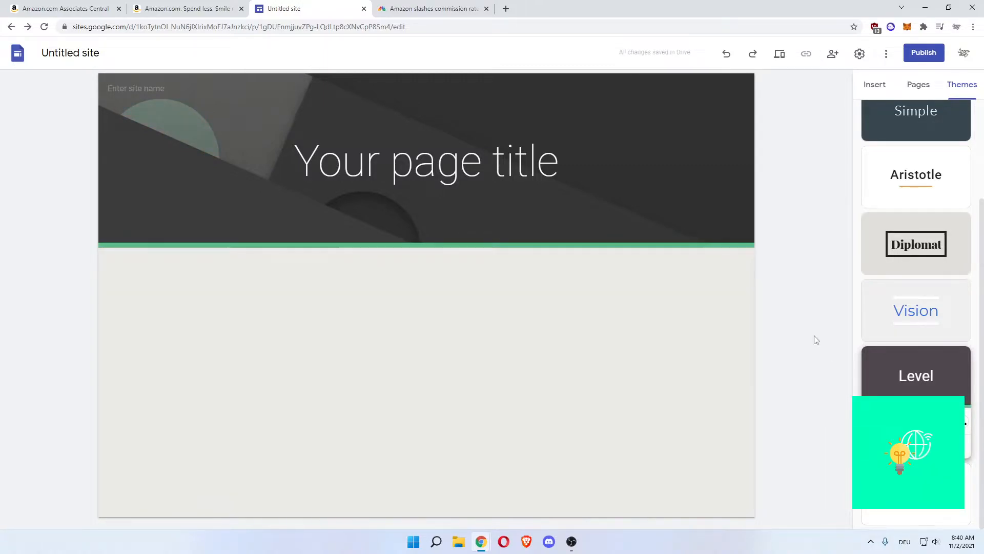
{"action": "left_click", "coordinate": [425, 160]}
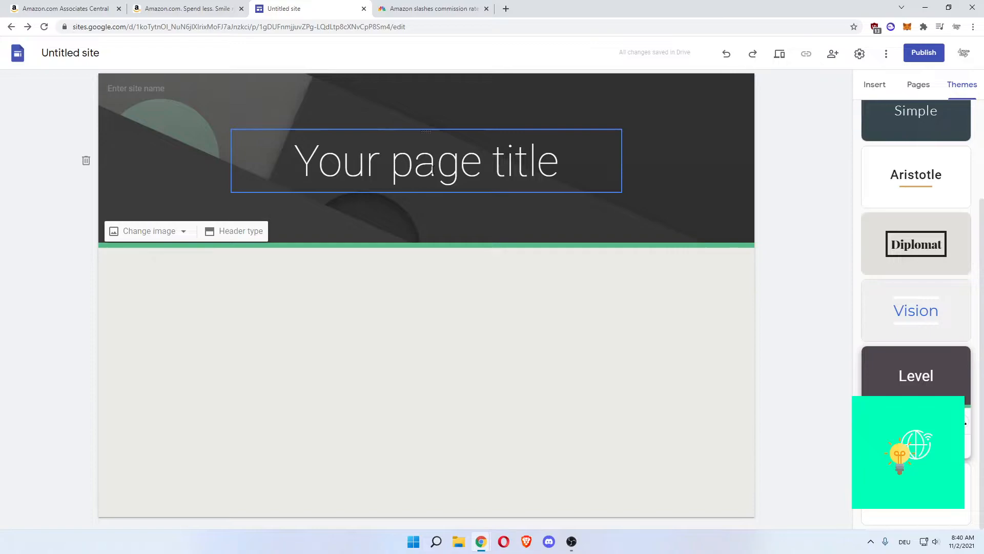
- Clear the header title text and enter 'Cosy Couches' as the site name
{"action": "left_click", "coordinate": [426, 160]}
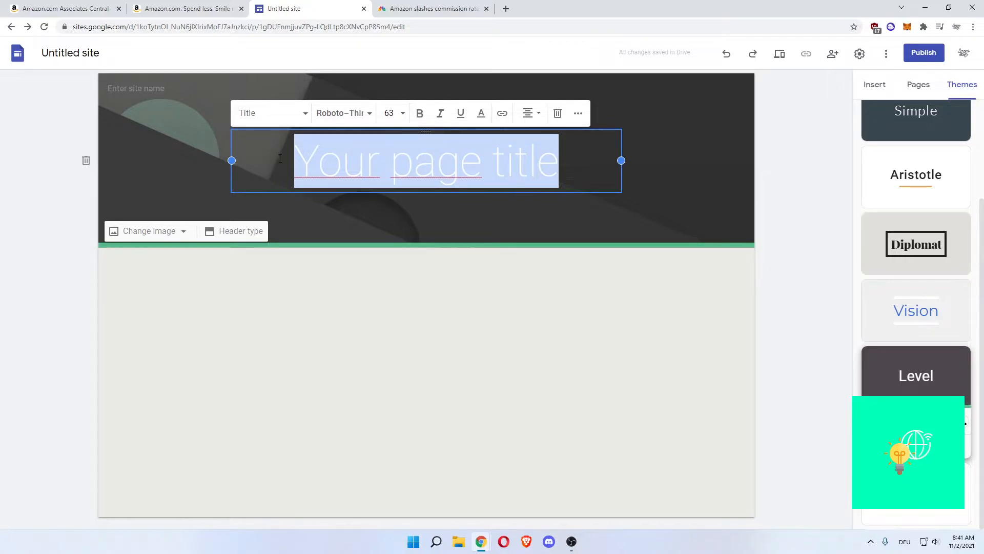
{"action": "type", "text": "Cosy Couches"}
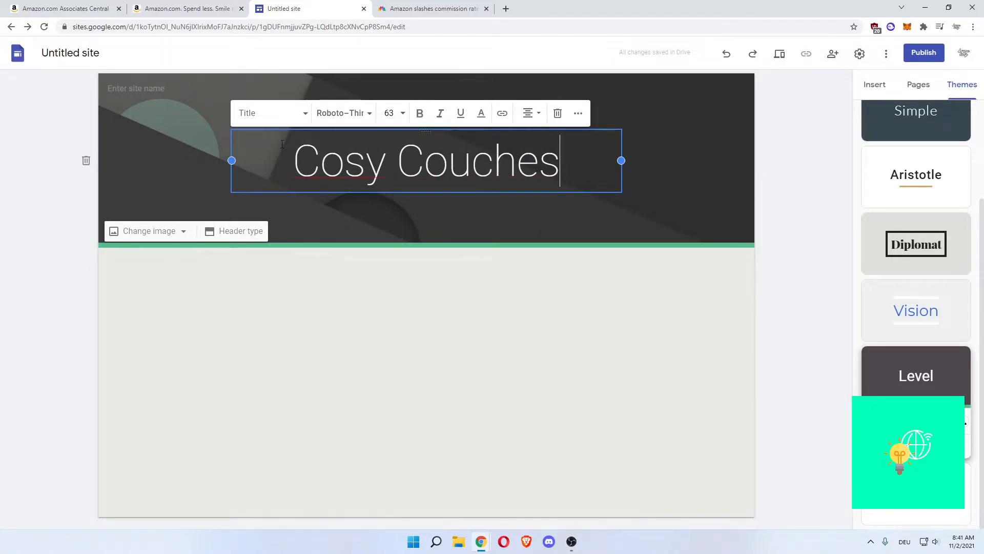
{"action": "triple_click", "coordinate": [426, 160]}
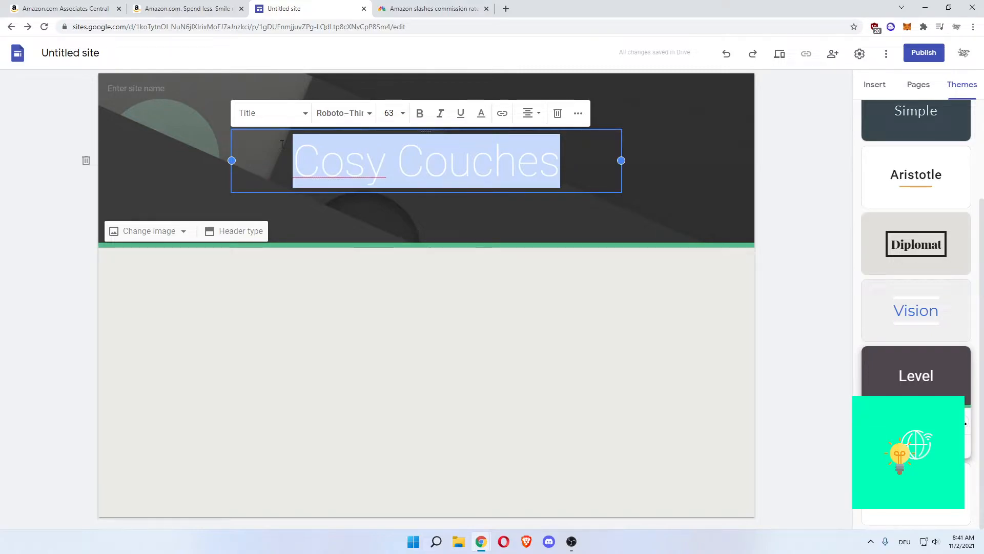
{"action": "key", "text": "delete"}
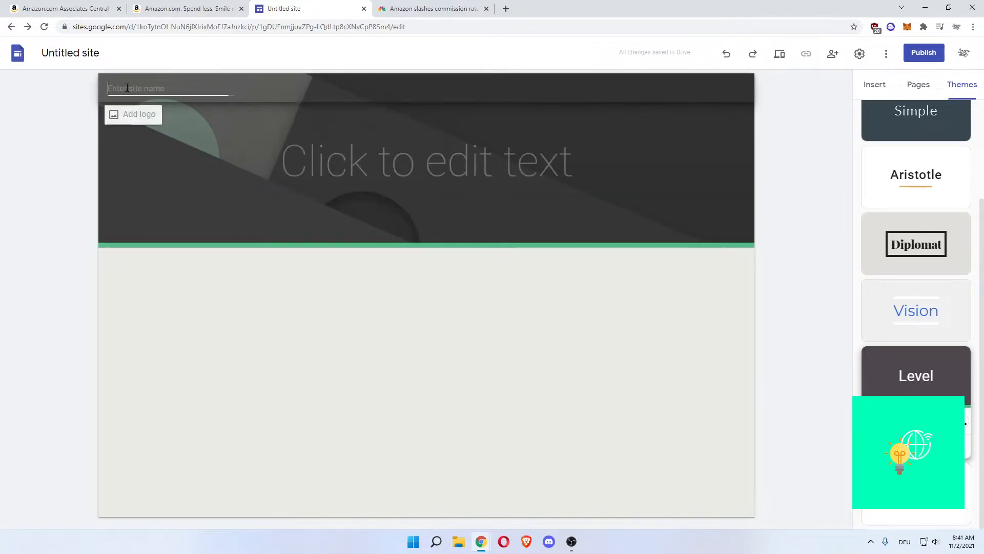
{"action": "type", "text": "Cosy Couches"}
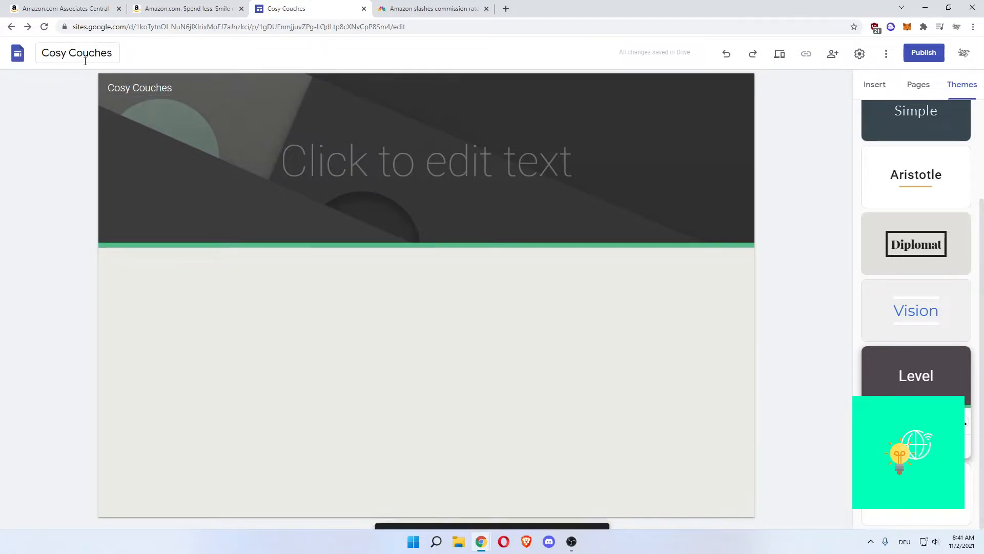
{"action": "left_click", "coordinate": [426, 160]}
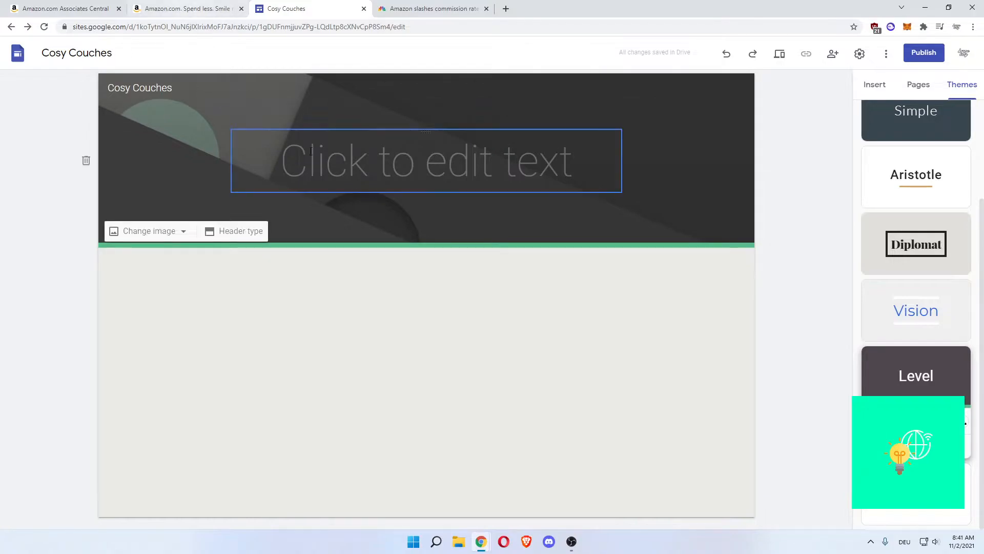
{"action": "left_click", "coordinate": [187, 8]}
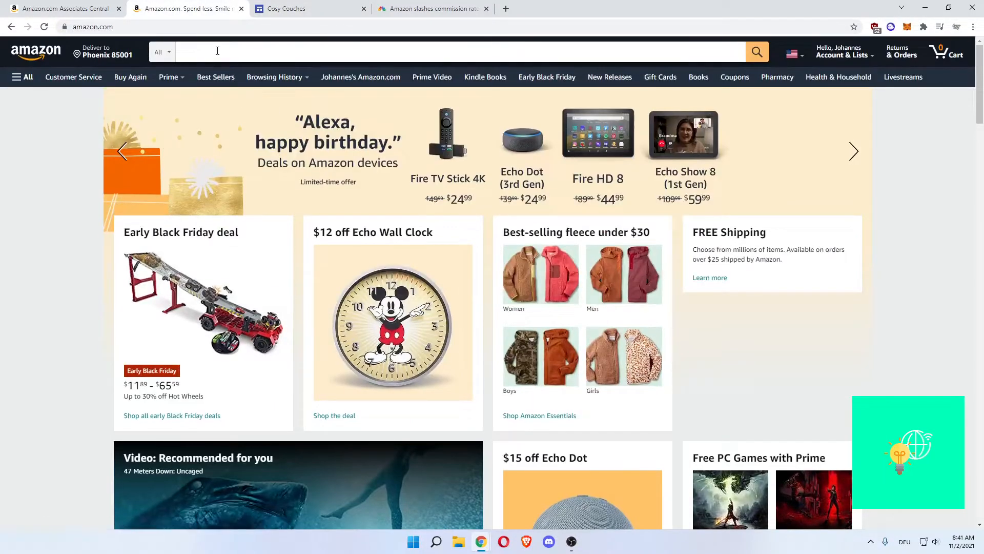
- Search Amazon for 'couch' and open the Shintenchi convertible sectional sofa listing
{"action": "type", "text": "couch"}
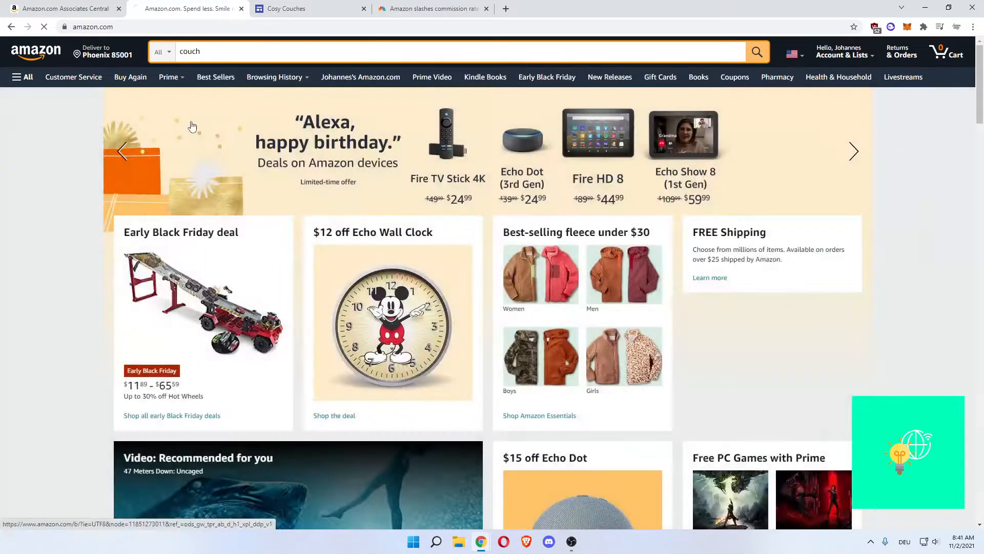
{"action": "left_click", "coordinate": [757, 51]}
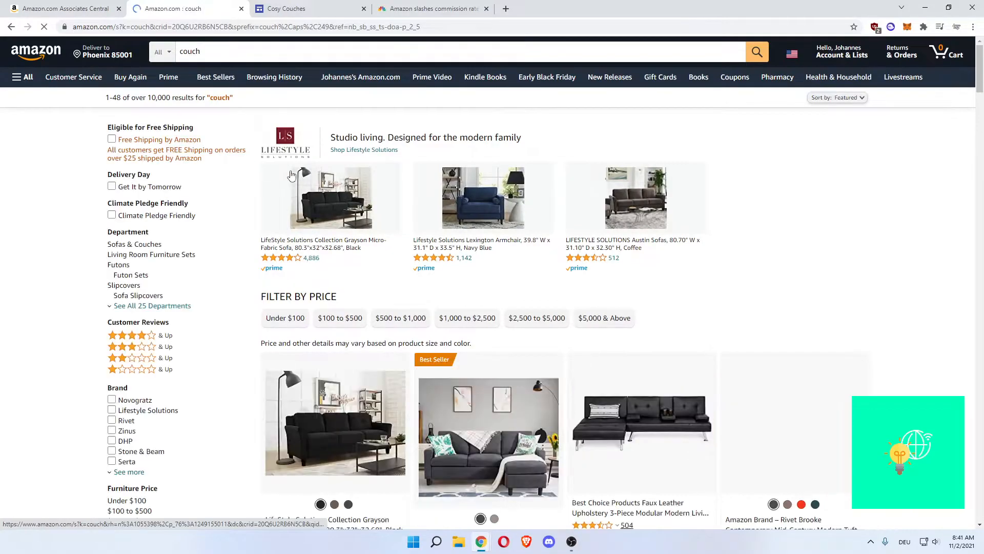
{"action": "scroll", "scroll_direction": "down", "scroll_amount": 3}
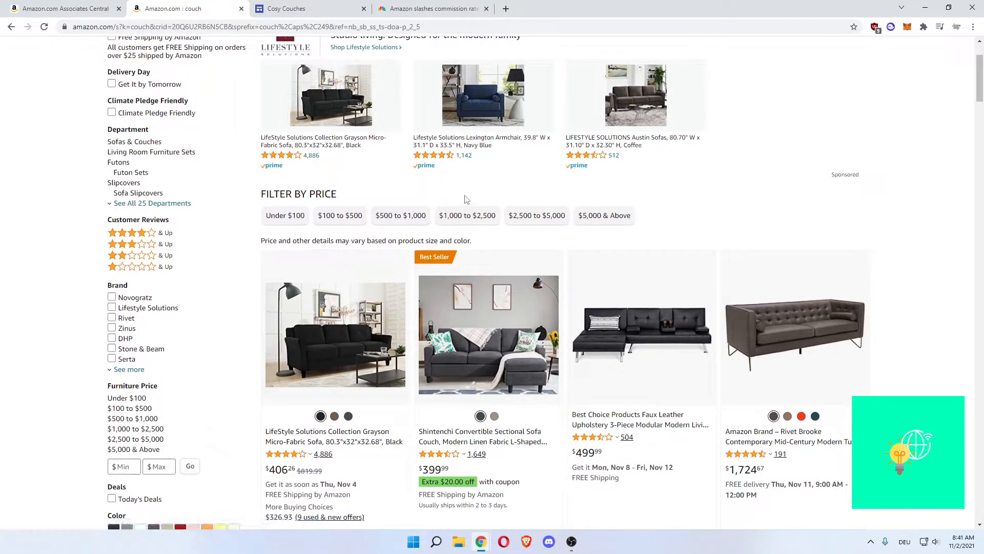
{"action": "scroll", "scroll_direction": "down", "scroll_amount": 3}
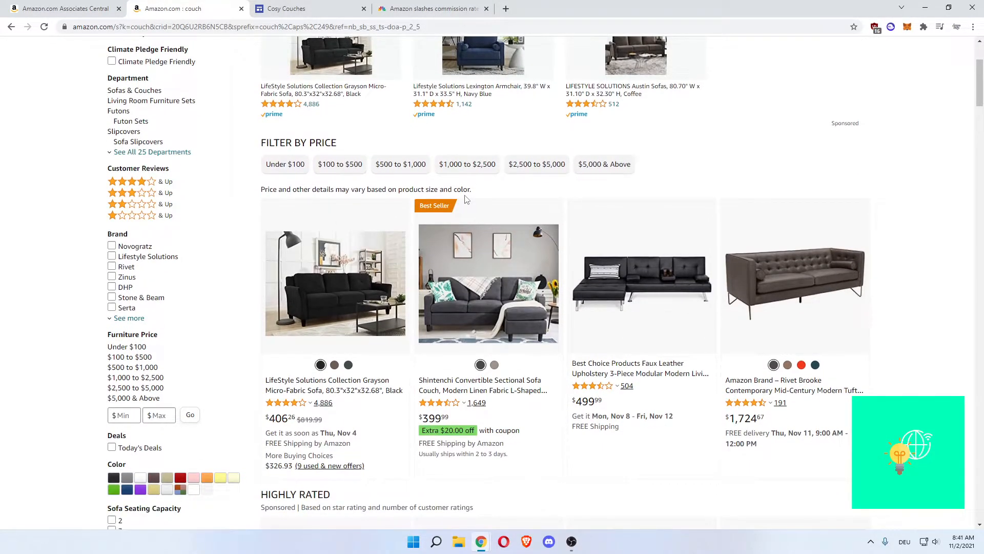
{"action": "scroll", "scroll_direction": "down", "scroll_amount": 3}
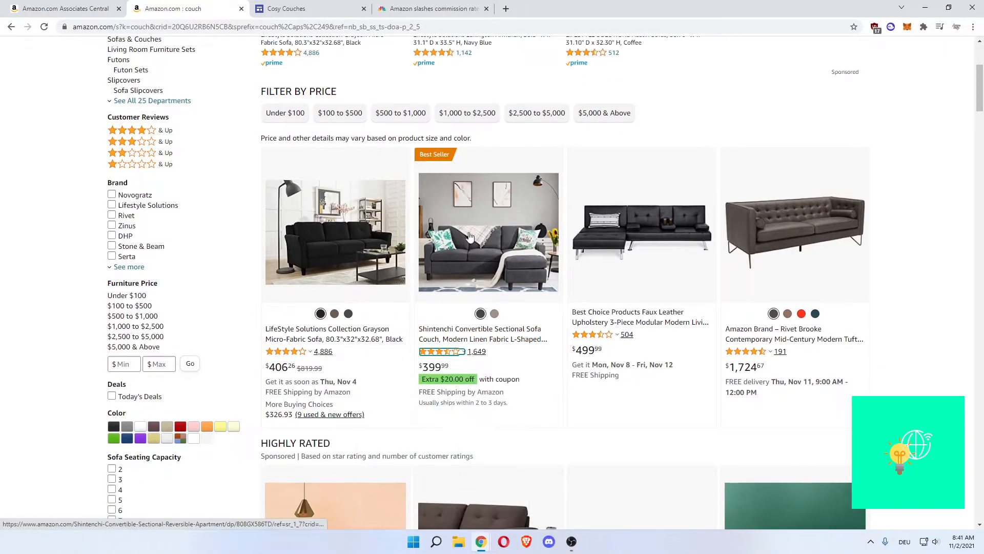
{"action": "left_click", "coordinate": [489, 232]}
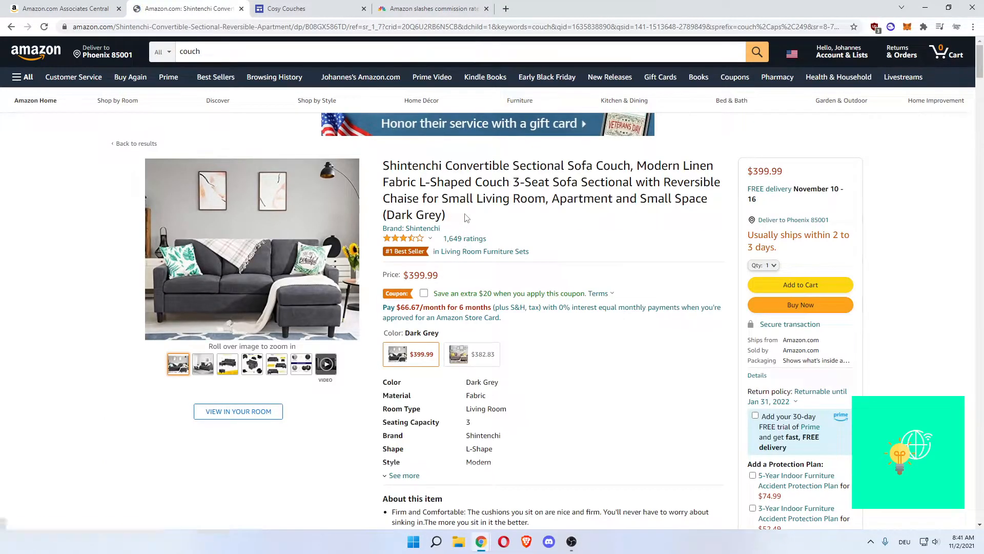
- Select 'Shintenchi Convertible Sectional Sofa Couch' in the listing title and return to the editor
{"action": "double_click", "coordinate": [391, 165]}
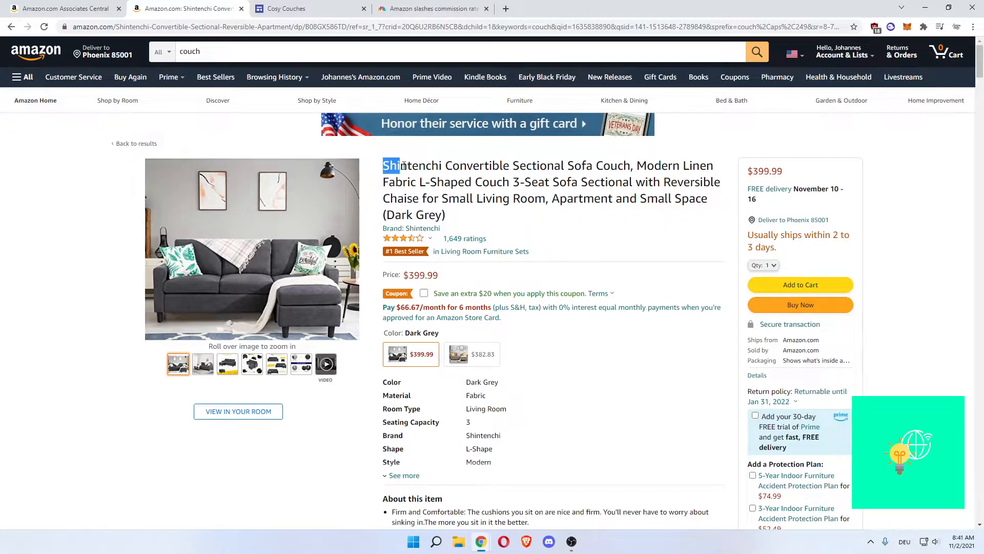
{"action": "left_click_drag", "start_coordinate": [383, 165], "coordinate": [609, 165]}
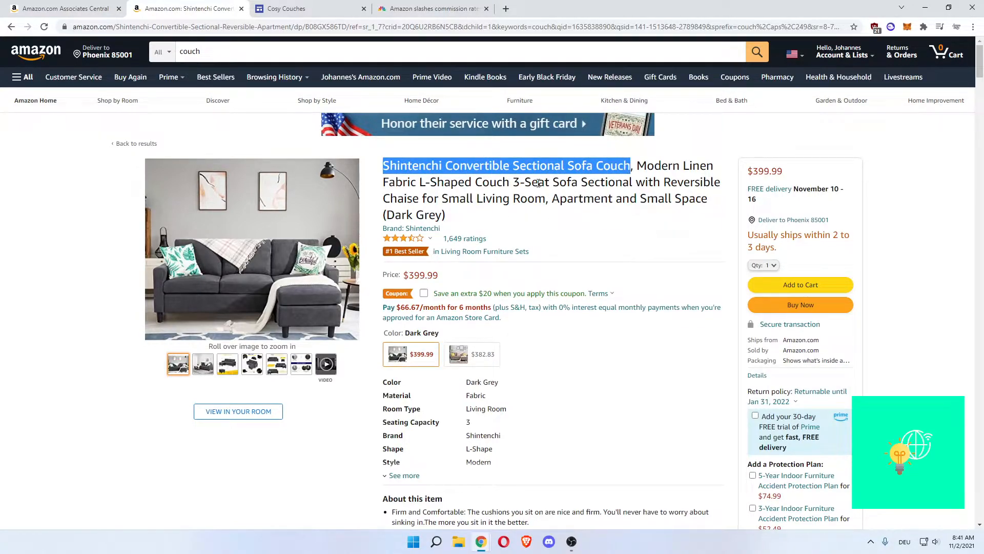
{"action": "left_click", "coordinate": [309, 8]}
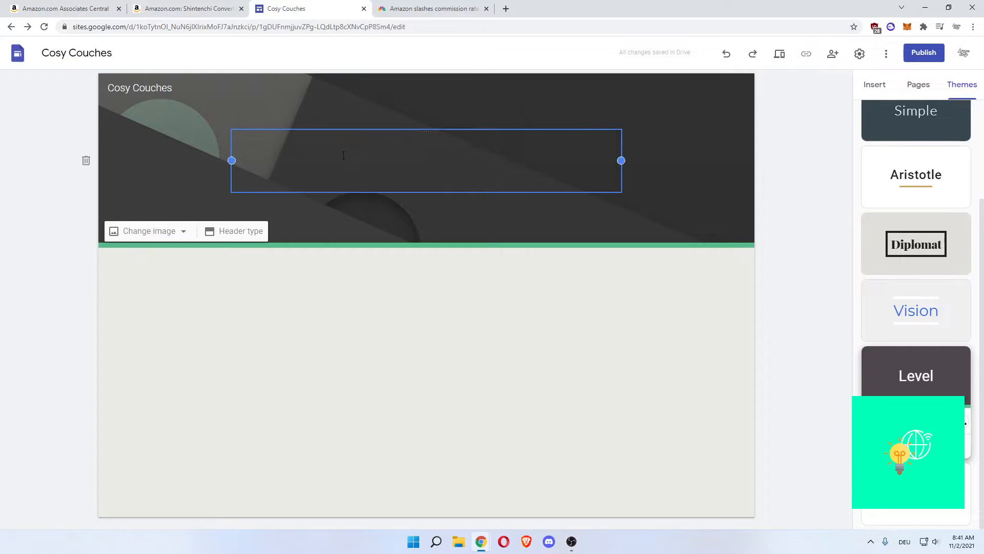
- Paste 'Shintenchi Convertible Sectional Sofa Couch' as the header title in Roboto Bold, size 30
{"action": "type", "text": "Shintenchi Convertible Sectional Sofa Couch"}
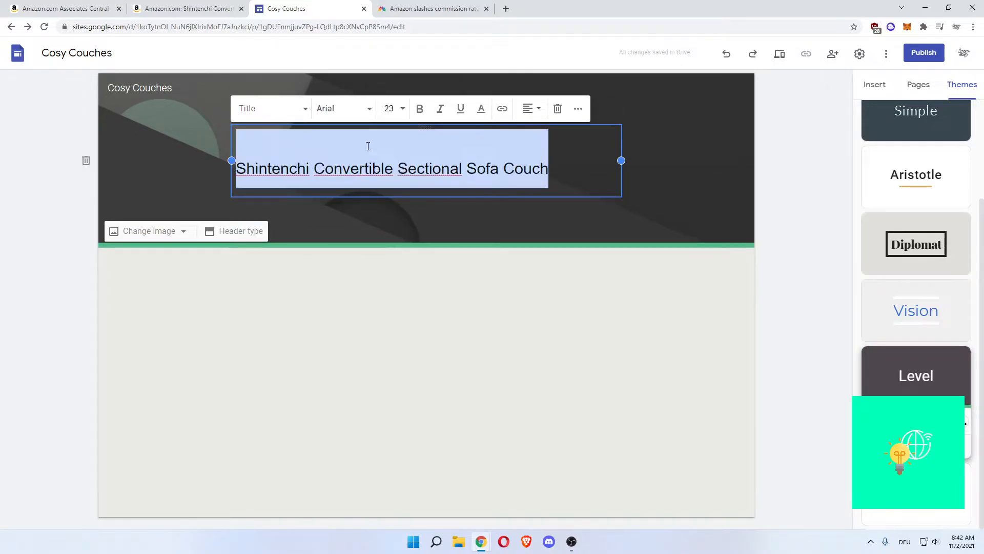
{"action": "left_click", "coordinate": [339, 108]}
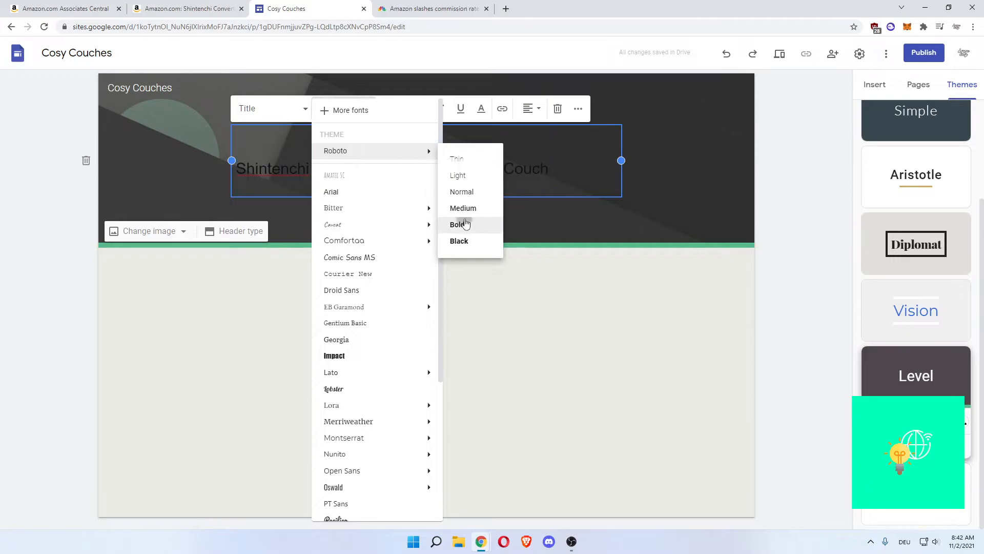
{"action": "left_click", "coordinate": [388, 109]}
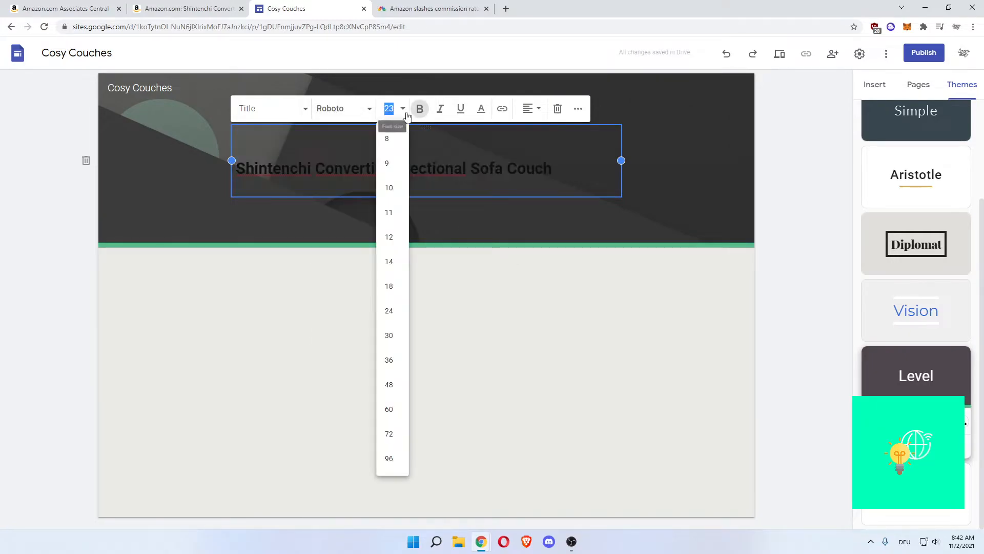
{"action": "mouse_move", "coordinate": [389, 335]}
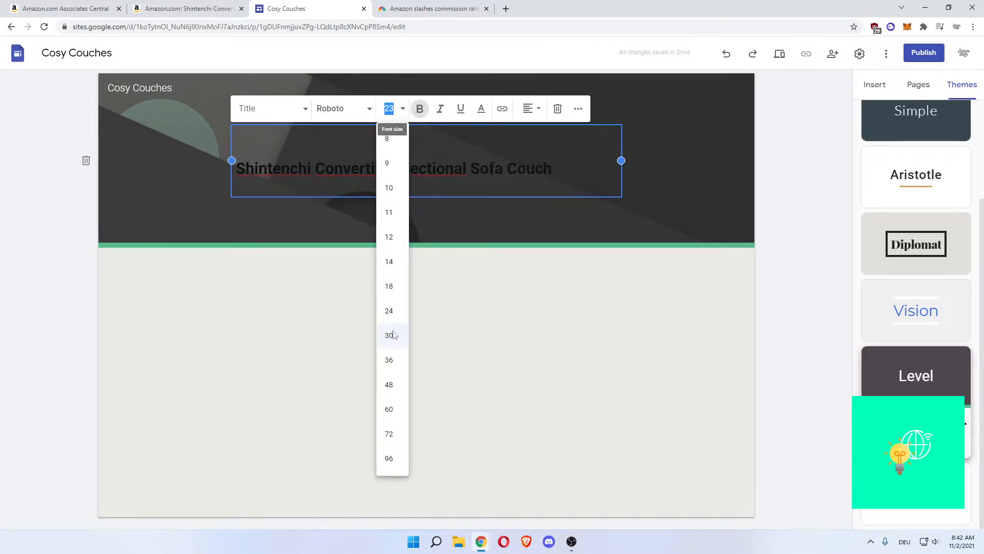
{"action": "left_click", "coordinate": [388, 335]}
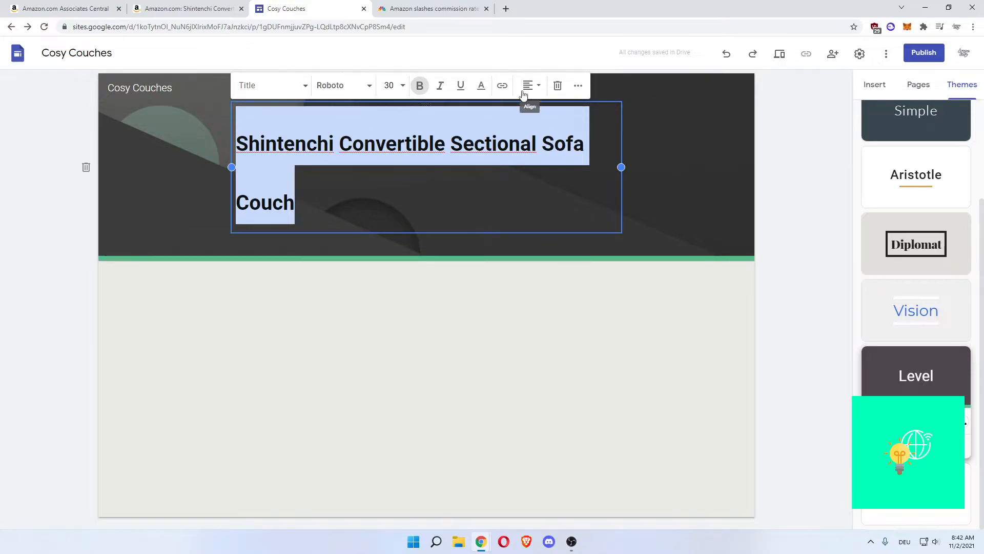
- Centre the header title and keep it bold
{"action": "left_click", "coordinate": [528, 85]}
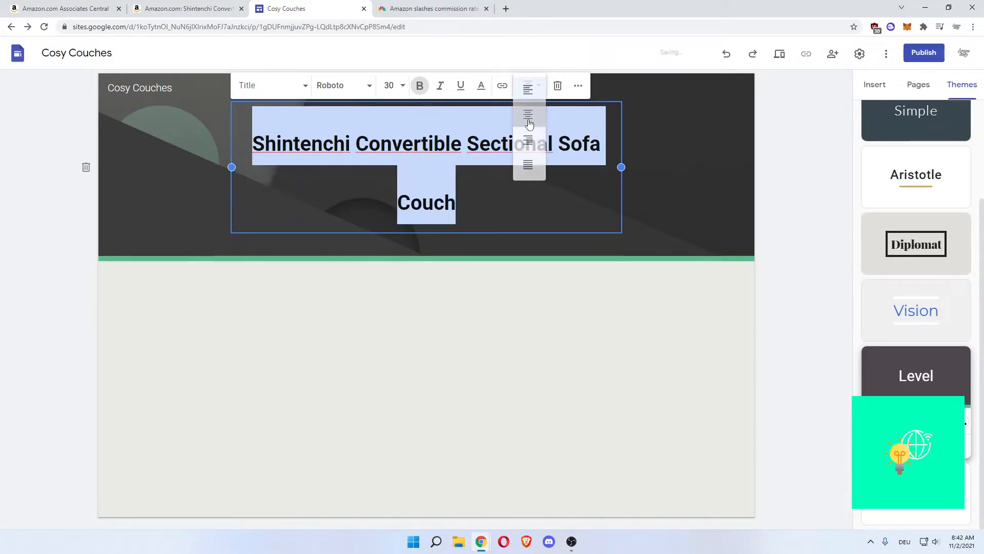
{"action": "left_click", "coordinate": [528, 114]}
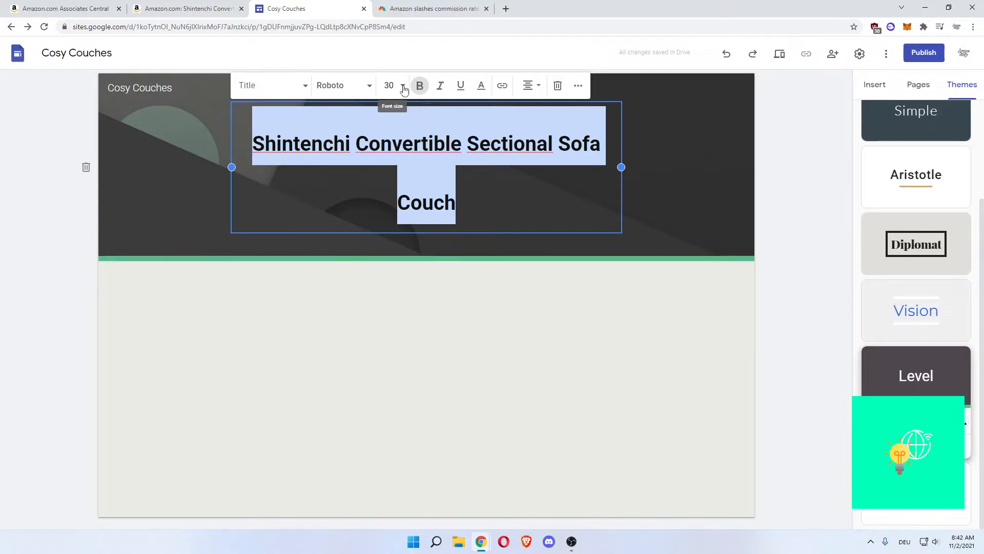
{"action": "left_click", "coordinate": [419, 86]}
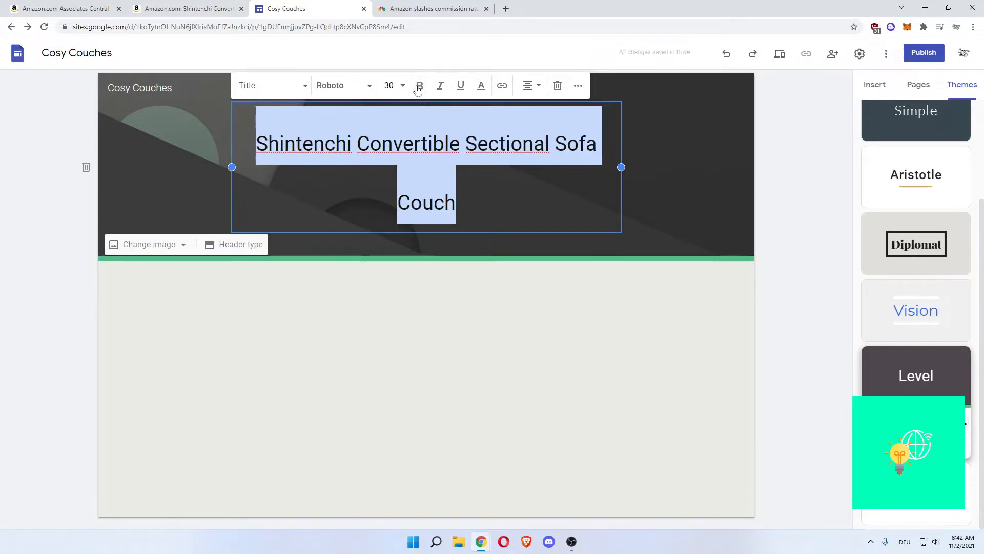
{"action": "left_click", "coordinate": [419, 85]}
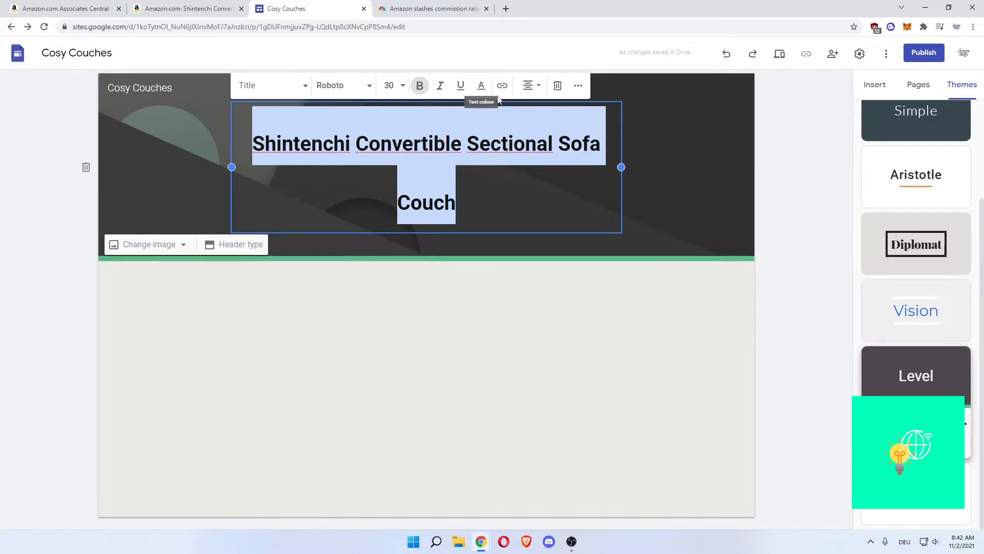
{"action": "left_click", "coordinate": [577, 85]}
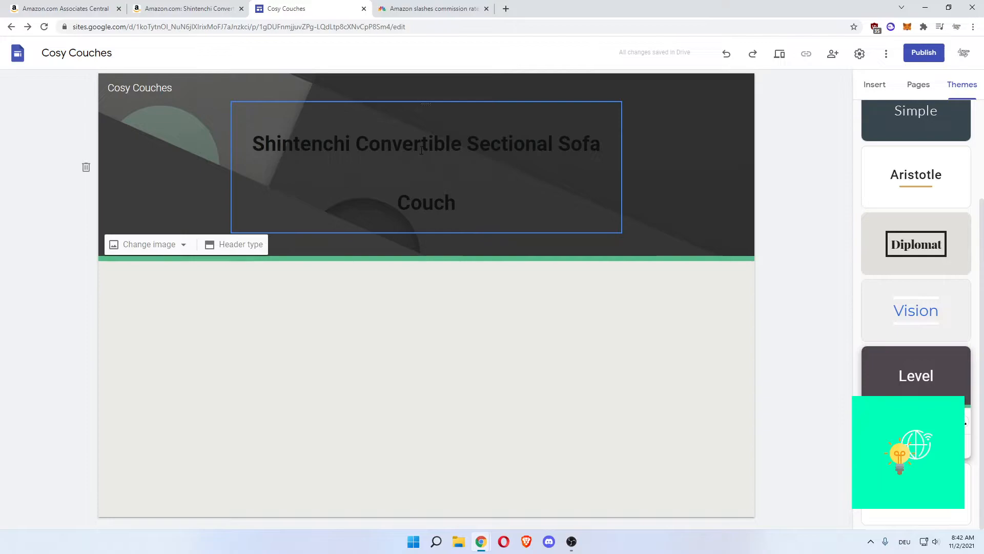
{"action": "left_click", "coordinate": [481, 315]}
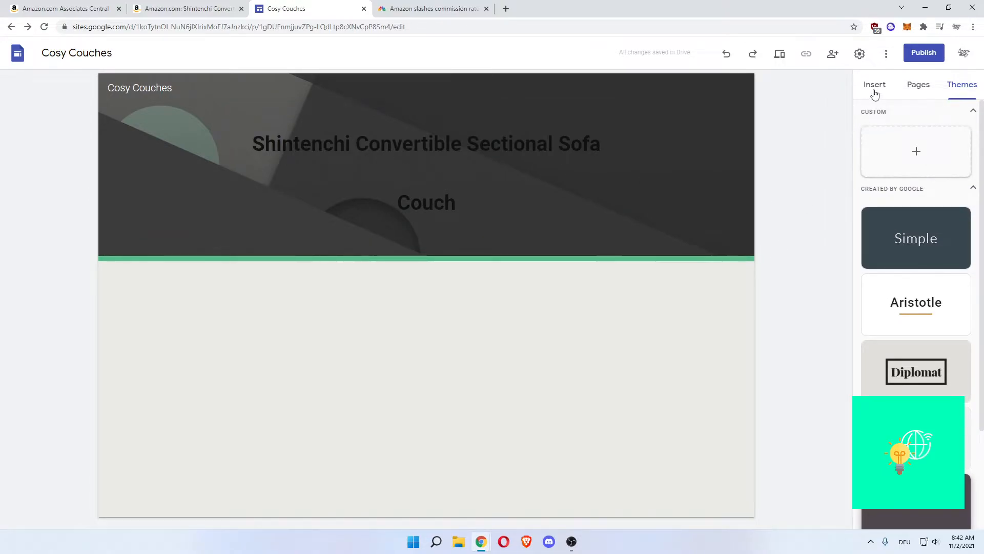
- Insert the image-left, text-right layout as a new section below the header
{"action": "left_click", "coordinate": [874, 84]}
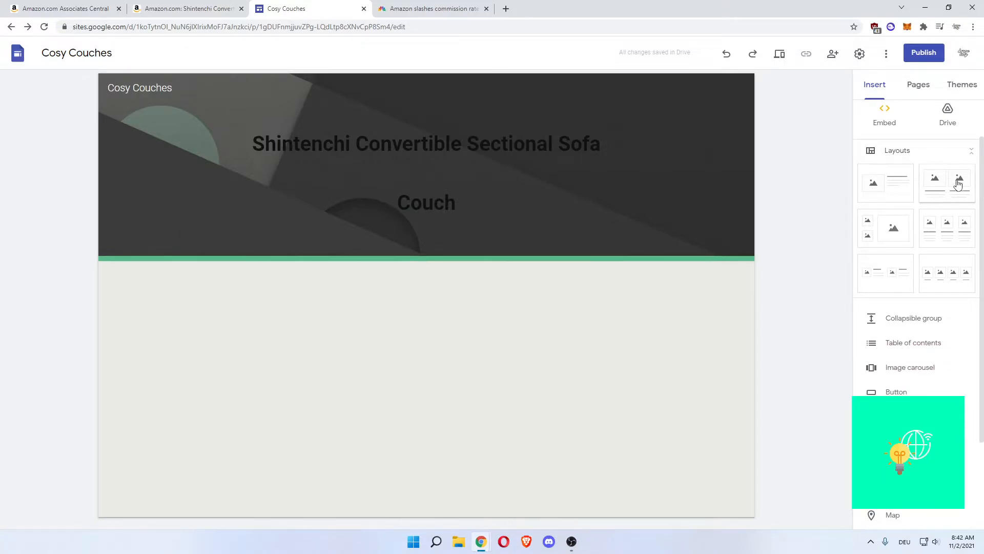
{"action": "mouse_move", "coordinate": [942, 188]}
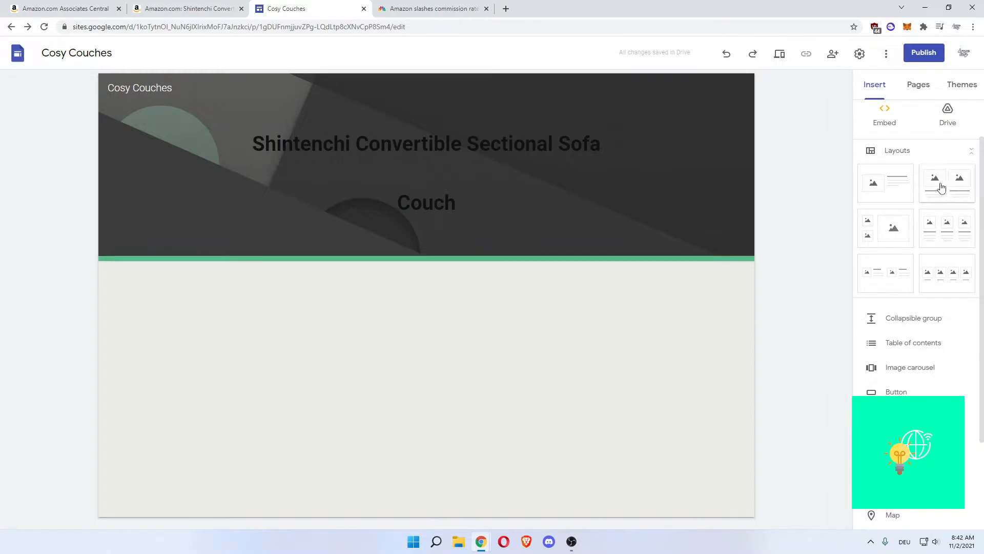
{"action": "mouse_move", "coordinate": [941, 202]}
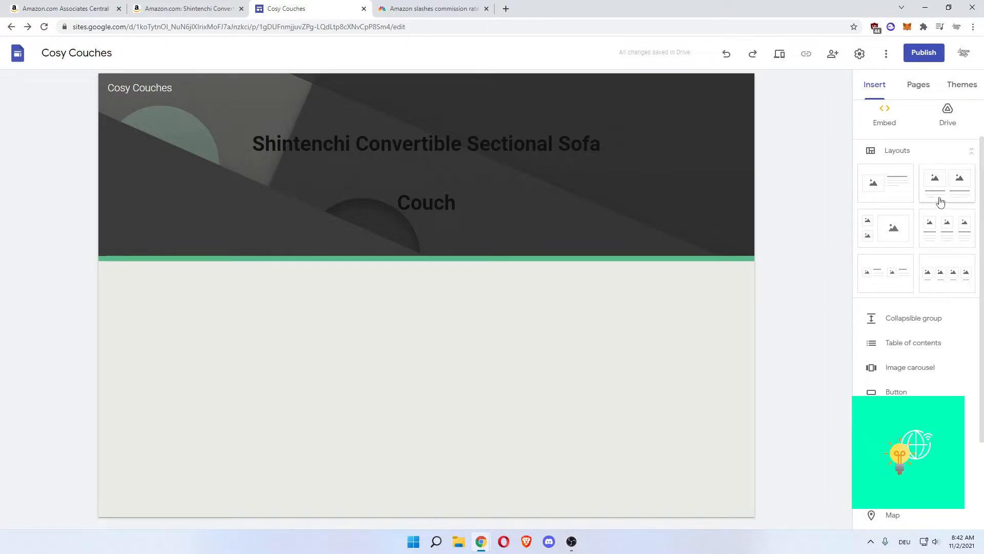
{"action": "mouse_move", "coordinate": [953, 231]}
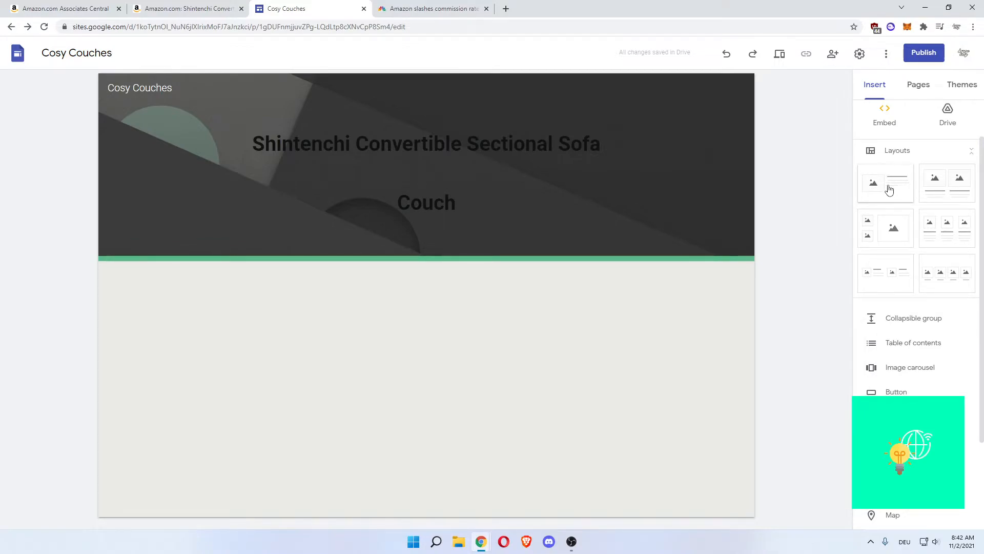
{"action": "mouse_move", "coordinate": [887, 188]}
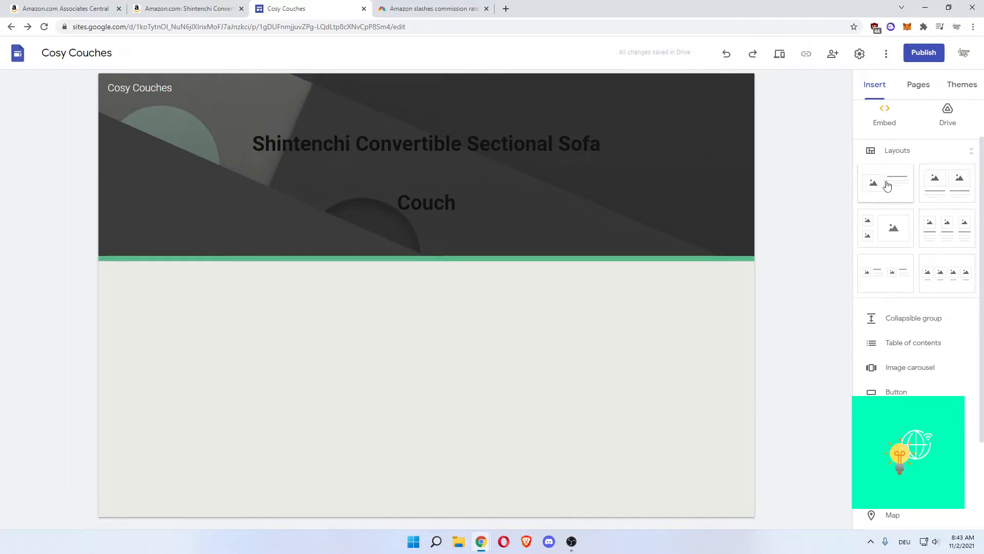
{"action": "left_click", "coordinate": [886, 182]}
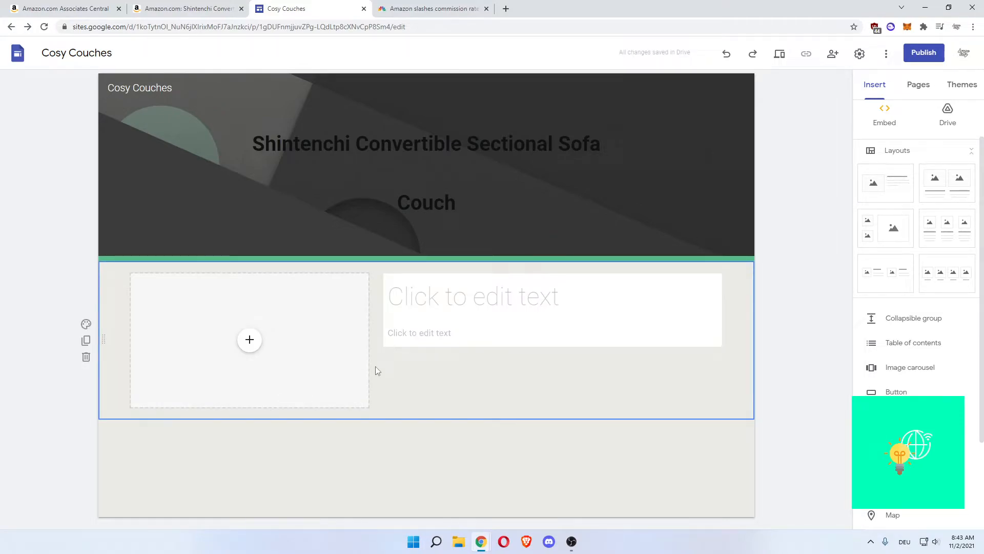
{"action": "left_click", "coordinate": [473, 296]}
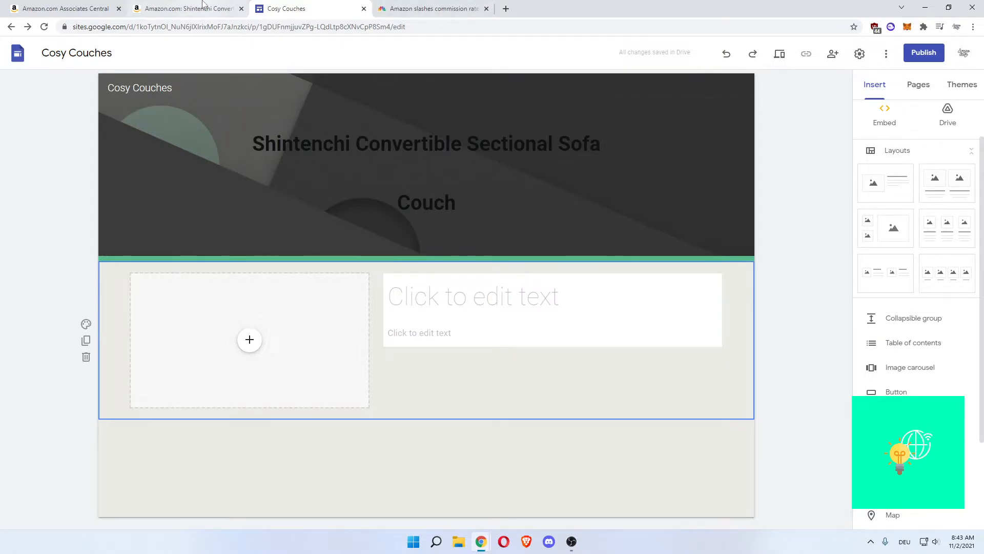
- Select the Amazon product title from 'Shintenchi' through 'Reversible Chaise' and return to the editor
{"action": "left_click", "coordinate": [188, 8]}
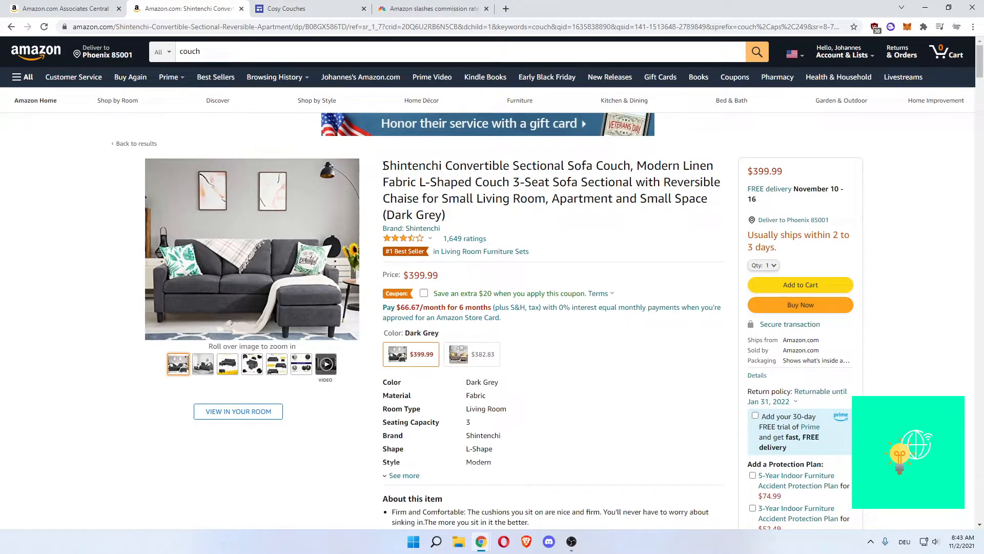
{"action": "left_click_drag", "start_coordinate": [383, 165], "coordinate": [462, 199]}
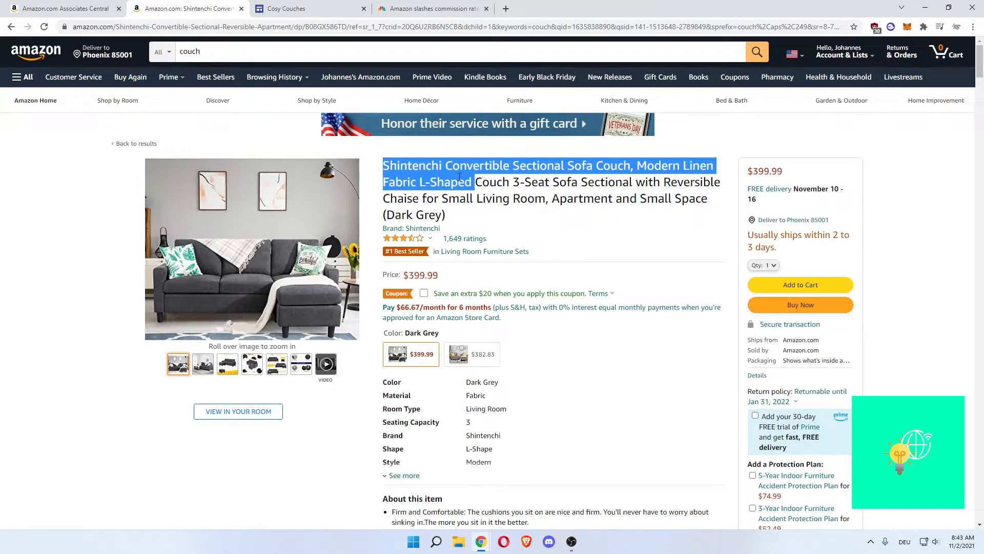
{"action": "left_click_drag", "start_coordinate": [475, 181], "coordinate": [418, 198]}
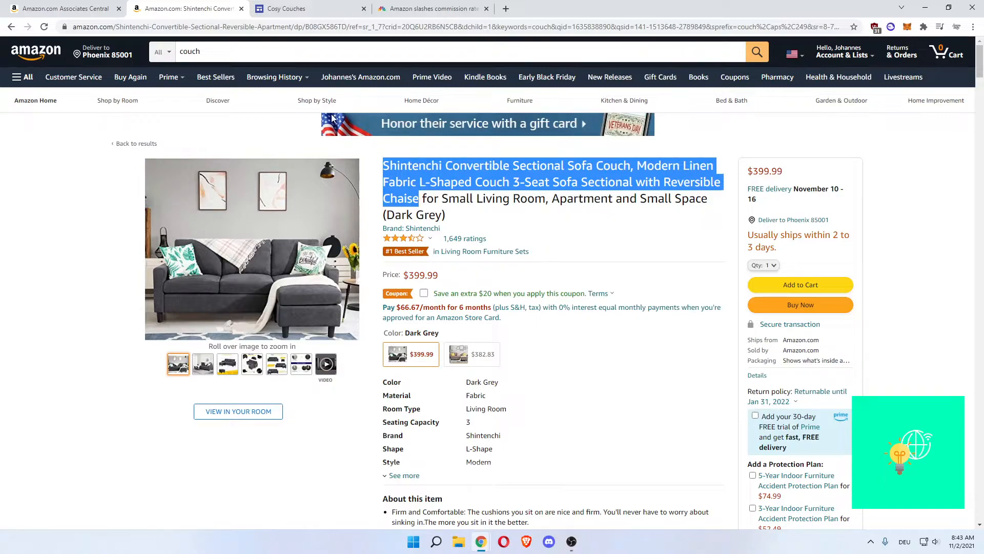
{"action": "left_click", "coordinate": [307, 8]}
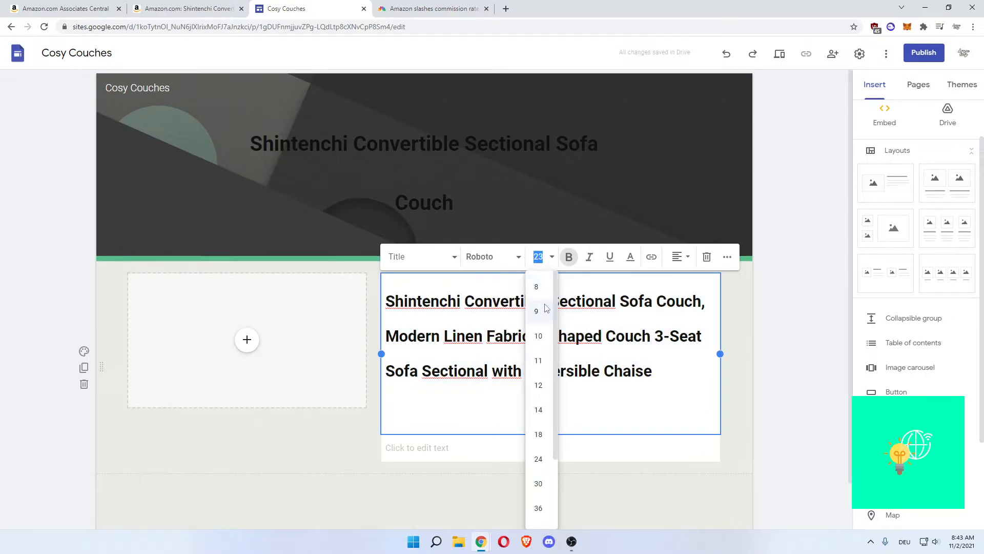
- Briefly try 14-point size on the pasted couch title, then revert to the larger bold size
{"action": "left_click", "coordinate": [537, 409]}
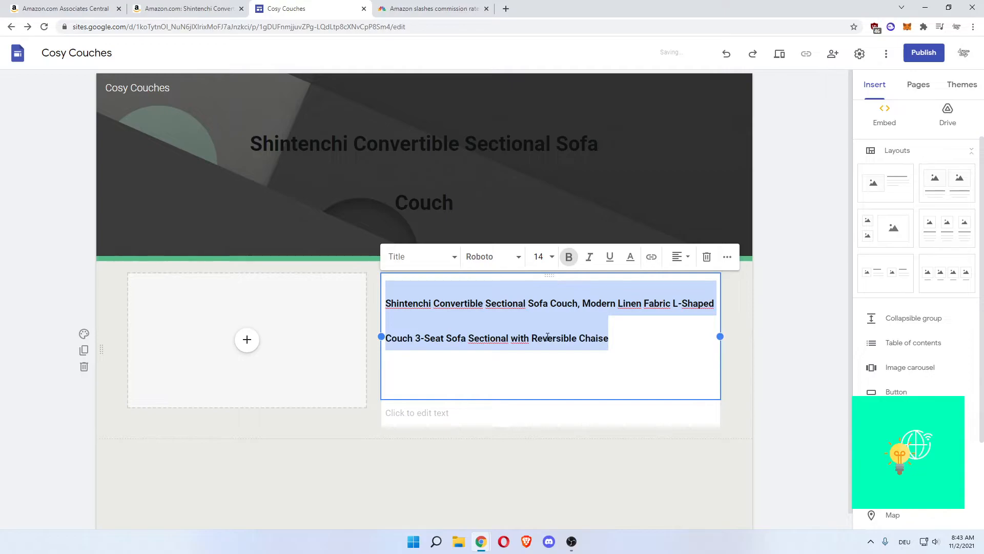
{"action": "left_click", "coordinate": [539, 256]}
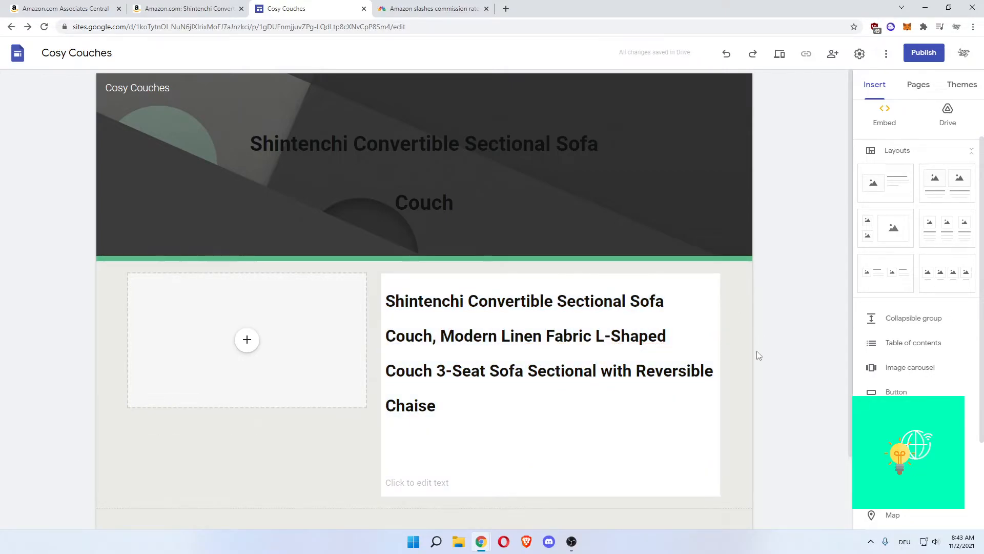
{"action": "scroll", "scroll_direction": "down", "scroll_amount": 3}
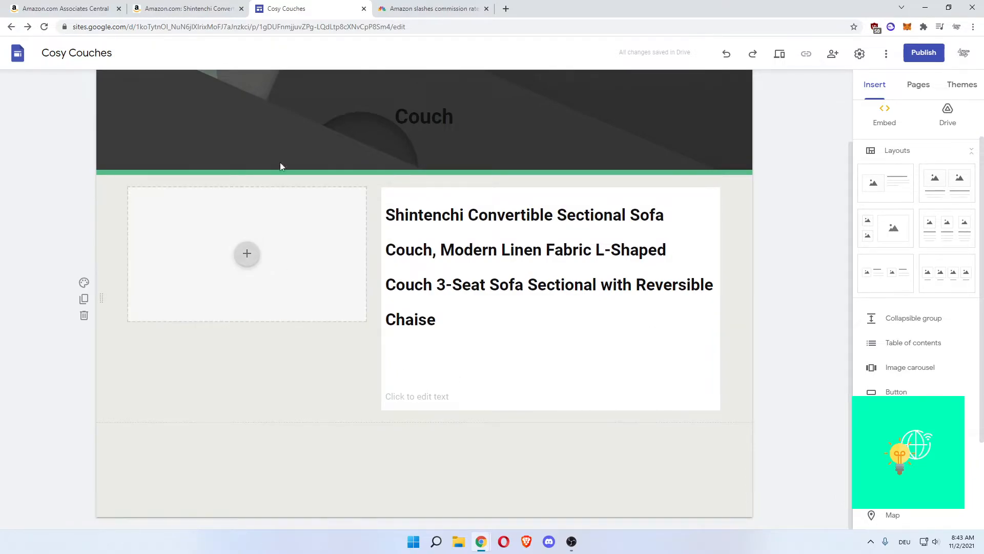
- Open the full-size Amazon couch photo and save it as 'cosy couch.jpg'
{"action": "left_click", "coordinate": [185, 8]}
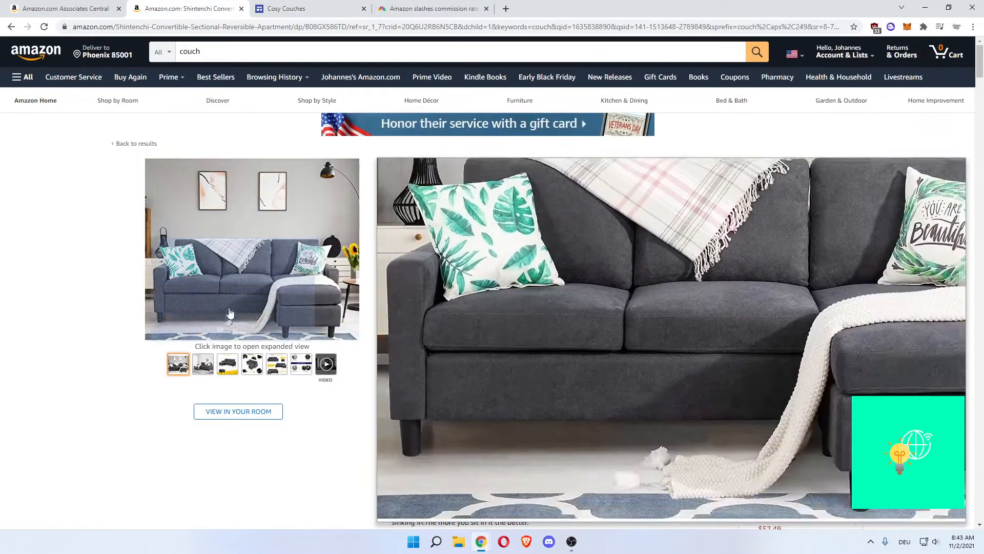
{"action": "left_click", "coordinate": [202, 364]}
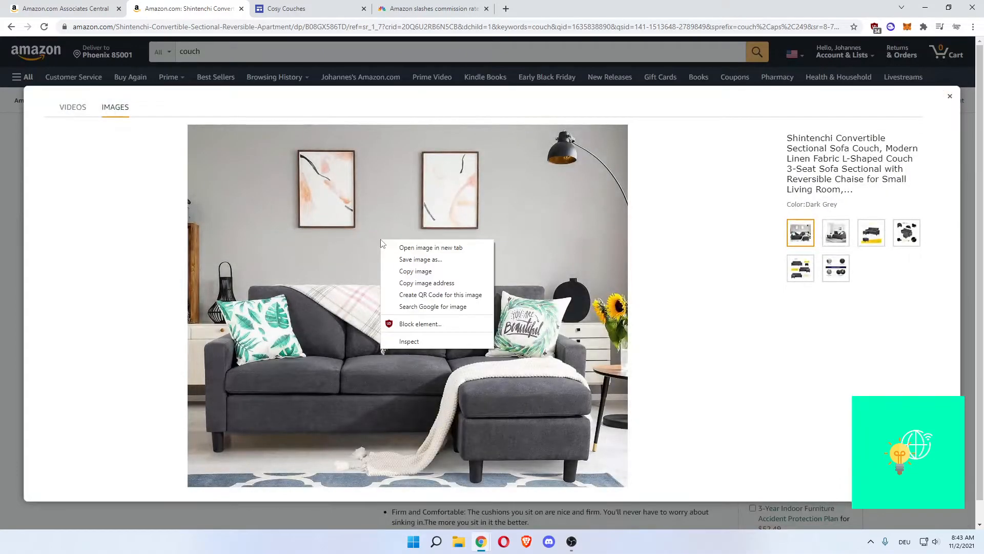
{"action": "left_click", "coordinate": [421, 260]}
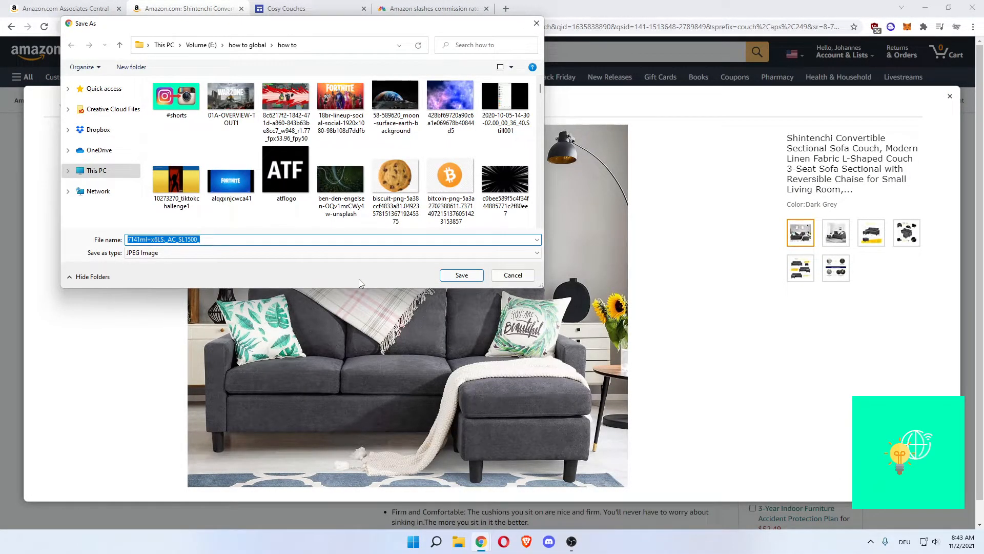
{"action": "type", "text": "cosy"}
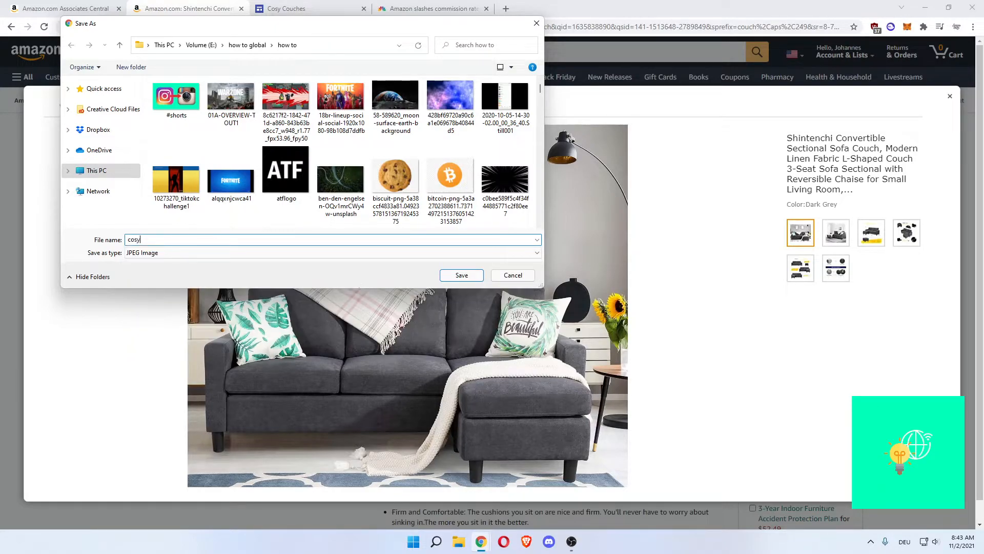
{"action": "type", "text": "couch"}
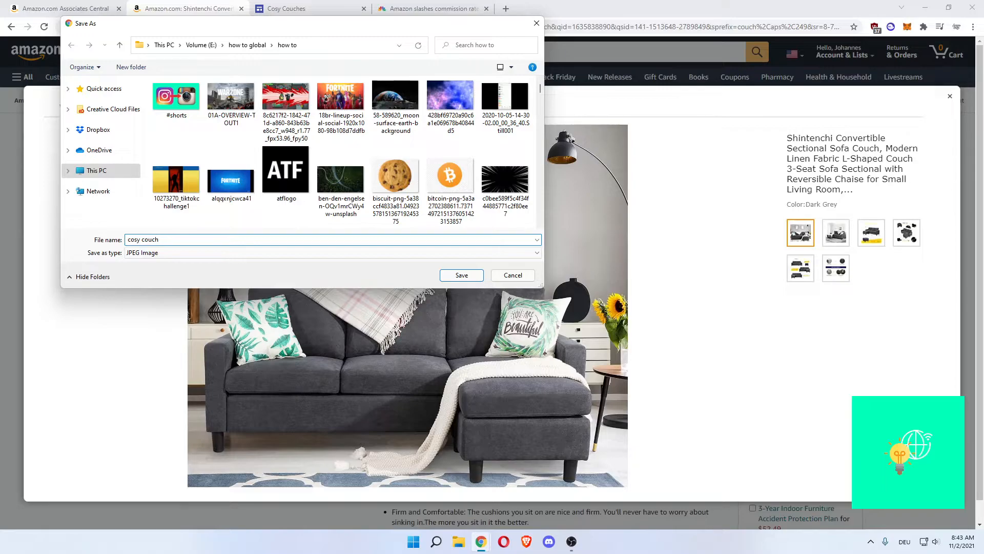
{"action": "left_click", "coordinate": [460, 275]}
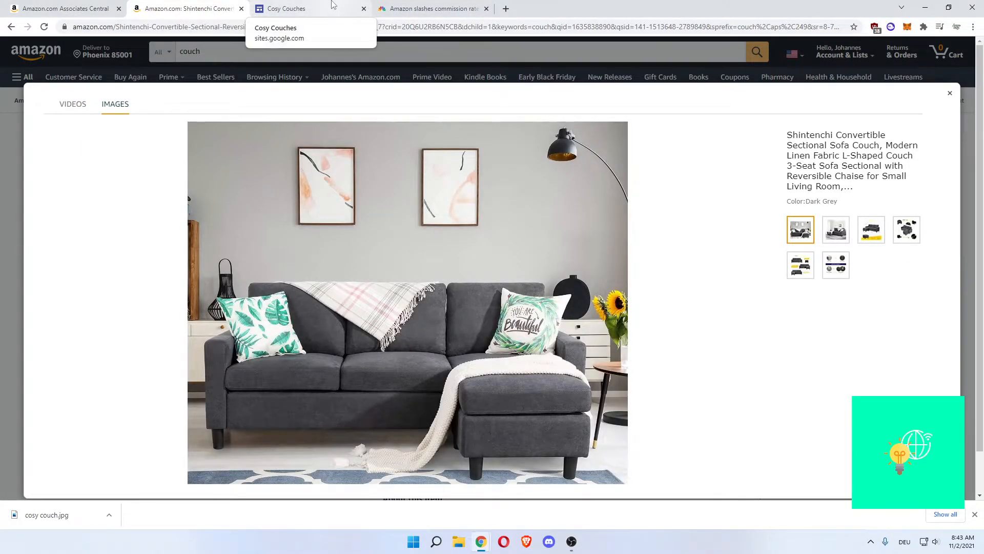
- Stretch the couch image taller until it roughly matches the title text block's height
{"action": "left_click", "coordinate": [286, 9]}
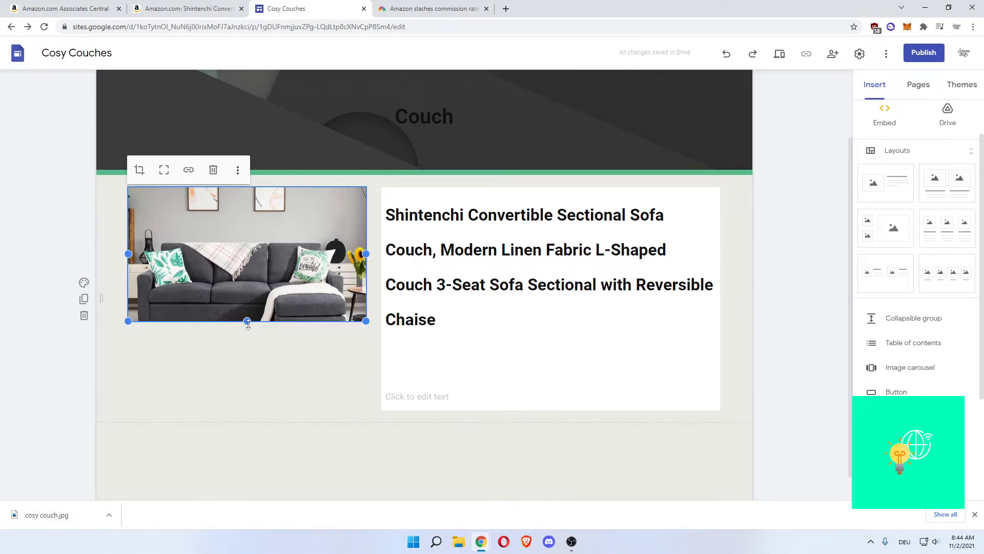
{"action": "left_click_drag", "start_coordinate": [247, 320], "coordinate": [246, 336]}
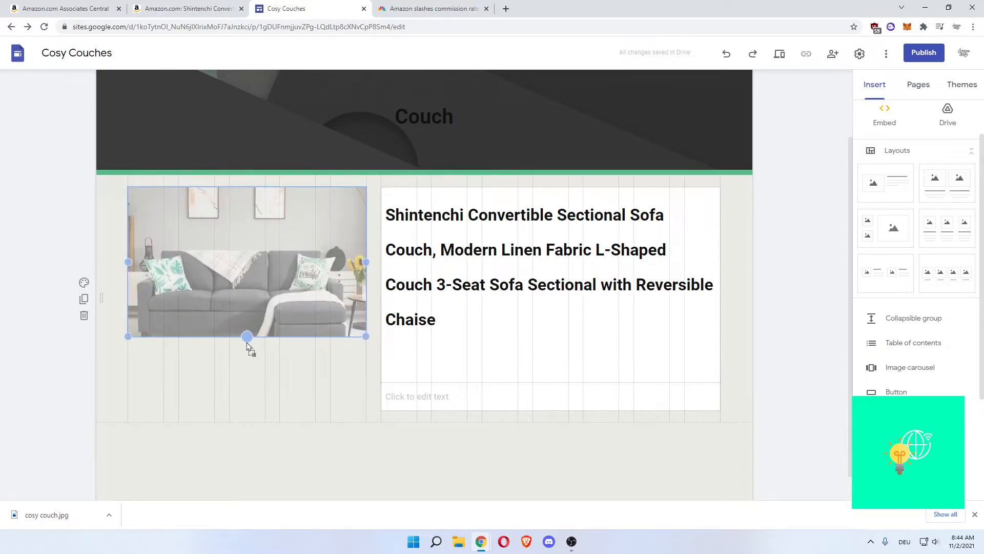
{"action": "left_click_drag", "start_coordinate": [247, 336], "coordinate": [246, 389]}
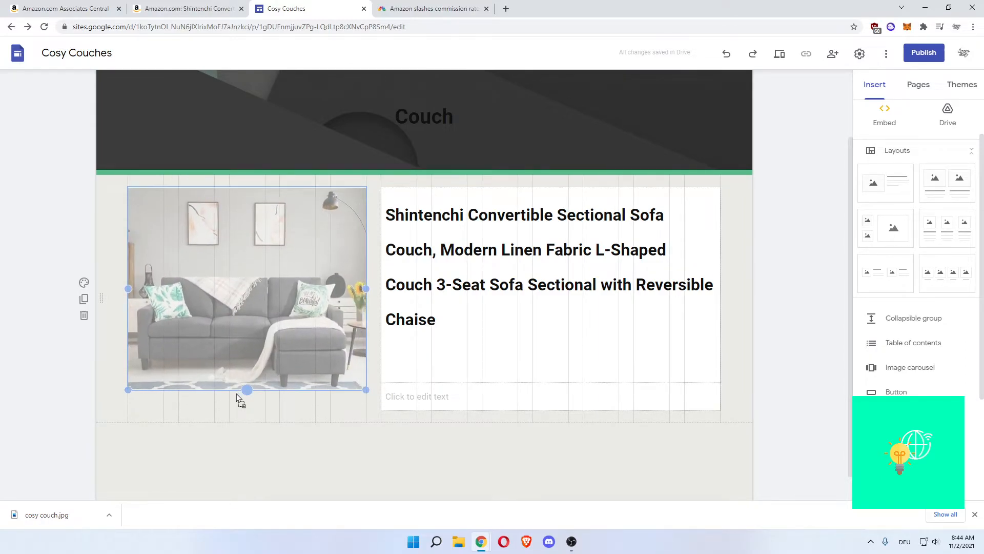
{"action": "left_click", "coordinate": [246, 289]}
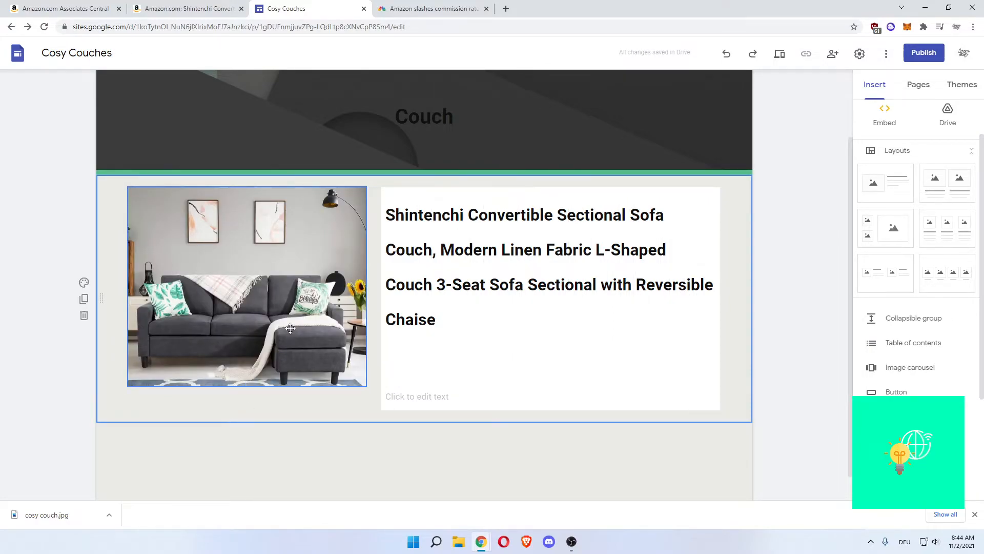
{"action": "mouse_move", "coordinate": [338, 266]}
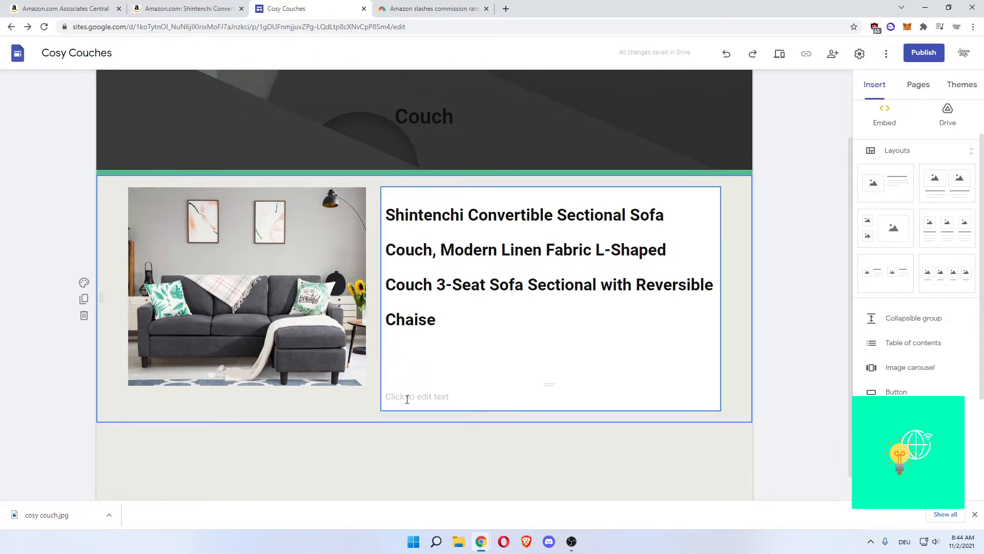
- Paste Amazon's 'About this item' bullet points into the text area under the couch title
{"action": "left_click", "coordinate": [418, 397]}
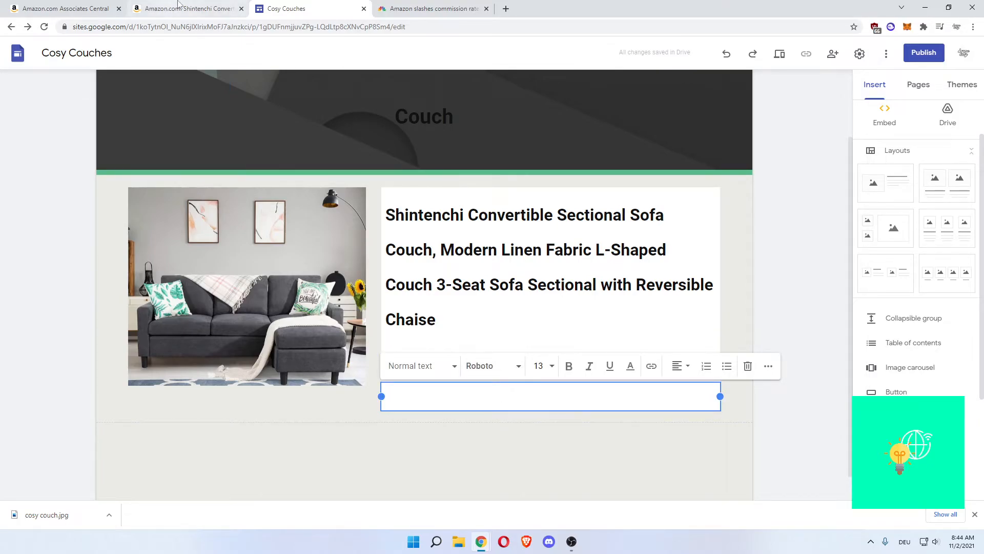
{"action": "left_click", "coordinate": [186, 9]}
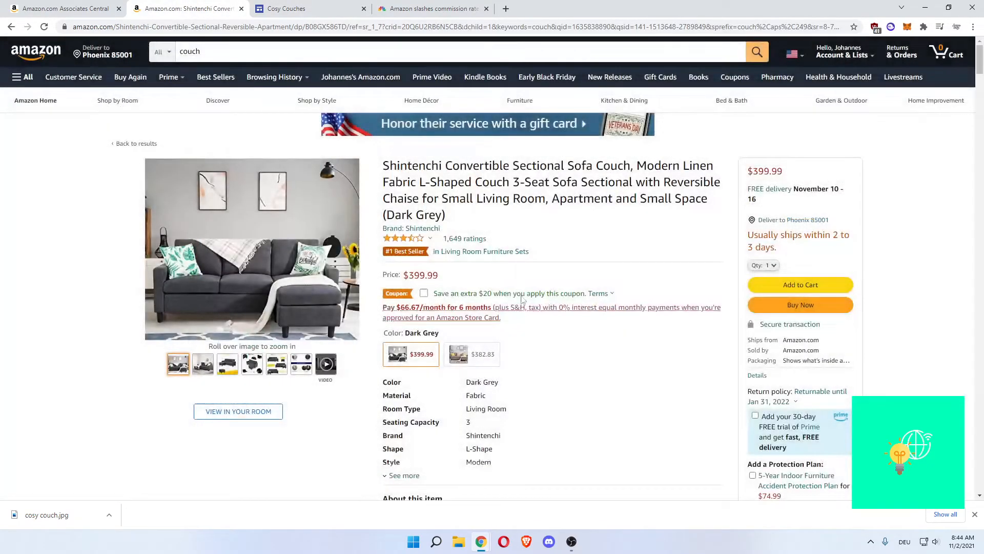
{"action": "scroll", "scroll_direction": "down", "scroll_amount": 3}
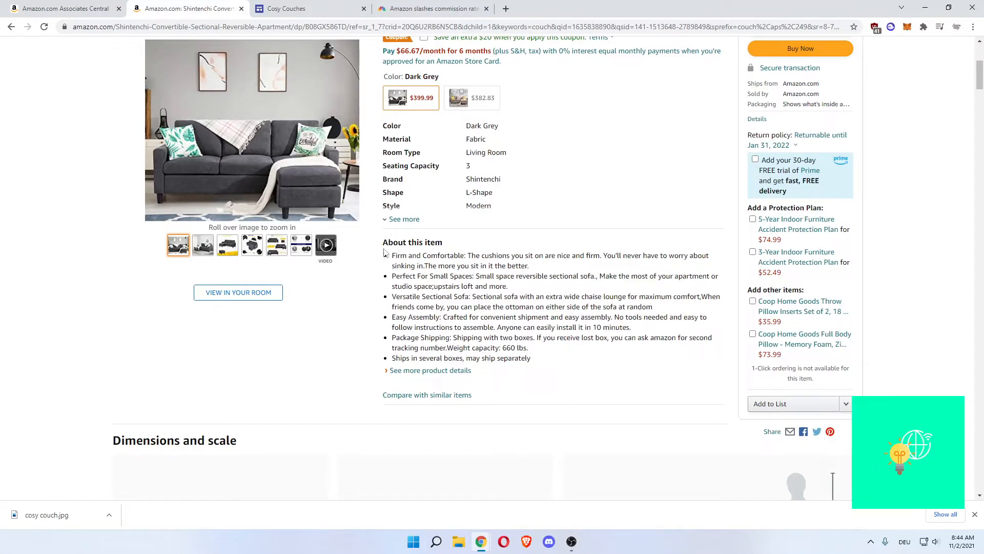
{"action": "mouse_move", "coordinate": [389, 254]}
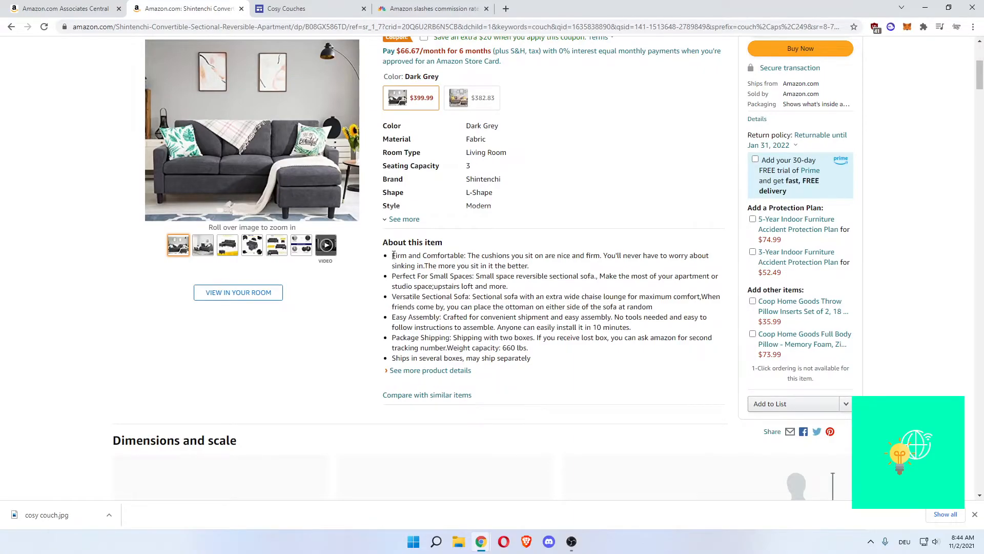
{"action": "left_click_drag", "start_coordinate": [391, 255], "coordinate": [531, 358]}
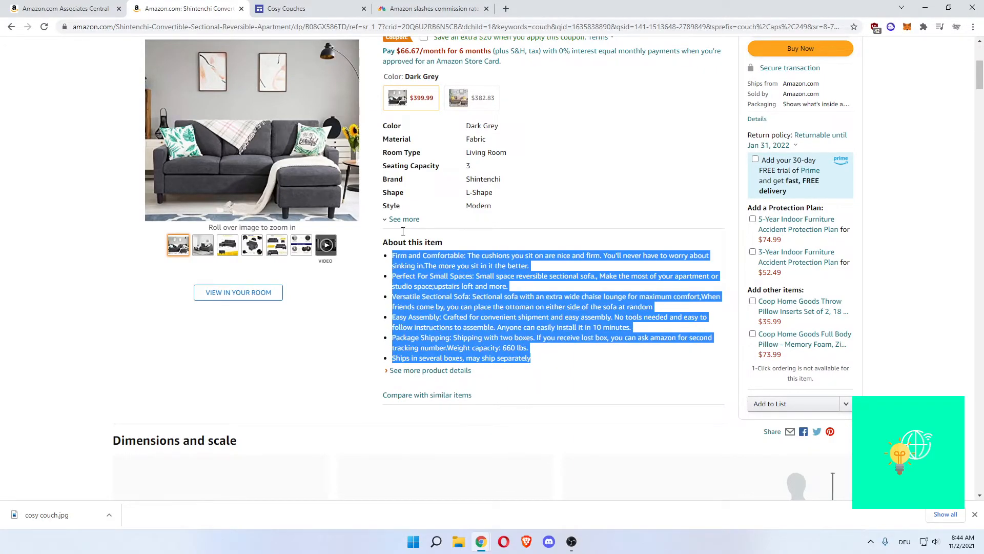
{"action": "left_click", "coordinate": [286, 9]}
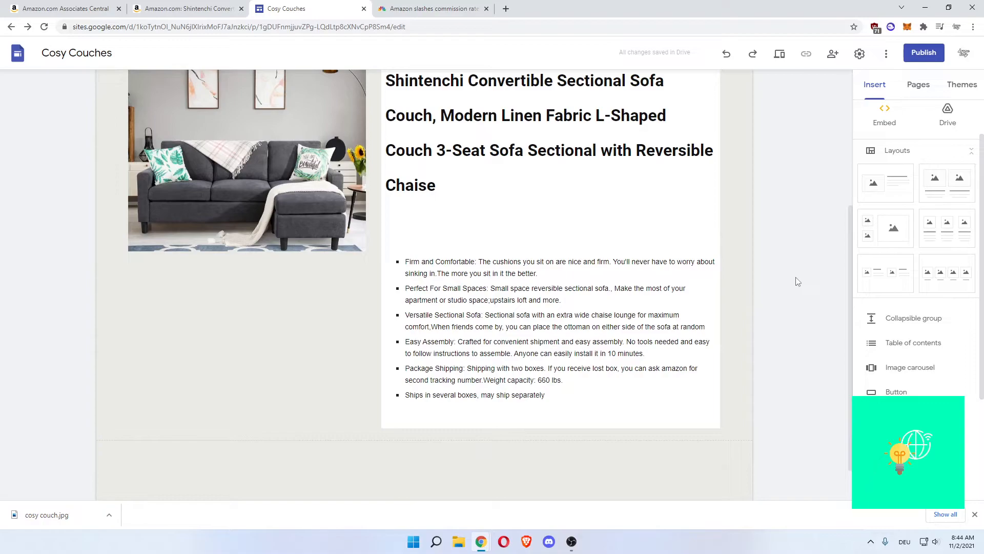
{"action": "left_click", "coordinate": [550, 243]}
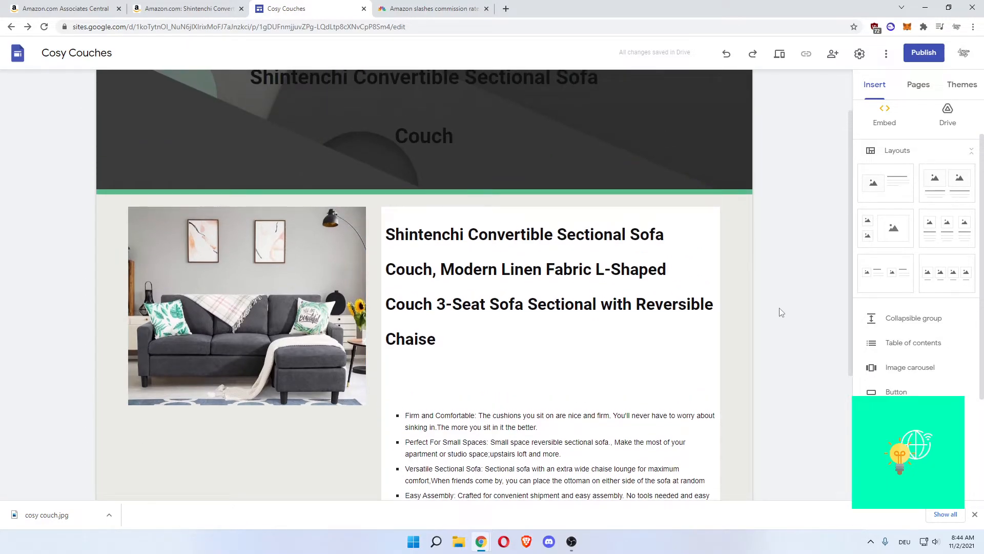
- Link the couch photo to the Amazon Shintenchi sofa listing URL
{"action": "scroll", "scroll_direction": "down", "scroll_amount": 3}
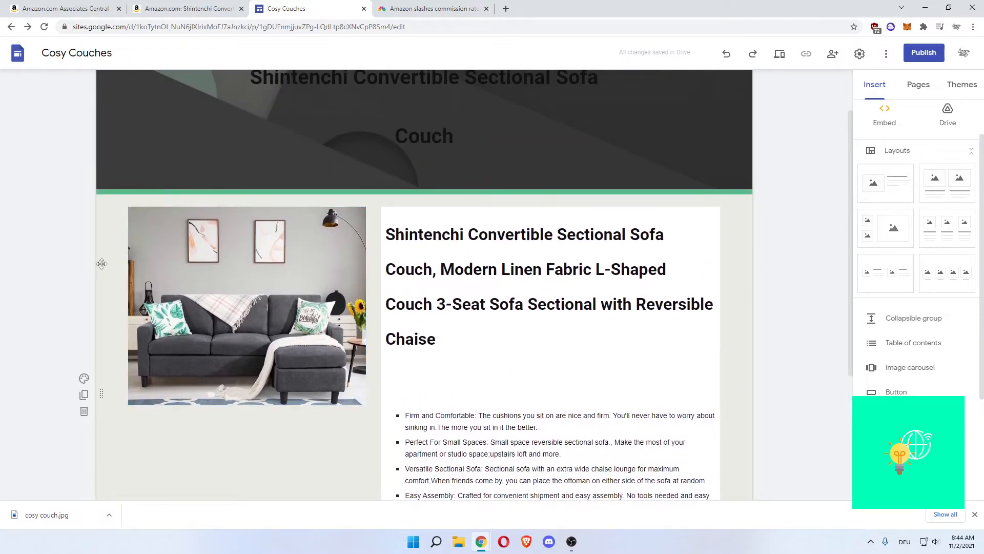
{"action": "mouse_move", "coordinate": [109, 269]}
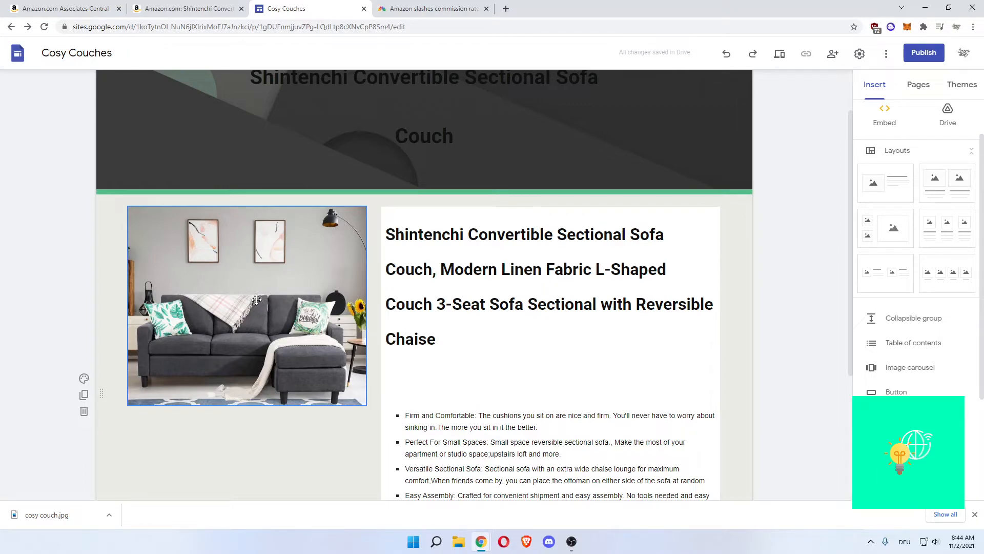
{"action": "left_click", "coordinate": [246, 306]}
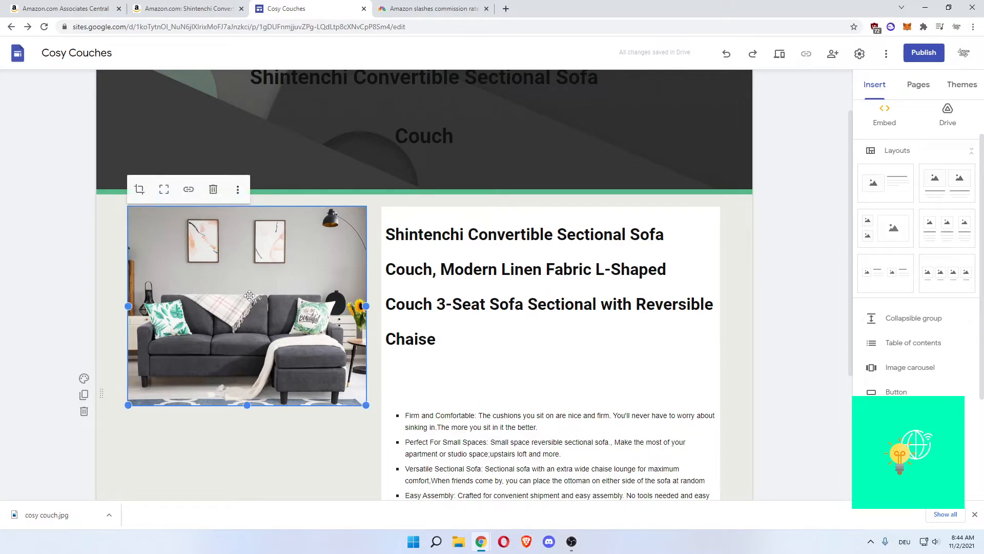
{"action": "mouse_move", "coordinate": [182, 209]}
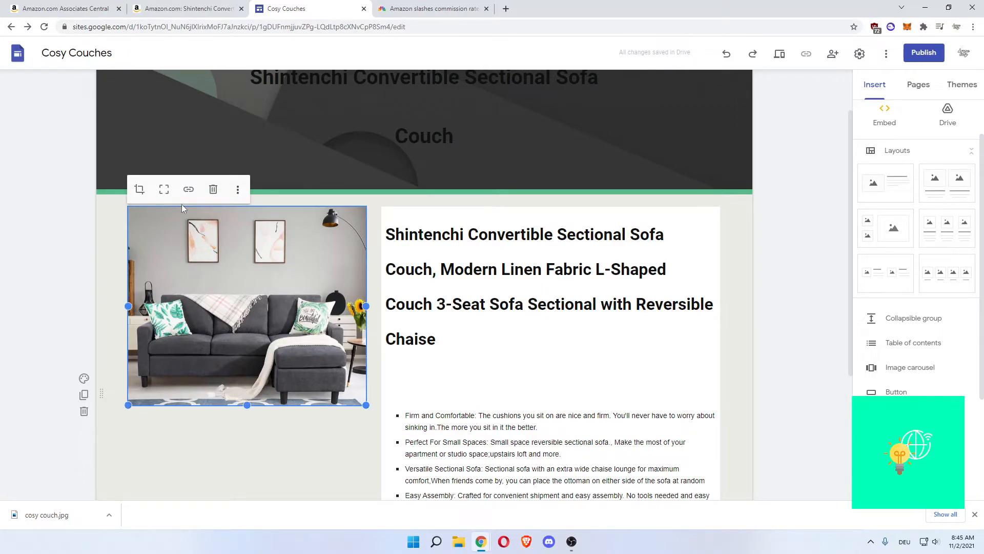
{"action": "mouse_move", "coordinate": [187, 189]}
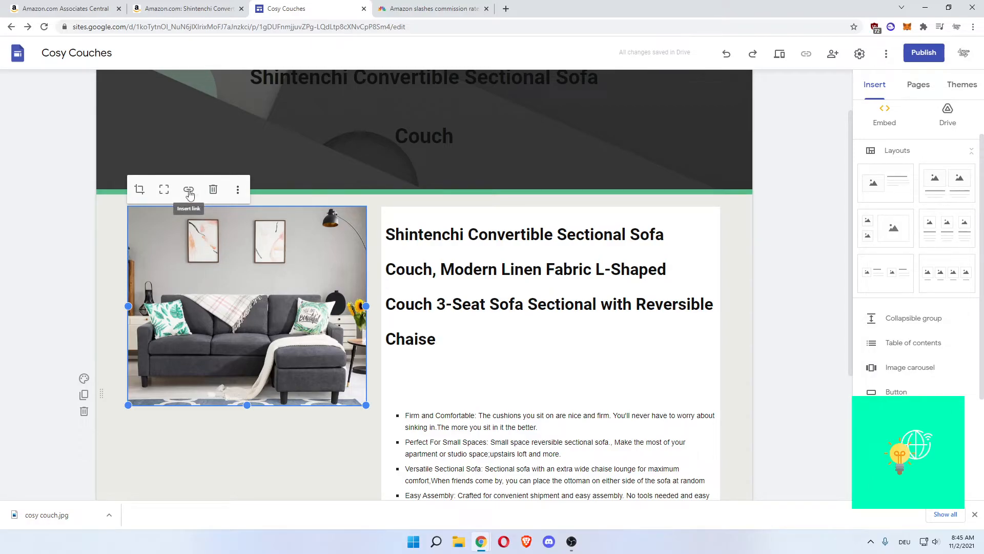
{"action": "left_click", "coordinate": [189, 190]}
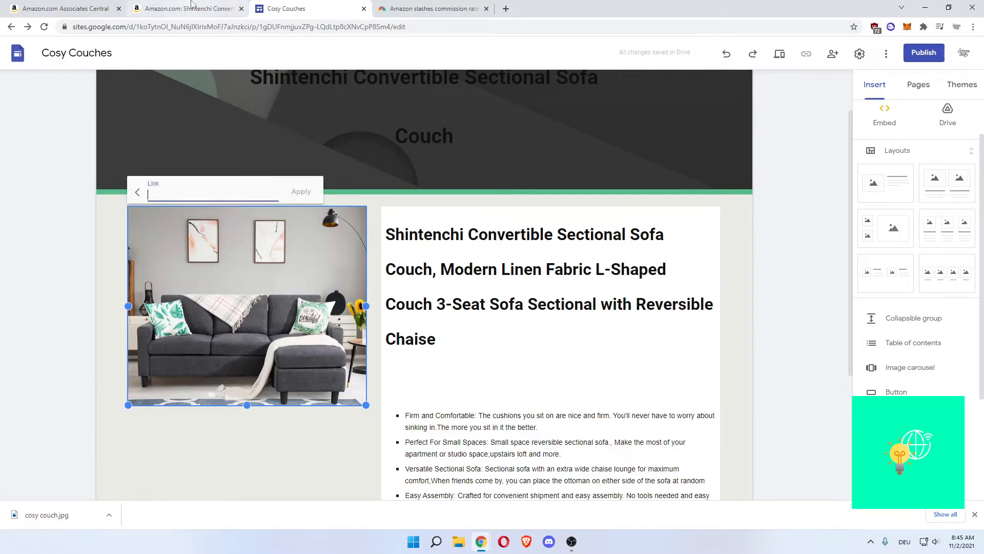
{"action": "left_click", "coordinate": [188, 8]}
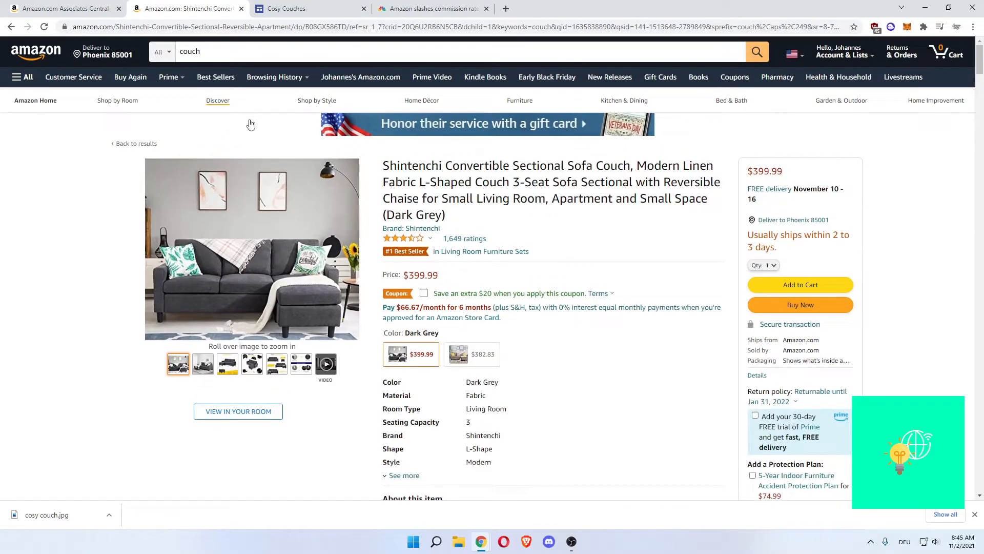
{"action": "mouse_move", "coordinate": [62, 210]}
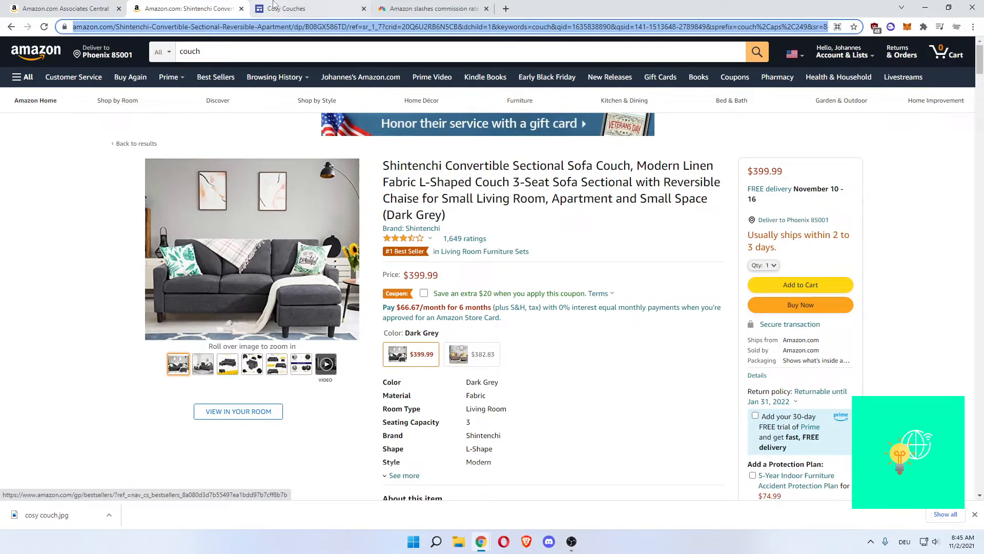
{"action": "left_click", "coordinate": [287, 8]}
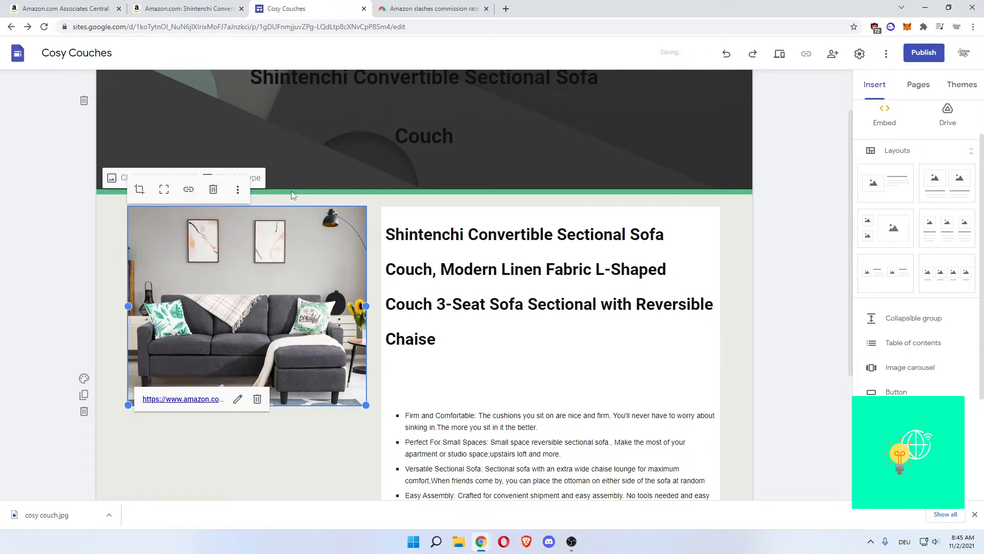
{"action": "scroll", "scroll_direction": "down", "scroll_amount": 3}
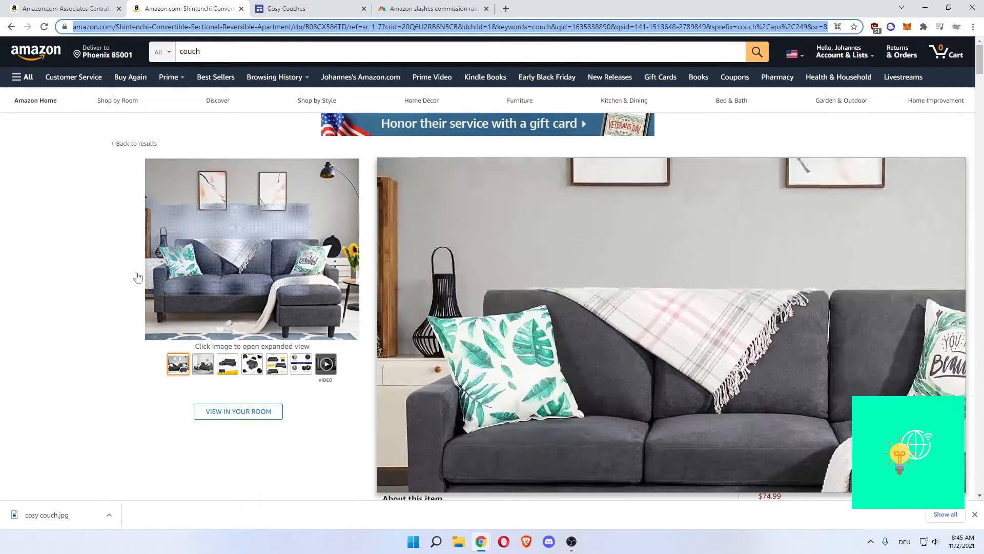
{"action": "left_click", "coordinate": [307, 8]}
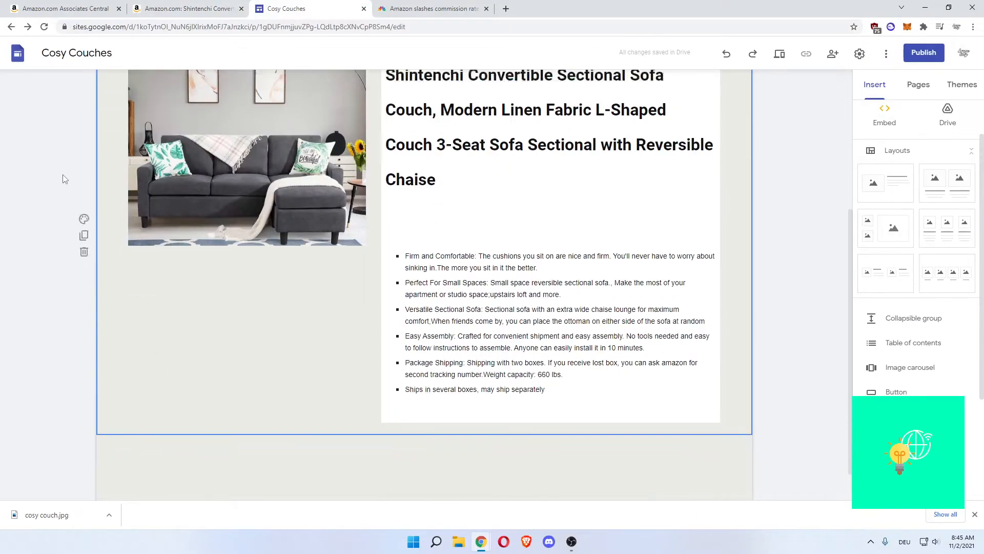
- Insert a 'Buy NOW' button linking to the Amazon Shintenchi sofa listing
{"action": "scroll", "scroll_direction": "down", "scroll_amount": 3}
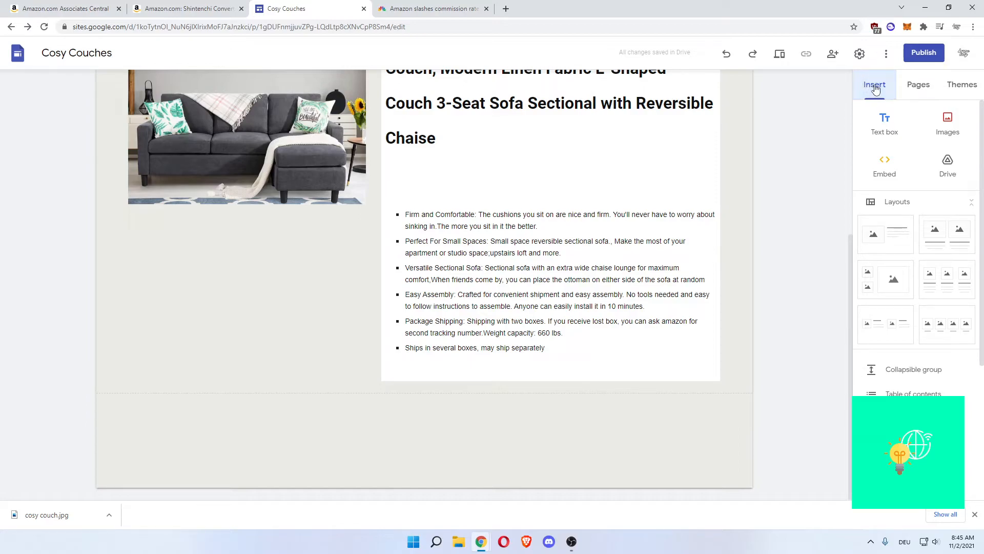
{"action": "scroll", "scroll_direction": "down", "scroll_amount": 3}
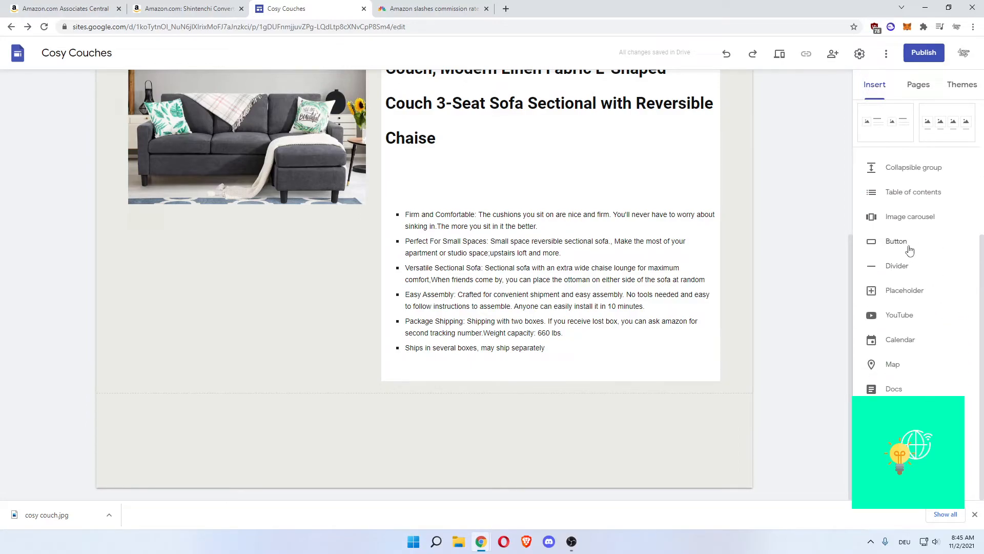
{"action": "mouse_move", "coordinate": [778, 308]}
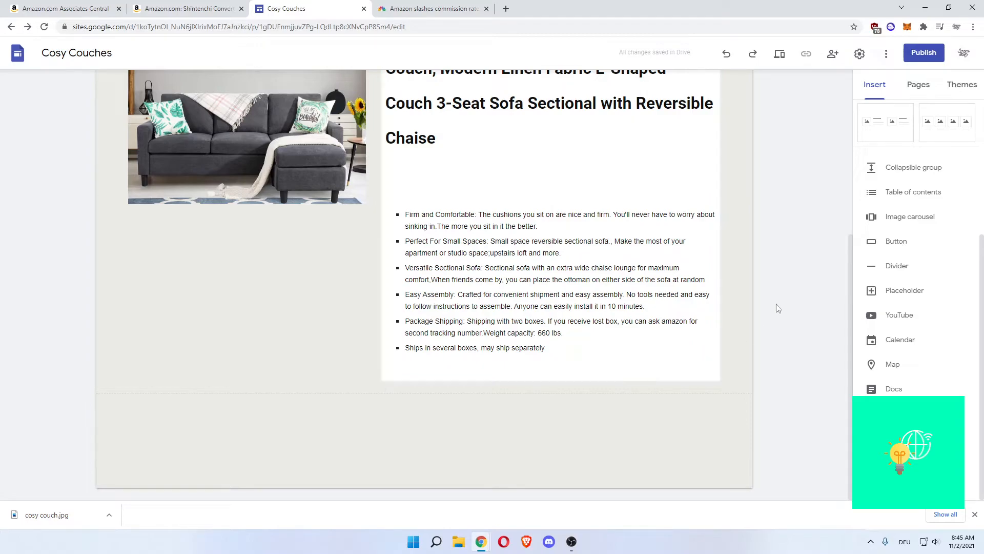
{"action": "left_click", "coordinate": [896, 241]}
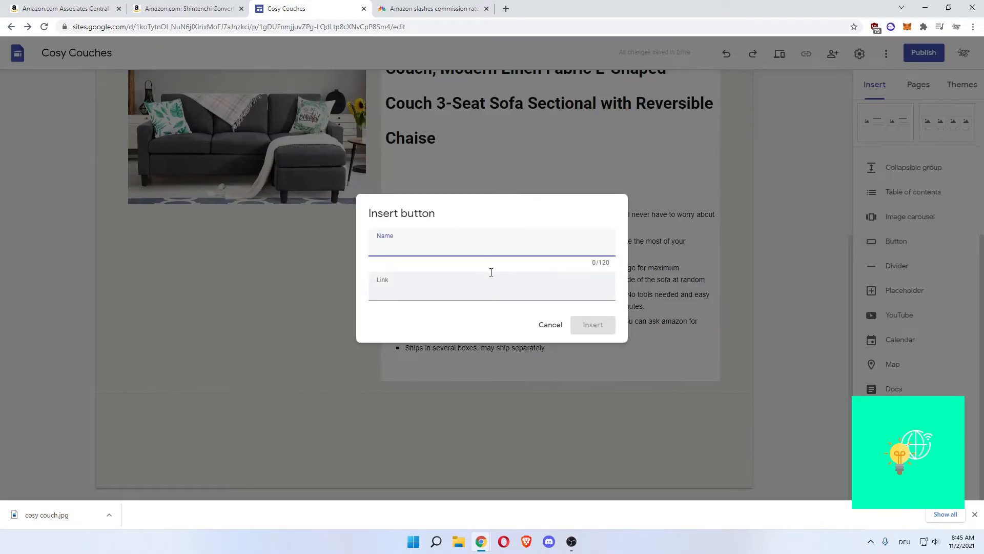
{"action": "type", "text": "Buy NOW"}
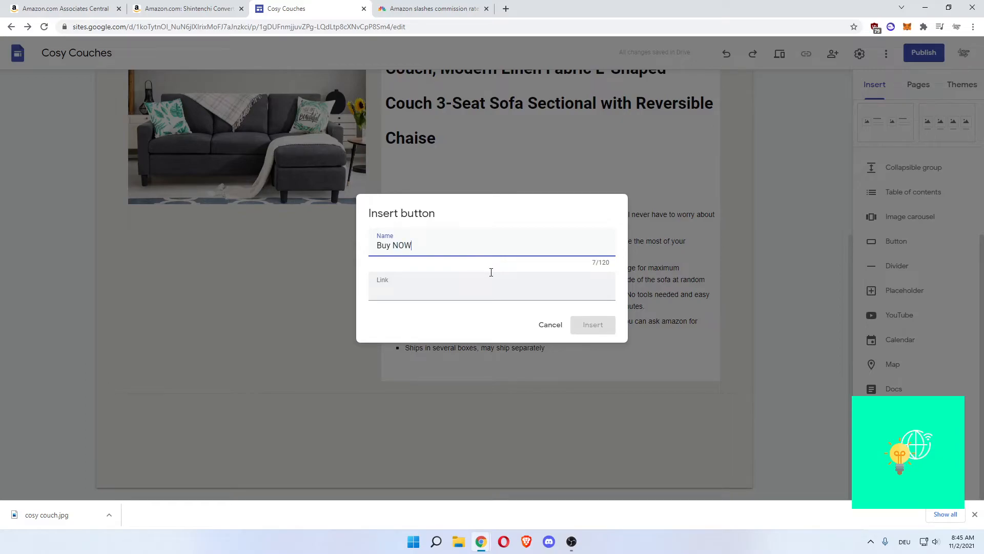
{"action": "type", "text": "B01BPY8NPS%2CB093GHDJFL%2CB08YRTMPFN&srpt=SOFA"}
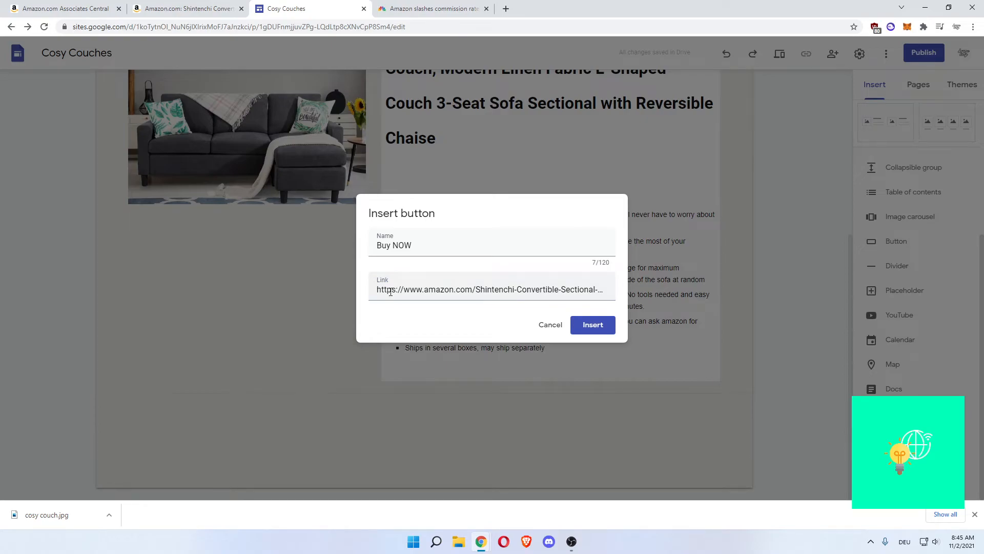
{"action": "left_click", "coordinate": [592, 325]}
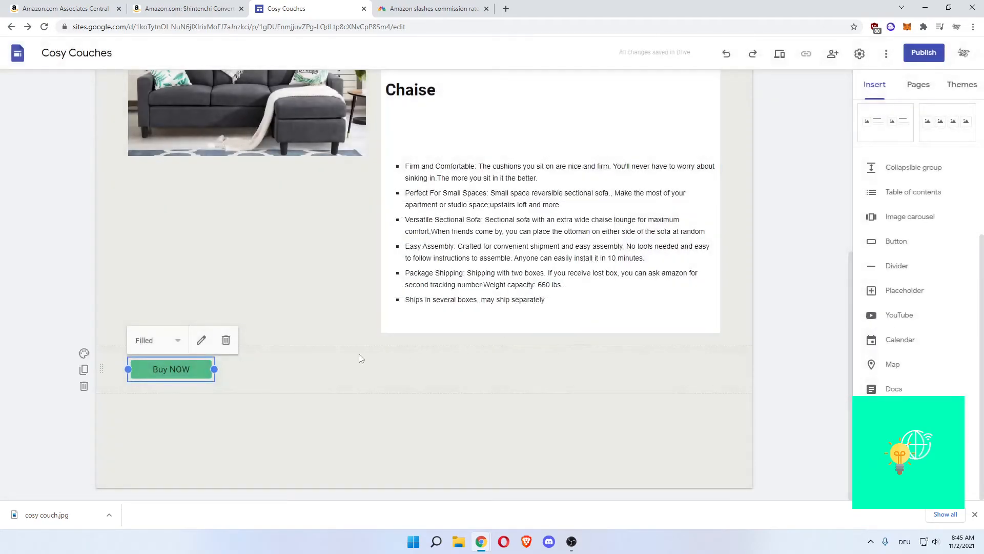
- Widen the Buy NOW button so it sits centred under the couch section
{"action": "left_click_drag", "start_coordinate": [213, 369], "coordinate": [270, 369]}
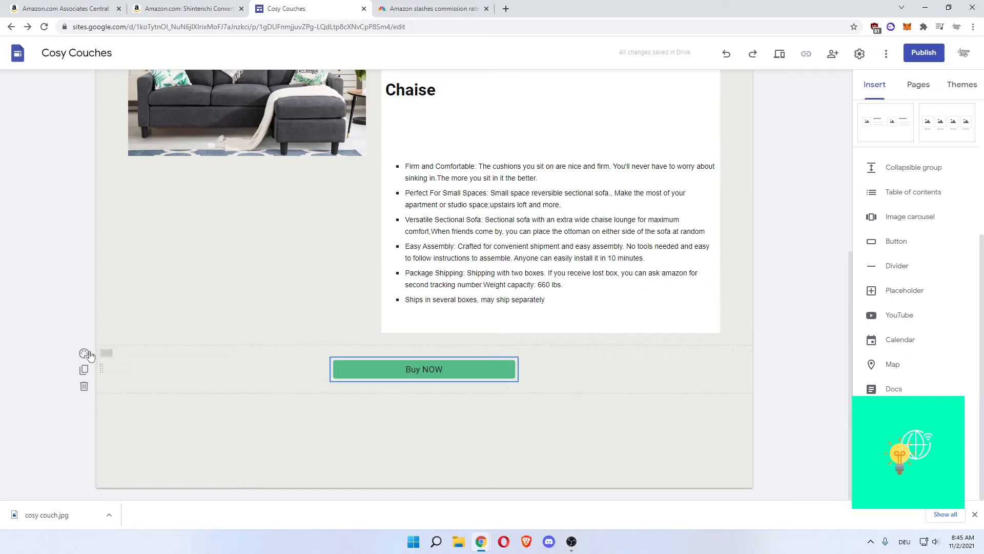
{"action": "mouse_move", "coordinate": [85, 353]}
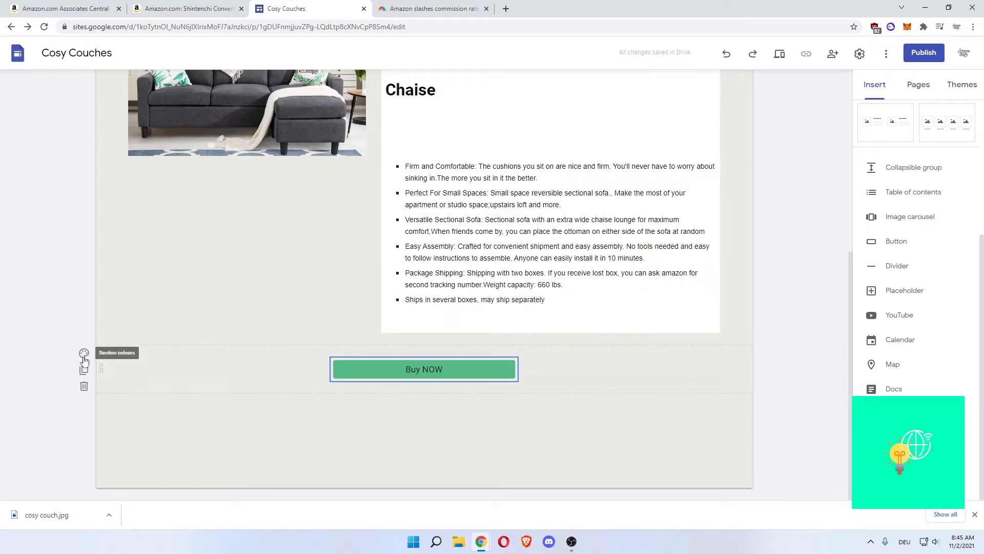
{"action": "left_click", "coordinate": [84, 352]}
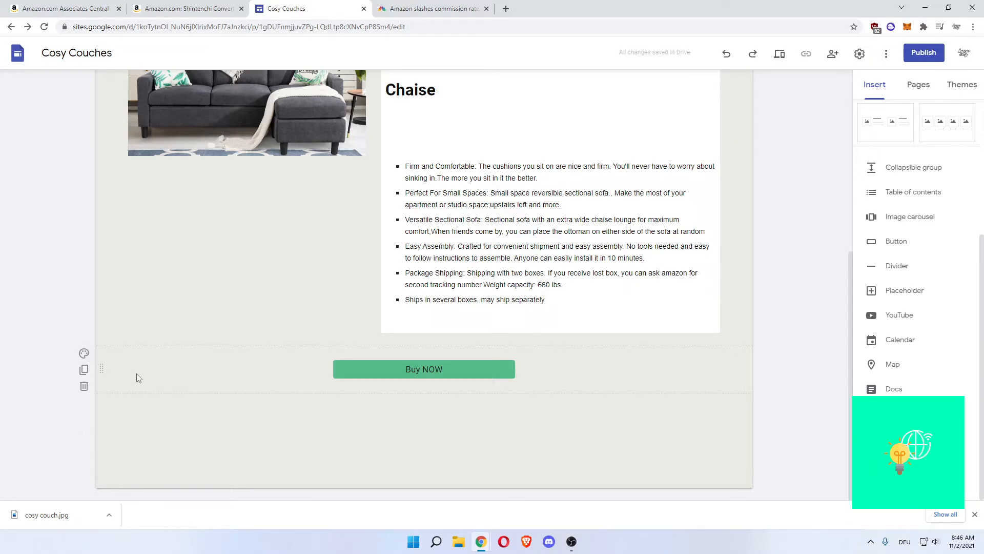
{"action": "left_click", "coordinate": [424, 369]}
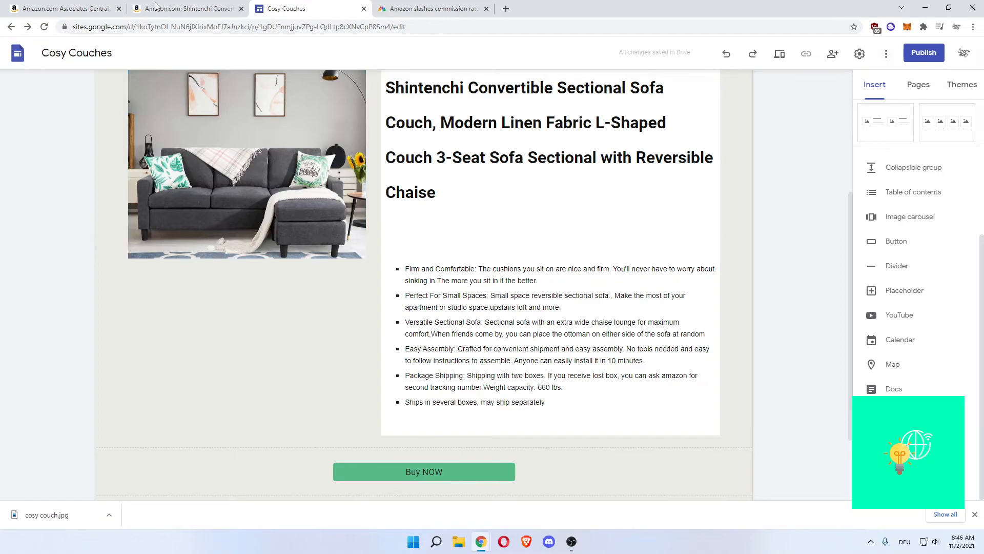
{"action": "left_click", "coordinate": [245, 163]}
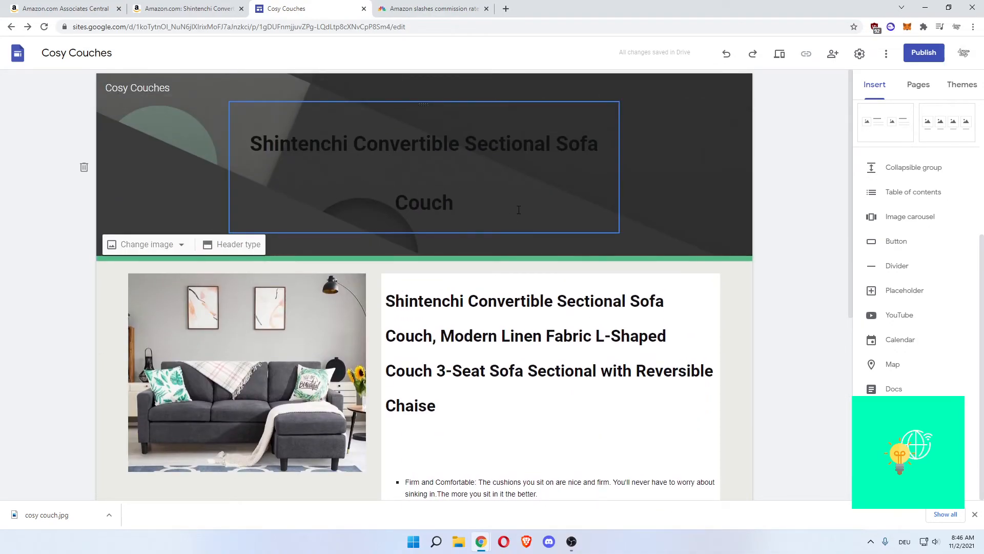
{"action": "scroll", "scroll_direction": "down", "scroll_amount": 3}
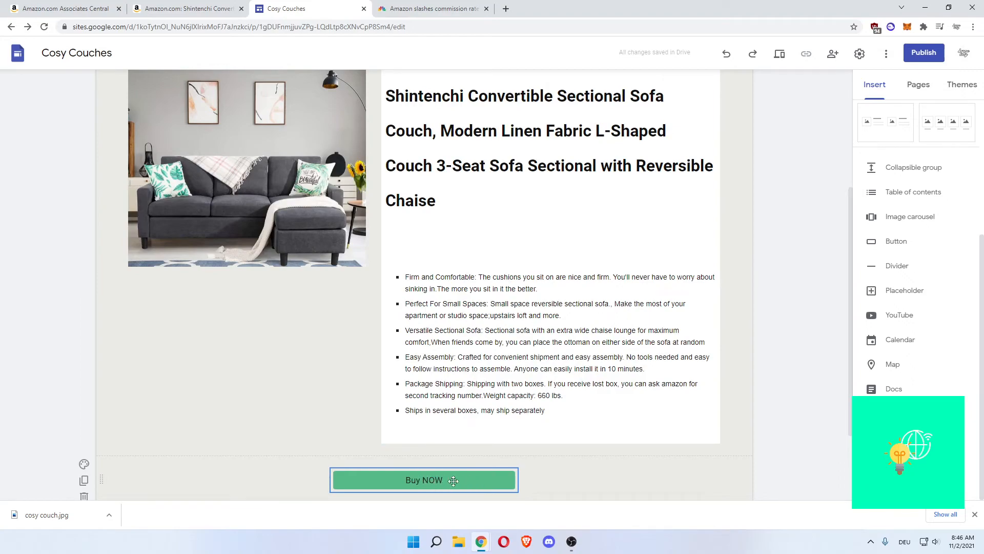
{"action": "scroll", "scroll_direction": "down", "scroll_amount": 3}
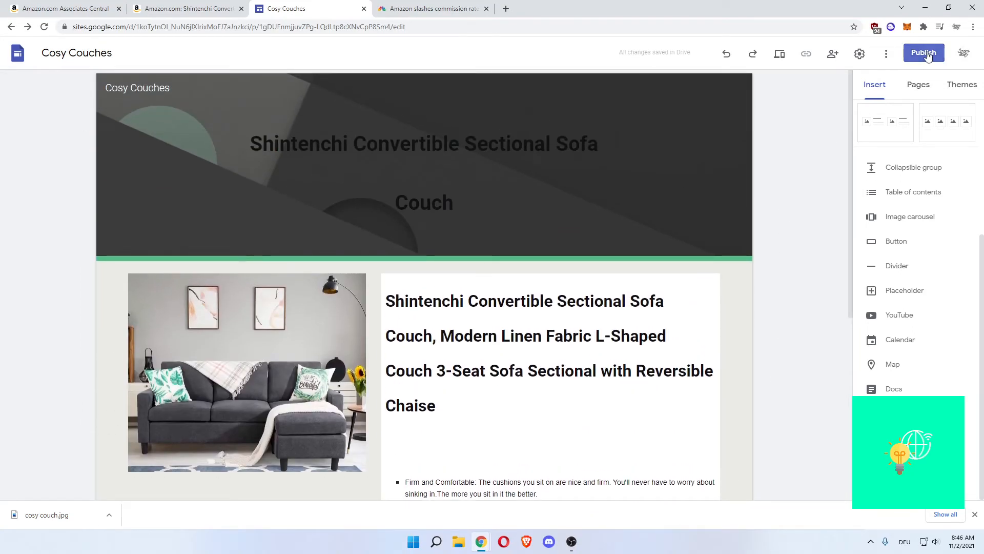
- Publish the site at sites.google.com/view/cosy-couches and open the live version
{"action": "left_click", "coordinate": [923, 53]}
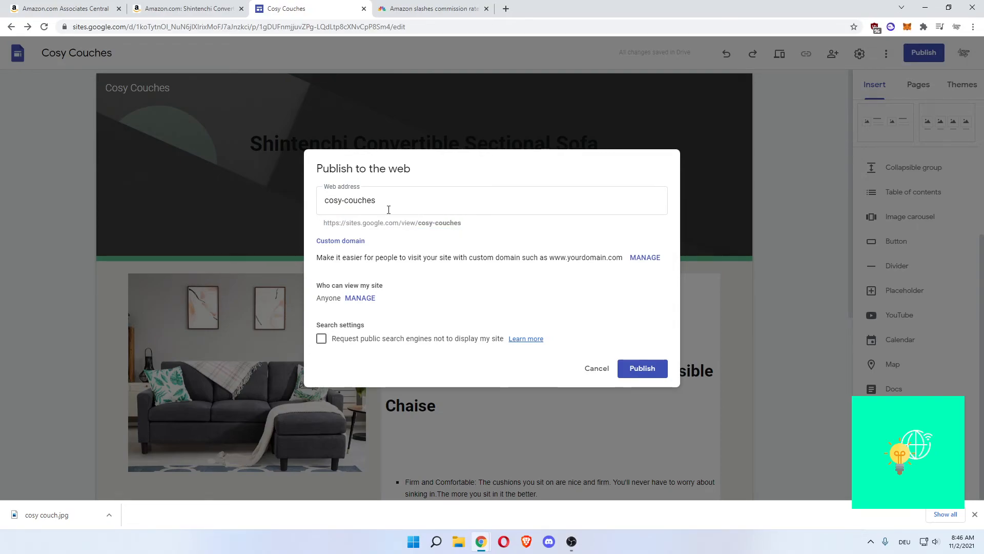
{"action": "mouse_move", "coordinate": [456, 358]}
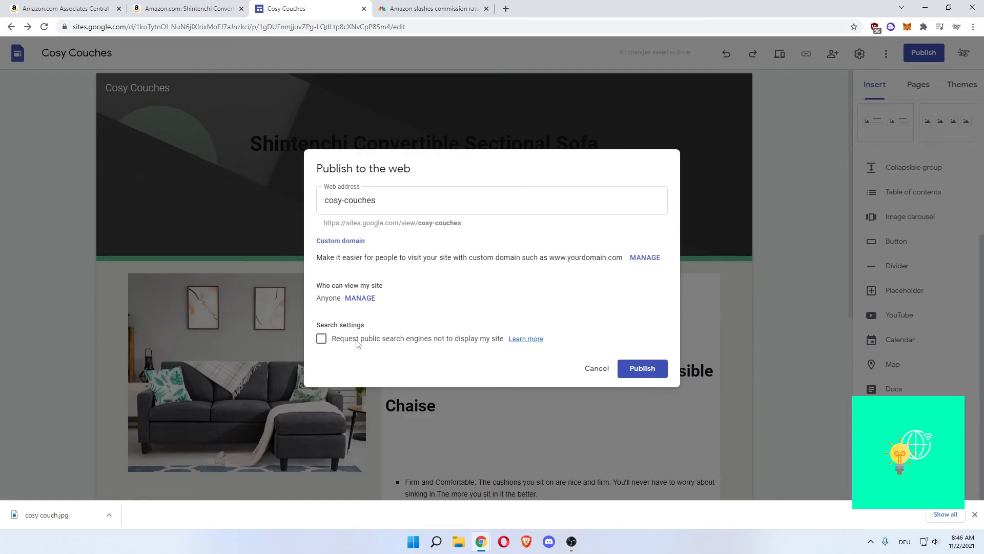
{"action": "mouse_move", "coordinate": [409, 347]}
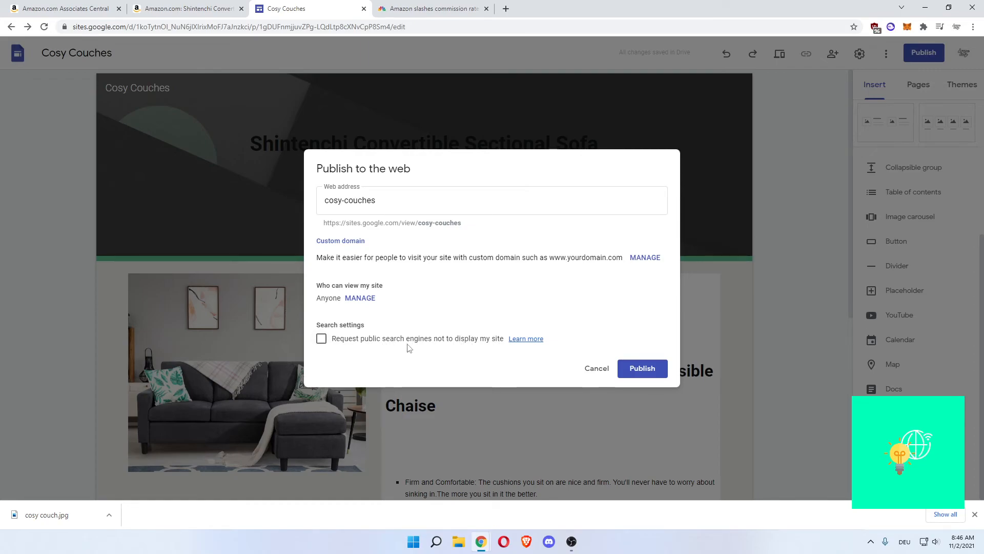
{"action": "left_click", "coordinate": [642, 368]}
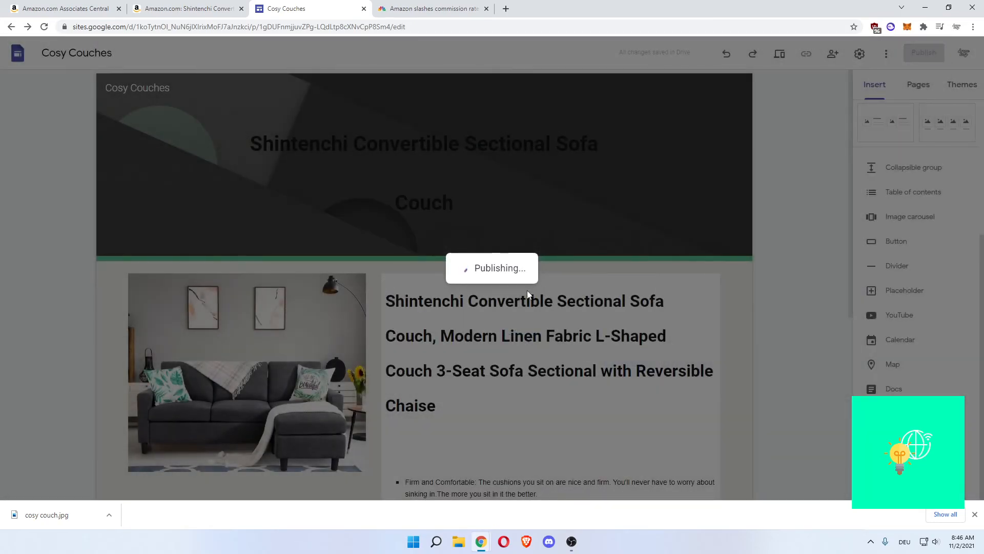
{"action": "left_click", "coordinate": [913, 52]}
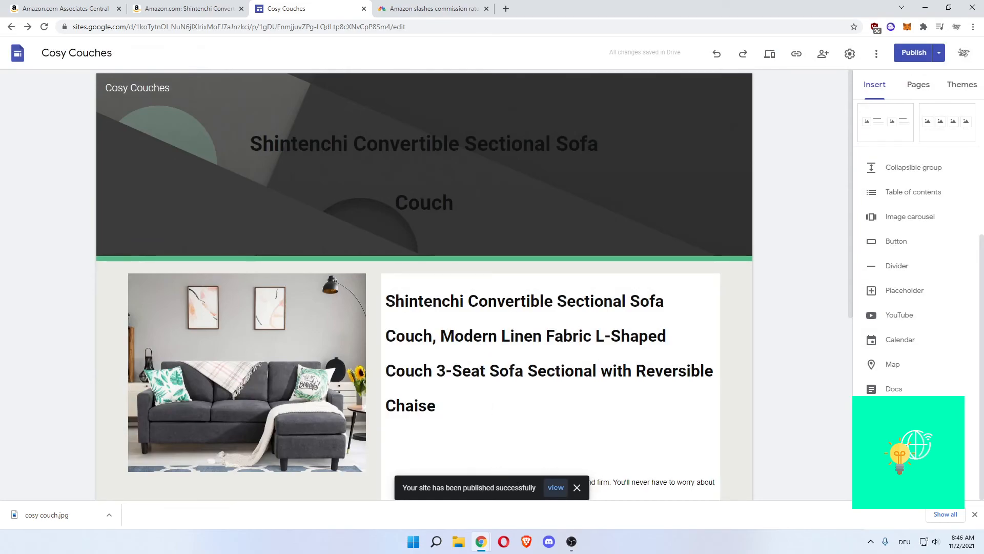
{"action": "left_click", "coordinate": [555, 487]}
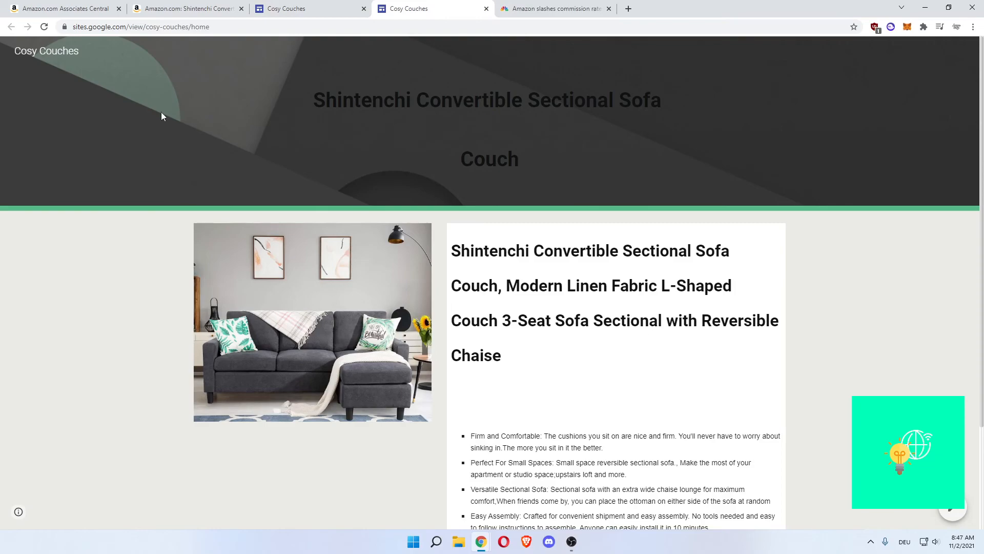
{"action": "mouse_move", "coordinate": [296, 277]}
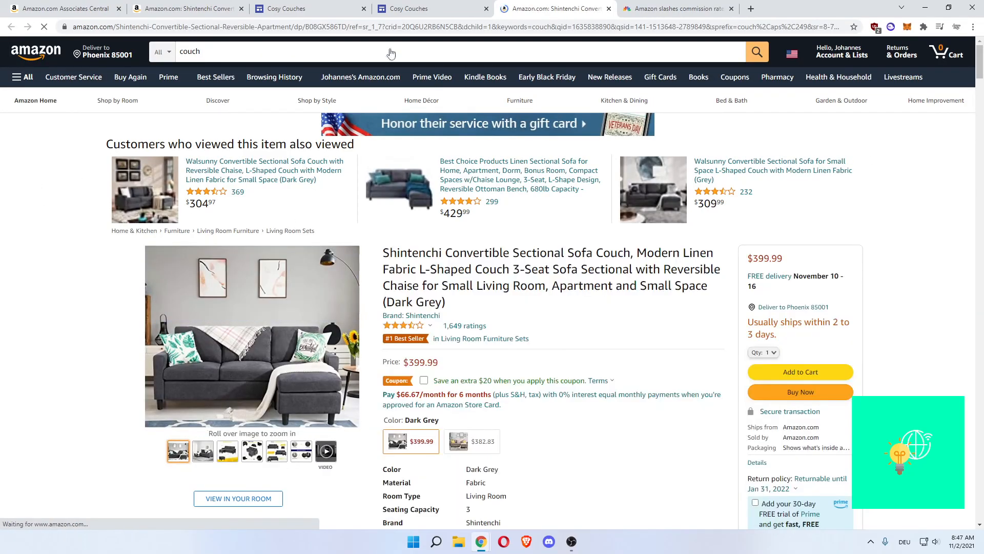
- On the live page, confirm Buy NOW opens the Amazon sofa listing
{"action": "left_click", "coordinate": [405, 8]}
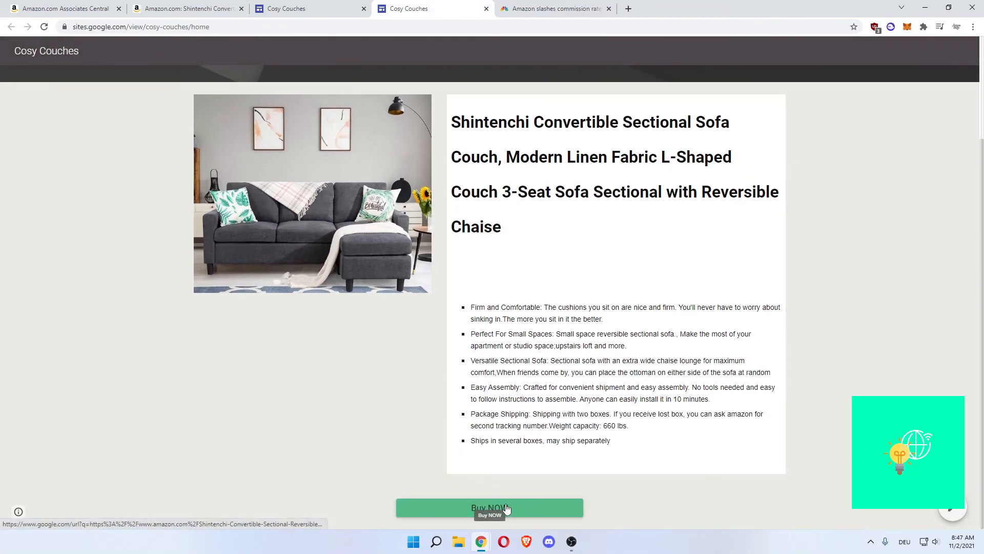
{"action": "left_click", "coordinate": [489, 507]}
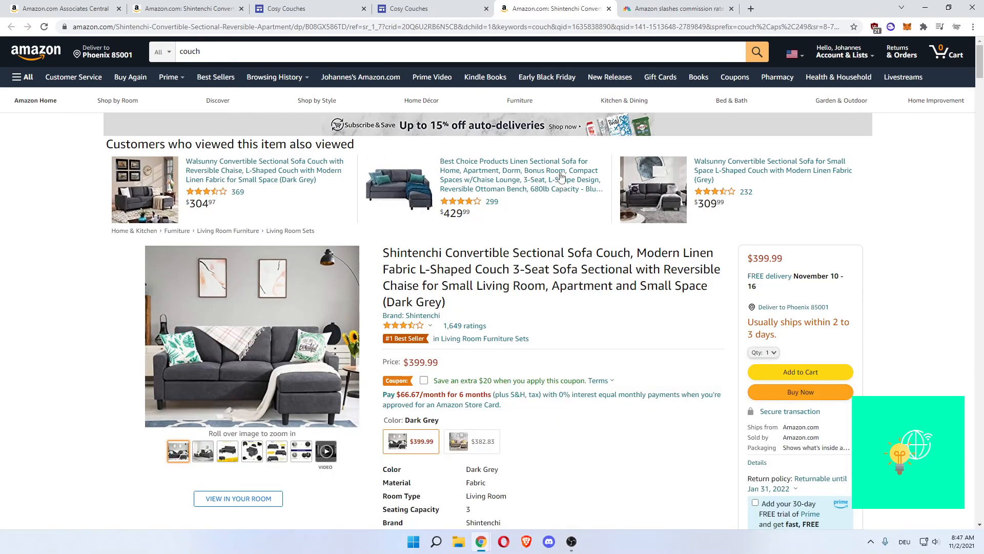
{"action": "left_click", "coordinate": [415, 8]}
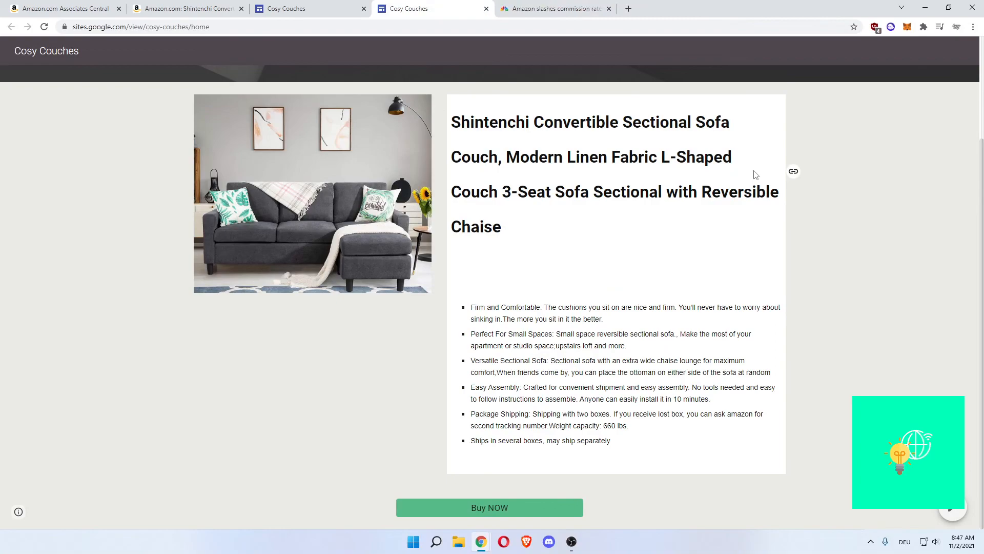
{"action": "mouse_move", "coordinate": [867, 202]}
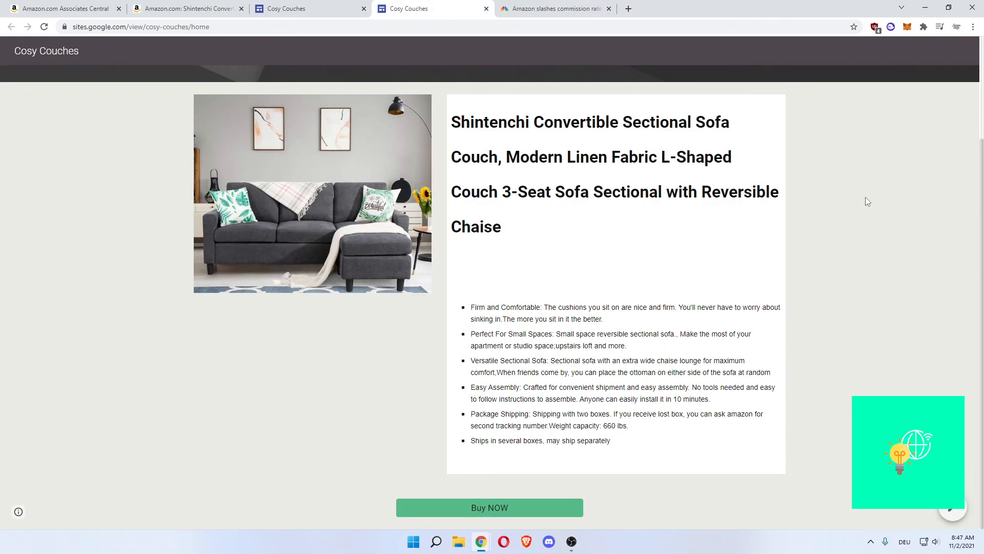